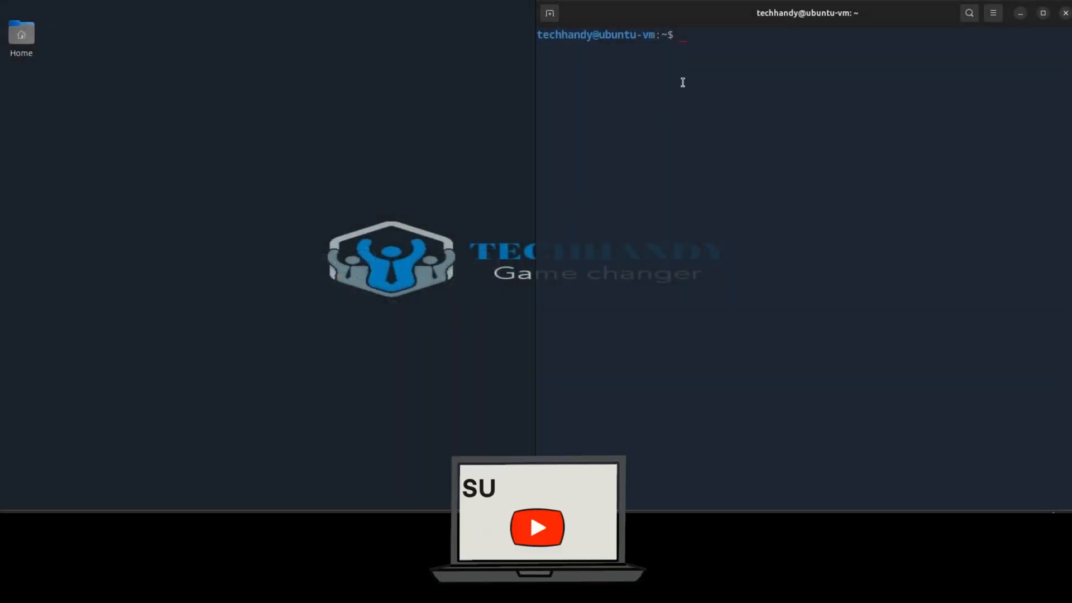
mouse_move(695, 68)
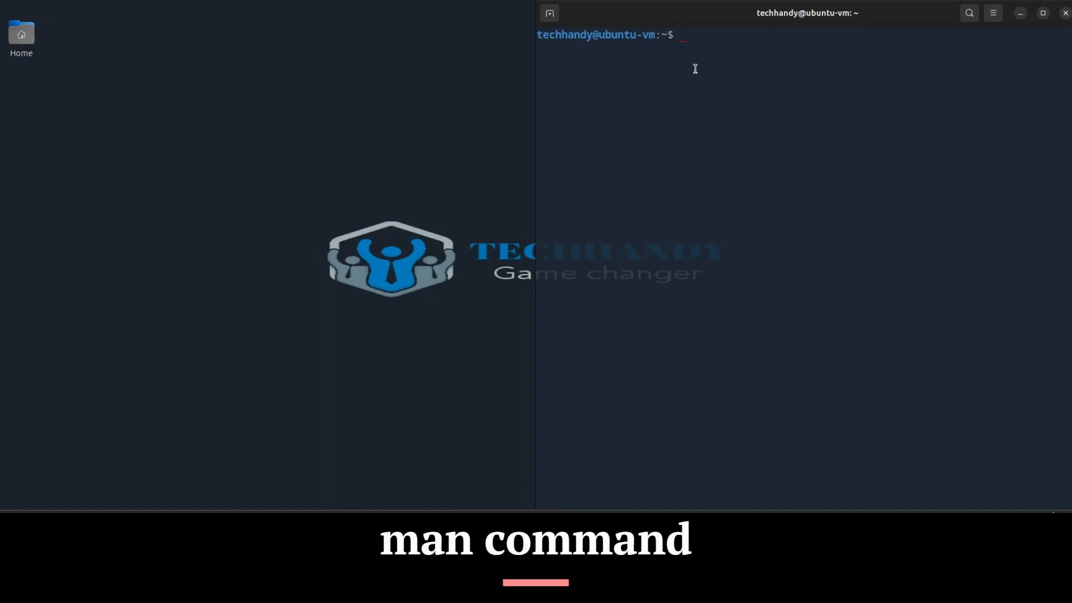
Step: Open the ls manual with man ls, scroll to its end, and quit back to the prompt
type("man")
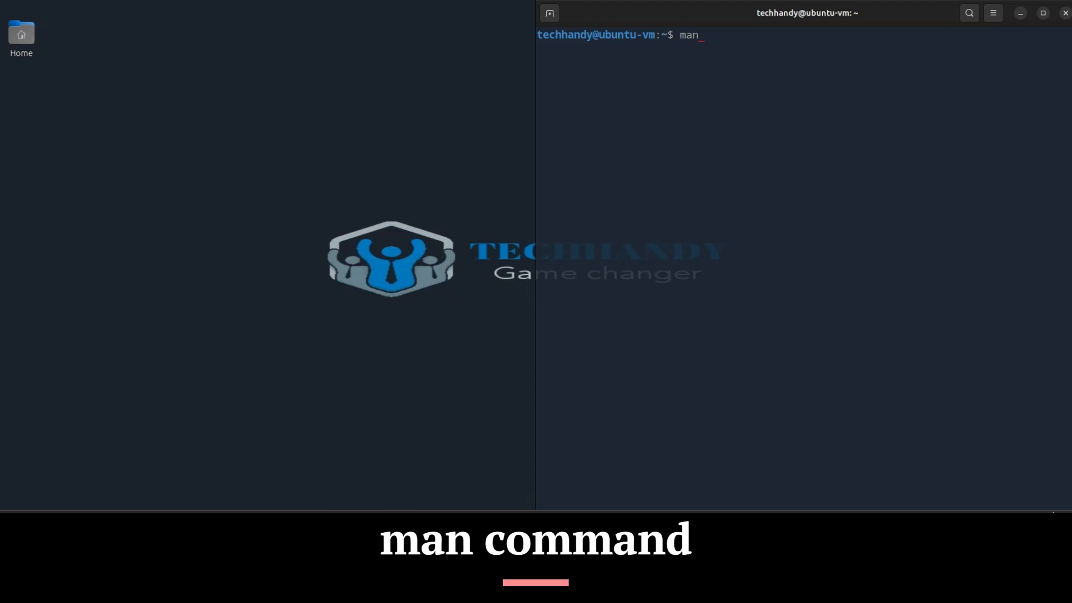
type("ls")
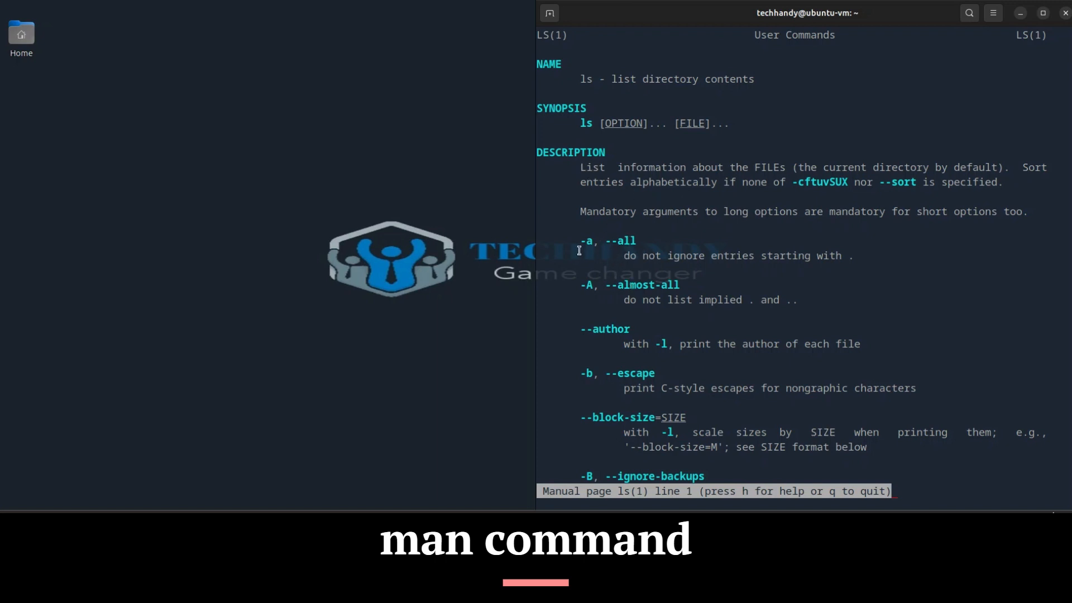
mouse_move(618, 355)
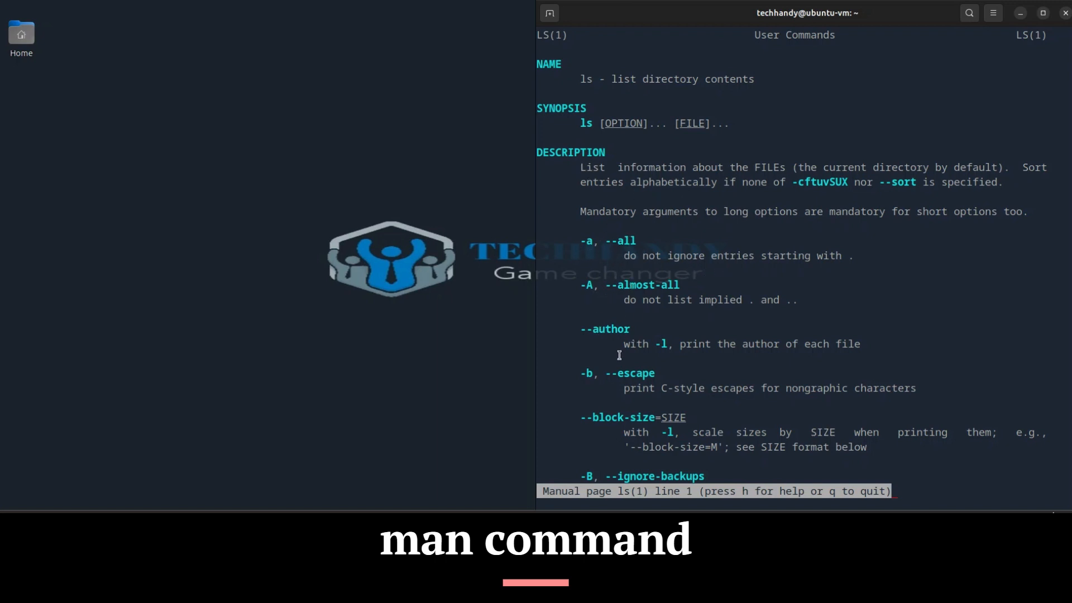
scroll("down", 3)
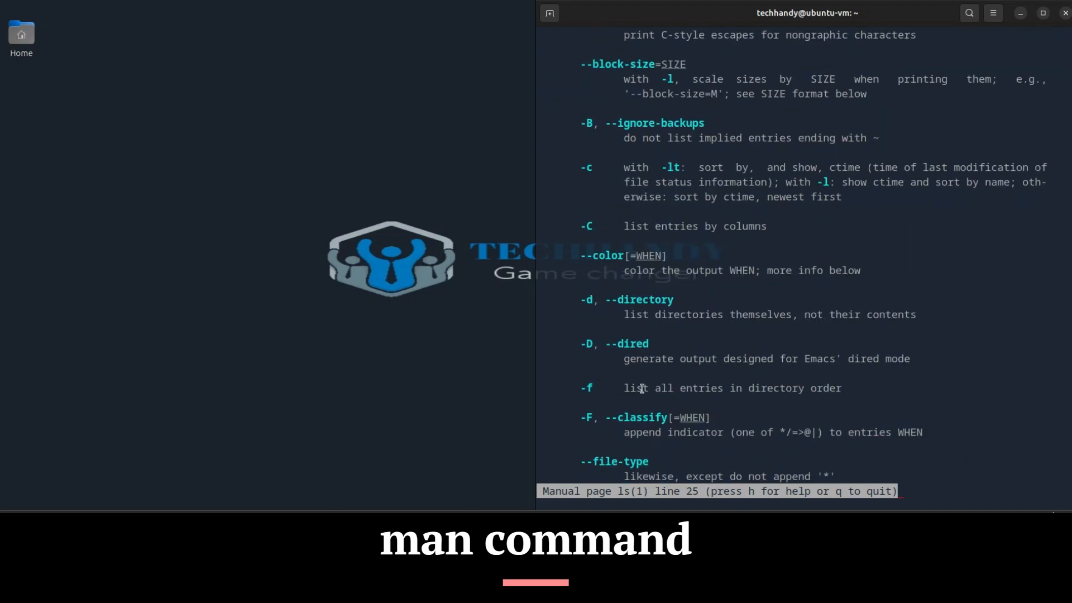
scroll("down", 3)
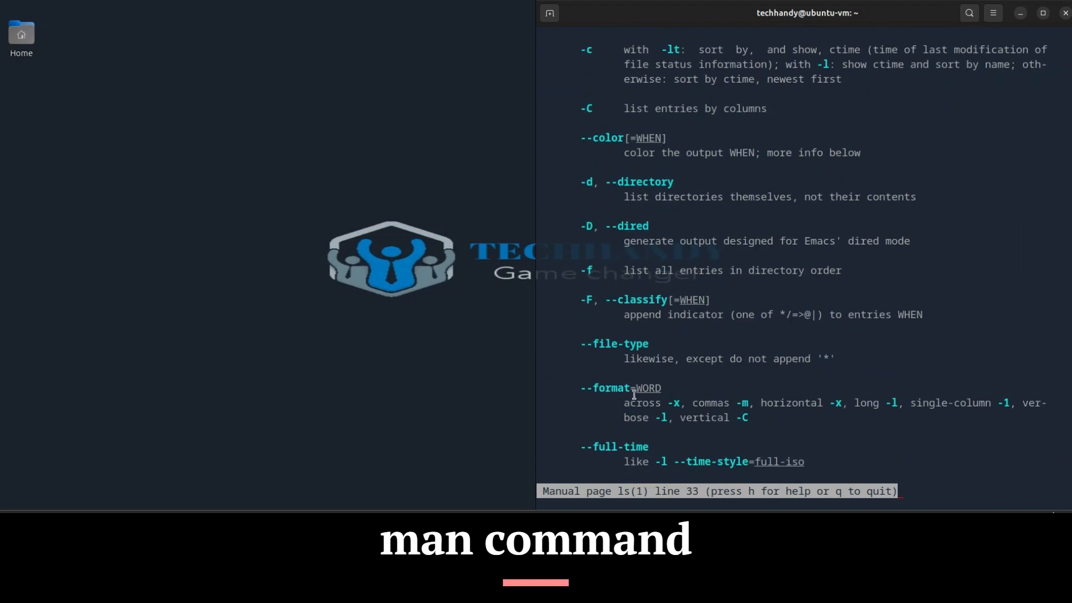
scroll("down", 3)
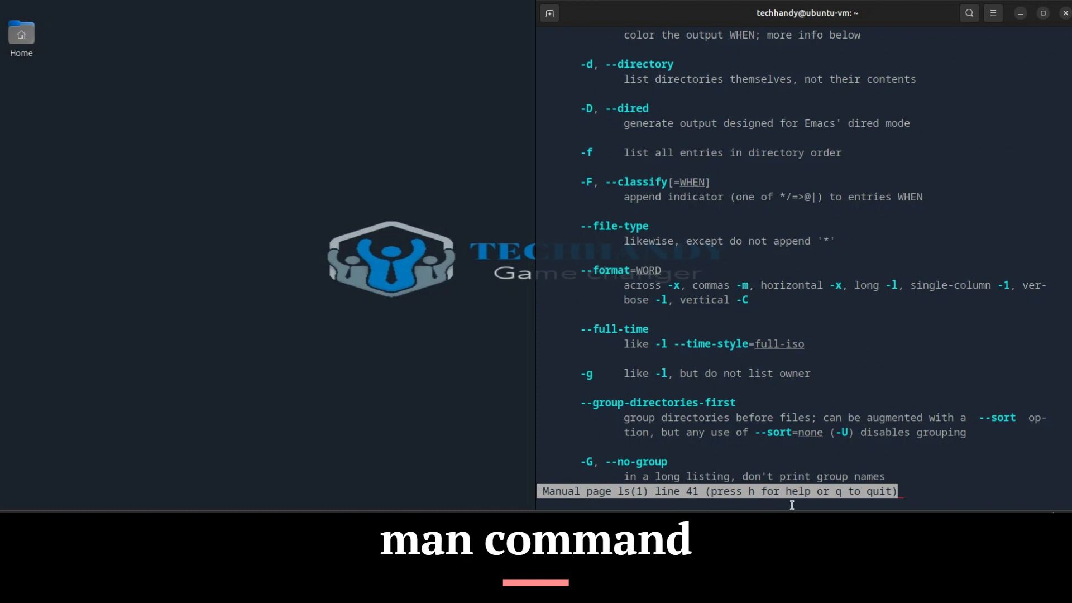
scroll("down", 3)
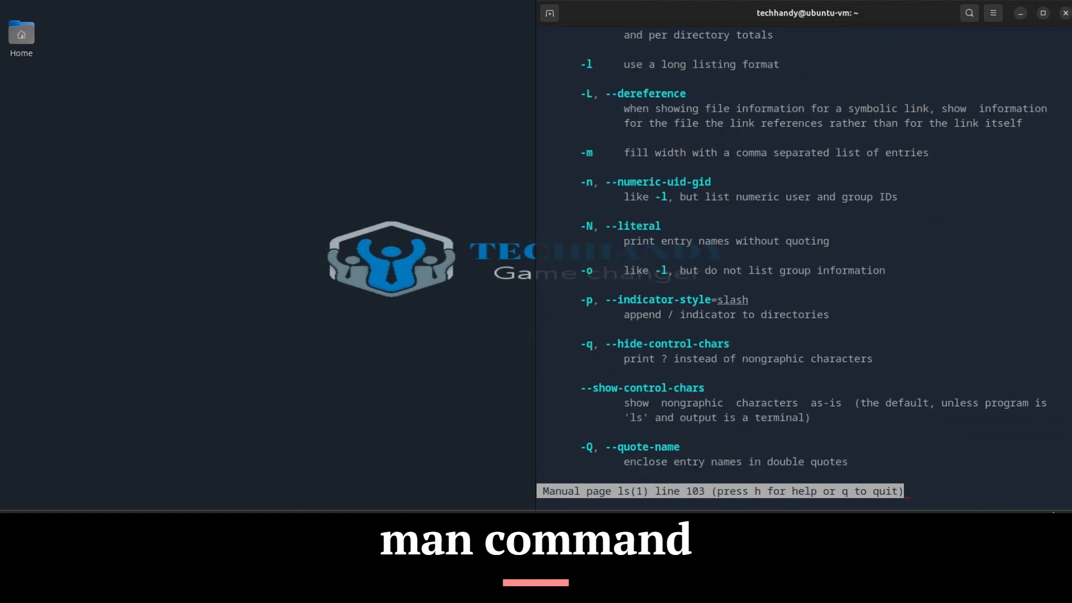
scroll("down", 3)
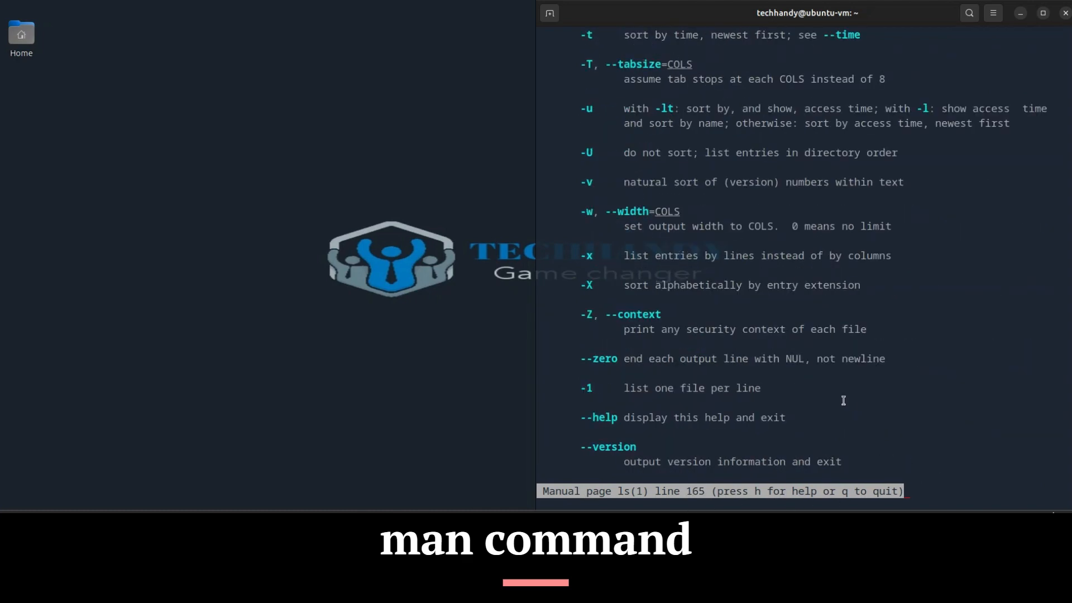
scroll("down", 3)
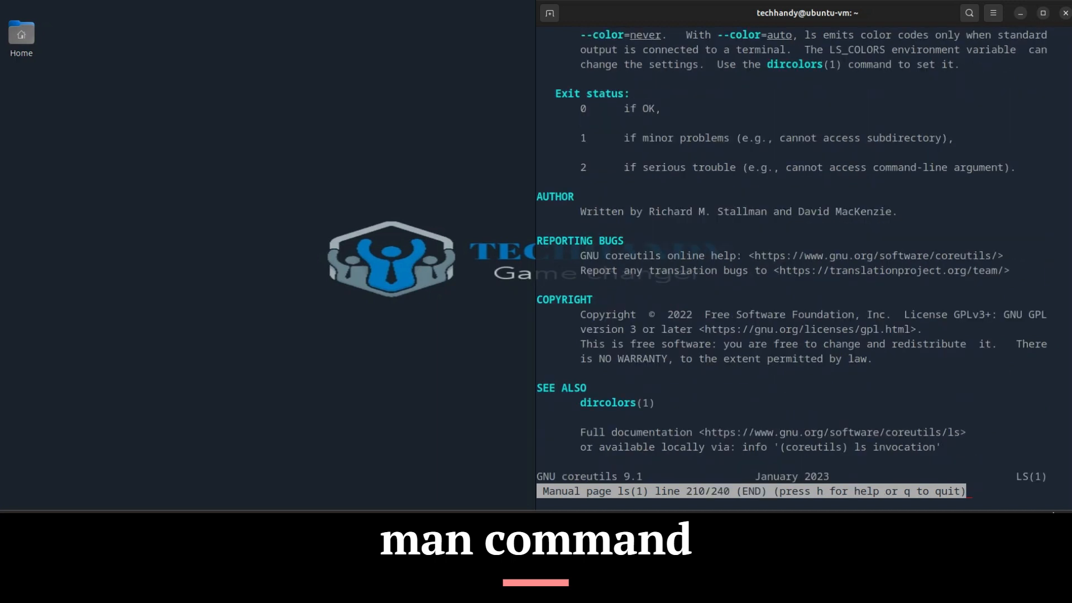
key("q")
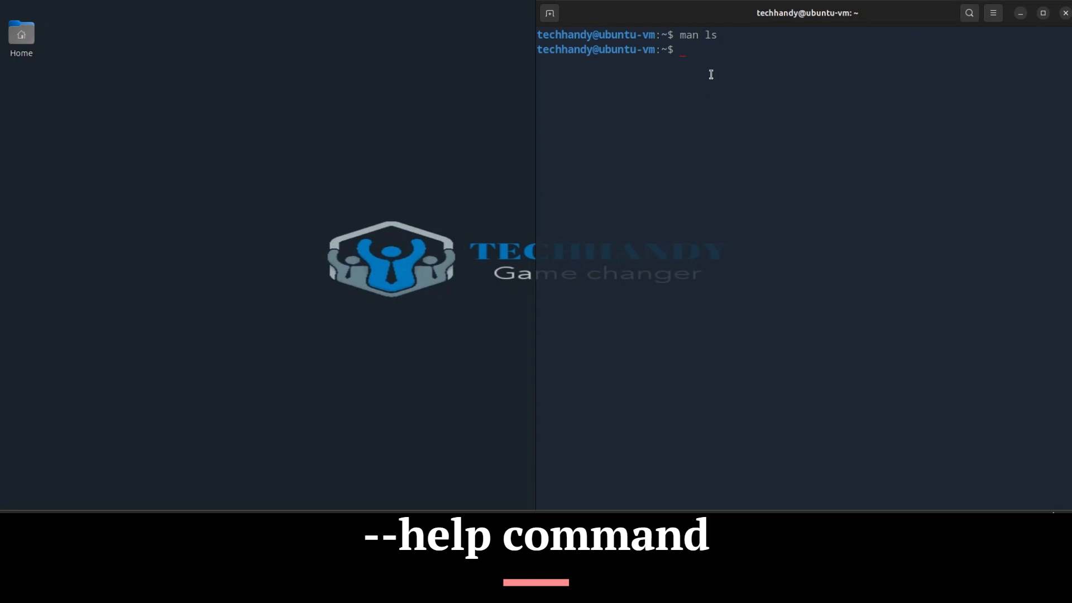
Step: Run ls --help and scroll down through the printed option summary
type("ls --")
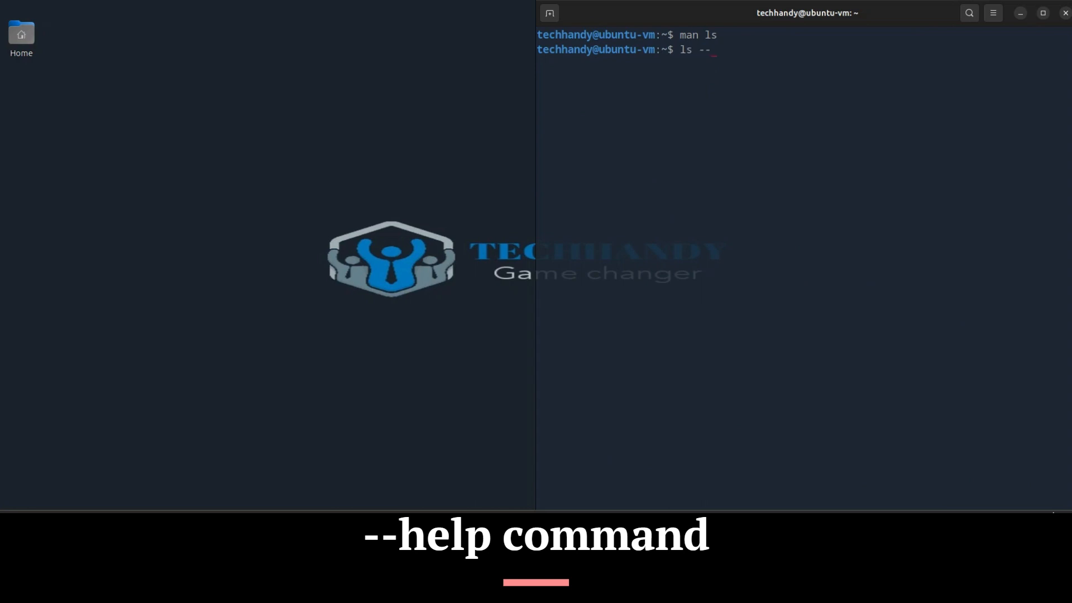
type("help")
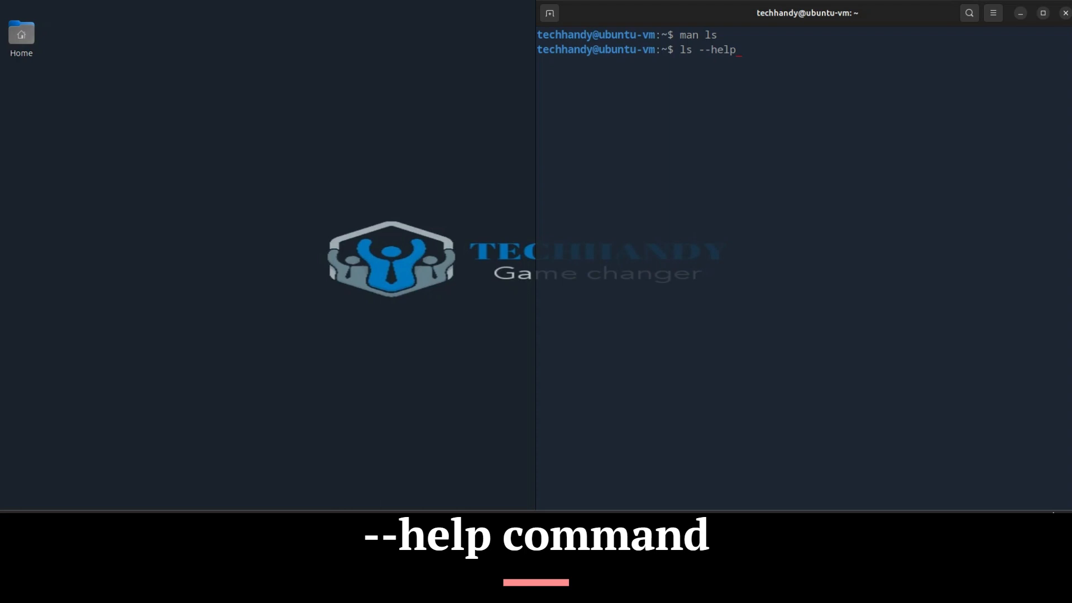
key("Return")
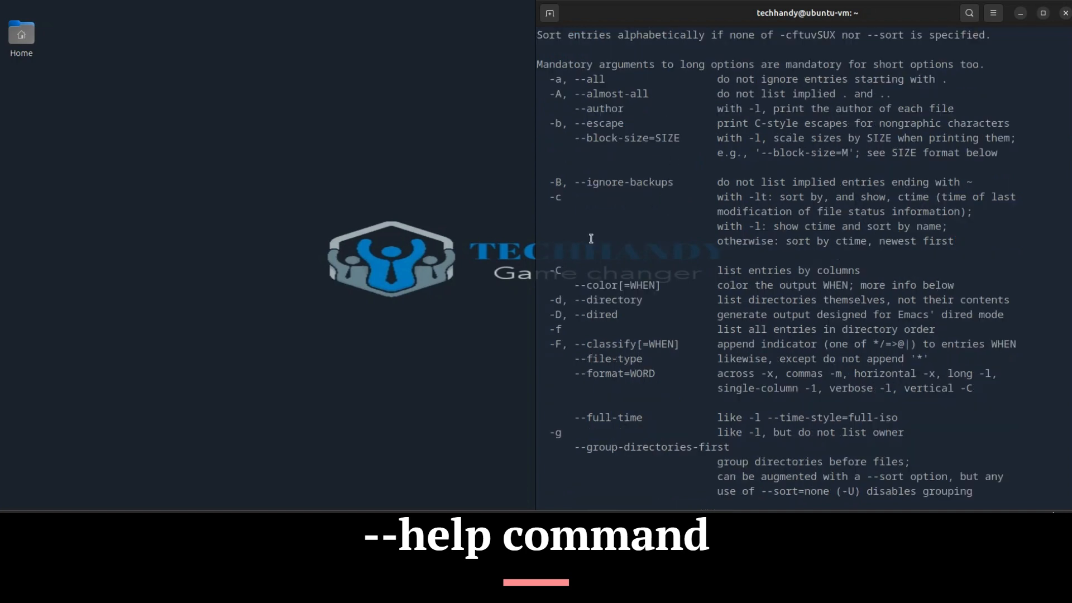
scroll("down", 3)
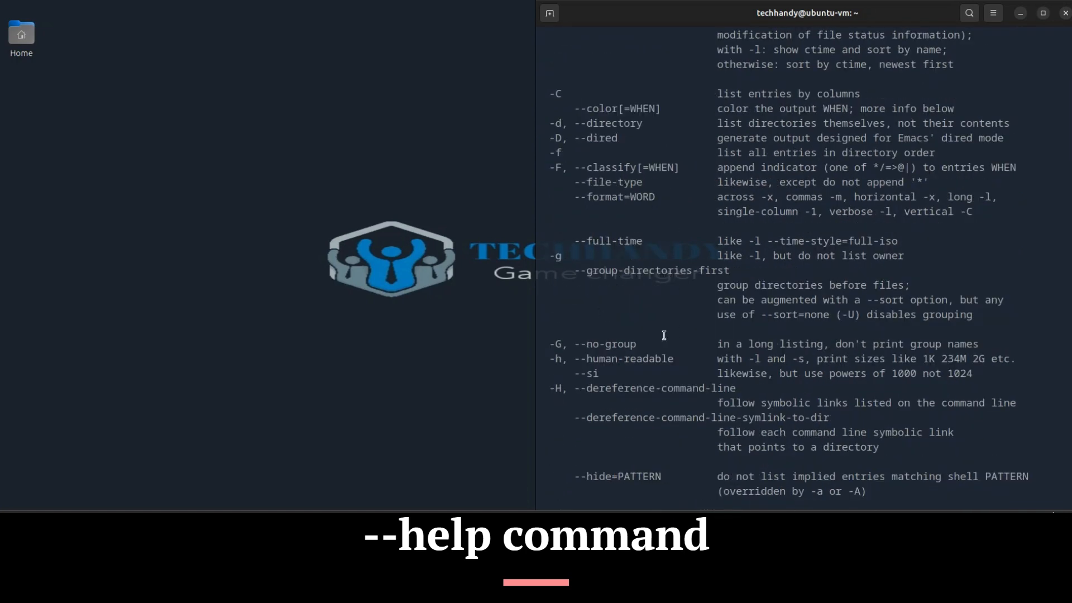
scroll("down", 3)
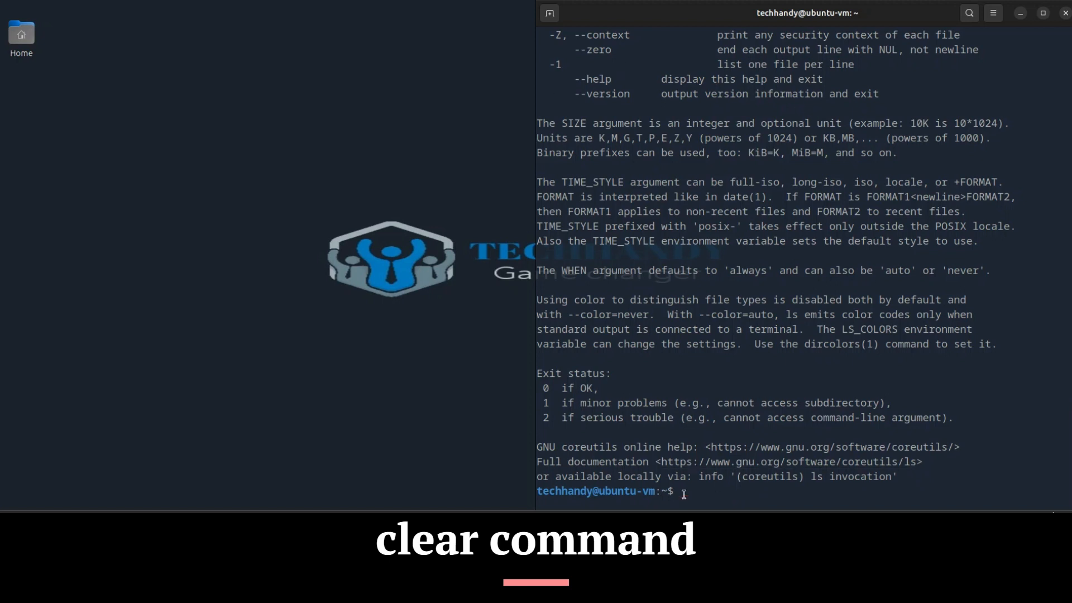
Step: Enter the clear command at the prompt below the ls help output
type("cl")
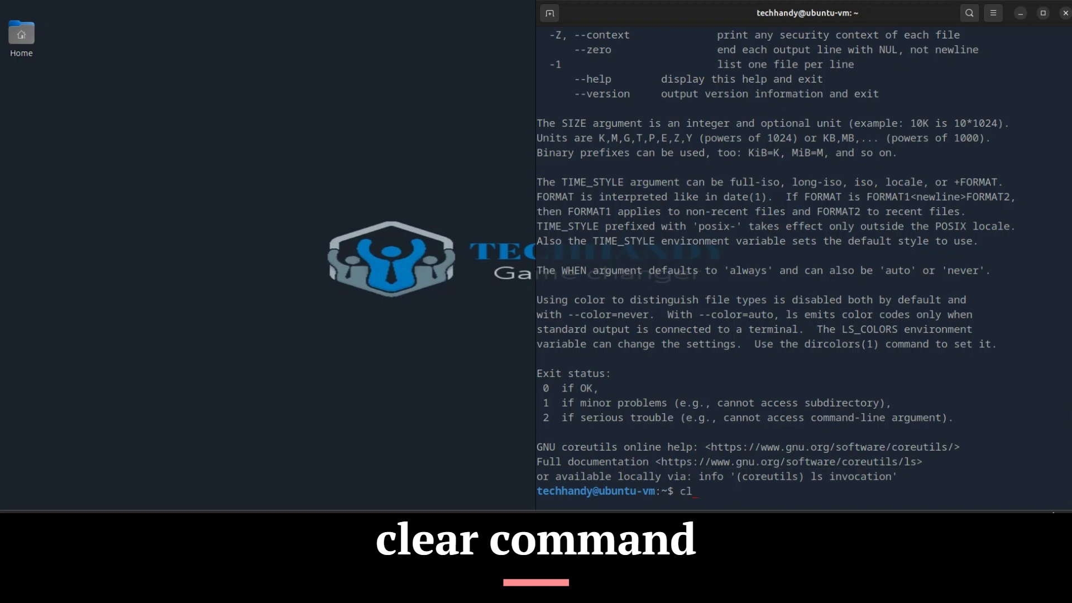
type("ear")
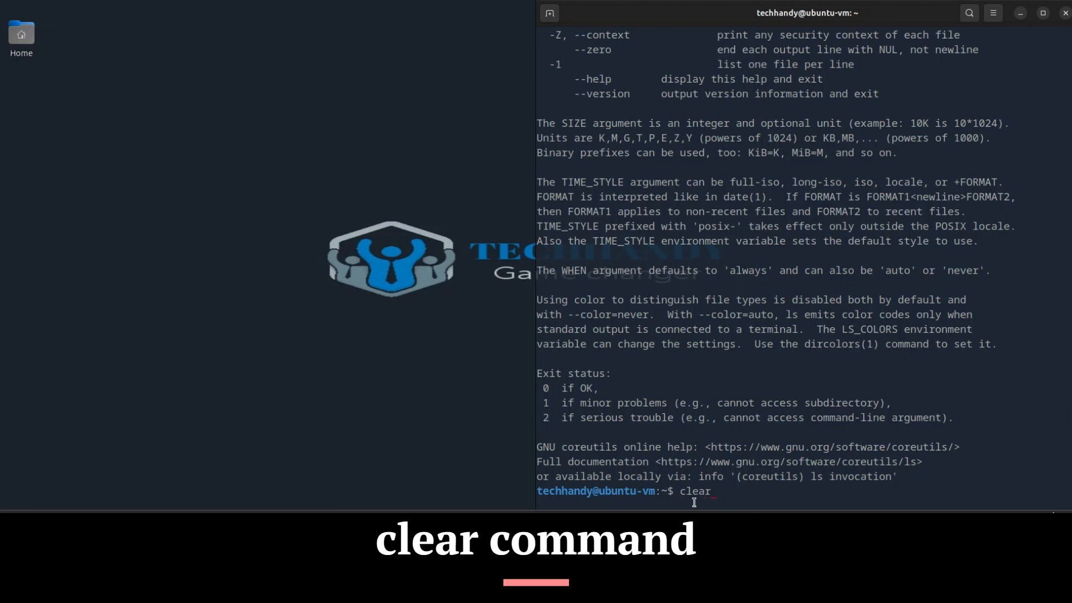
mouse_move(783, 496)
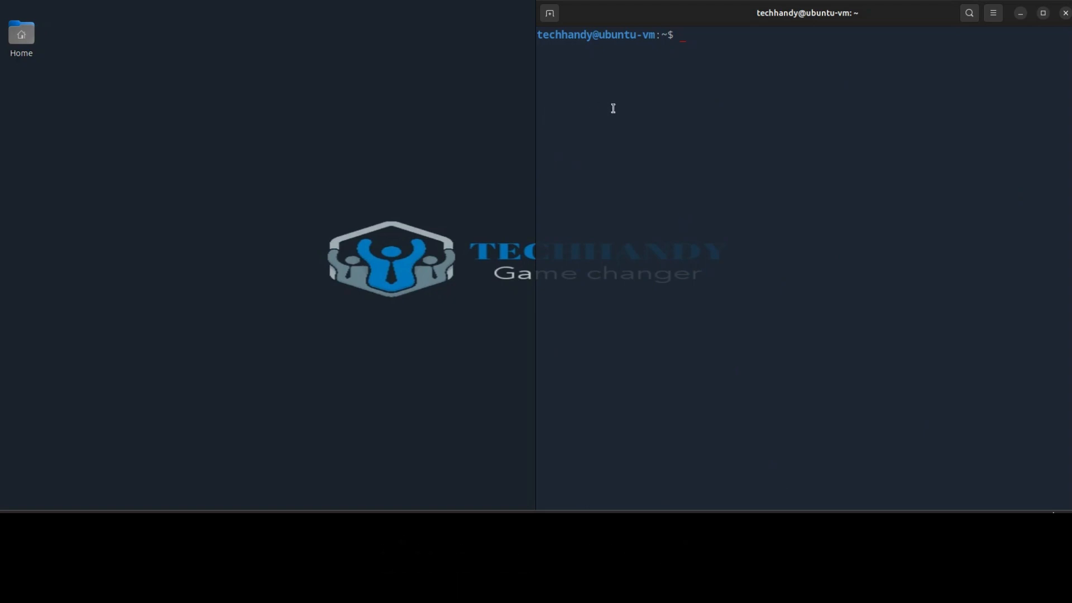
mouse_move(744, 45)
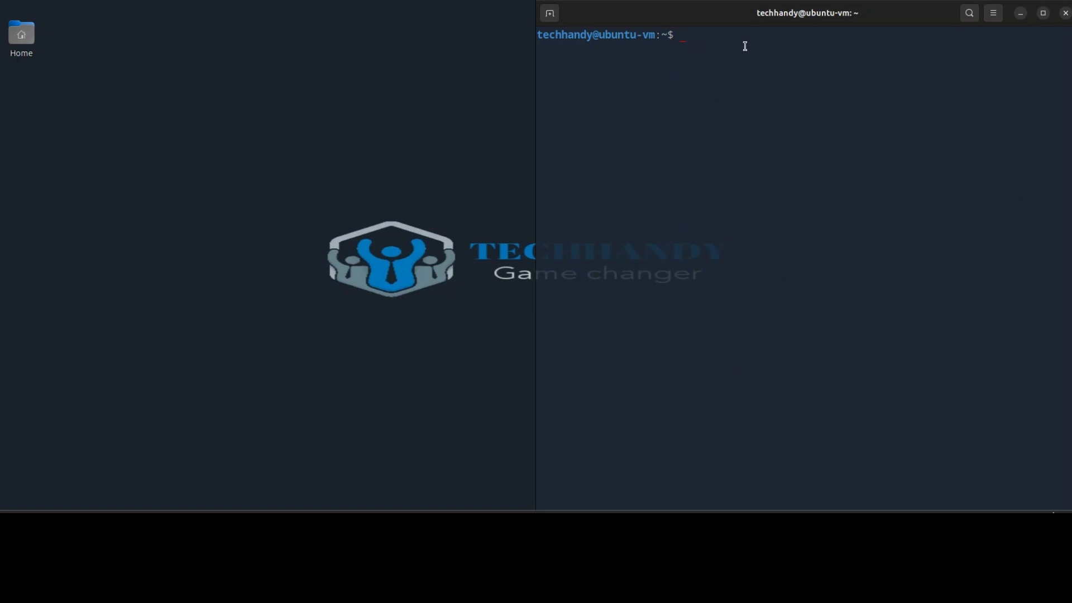
Step: Run ls to list Desktop, Documents, Downloads, Music, Pictures, Public, snap, Templates and Videos
type("l")
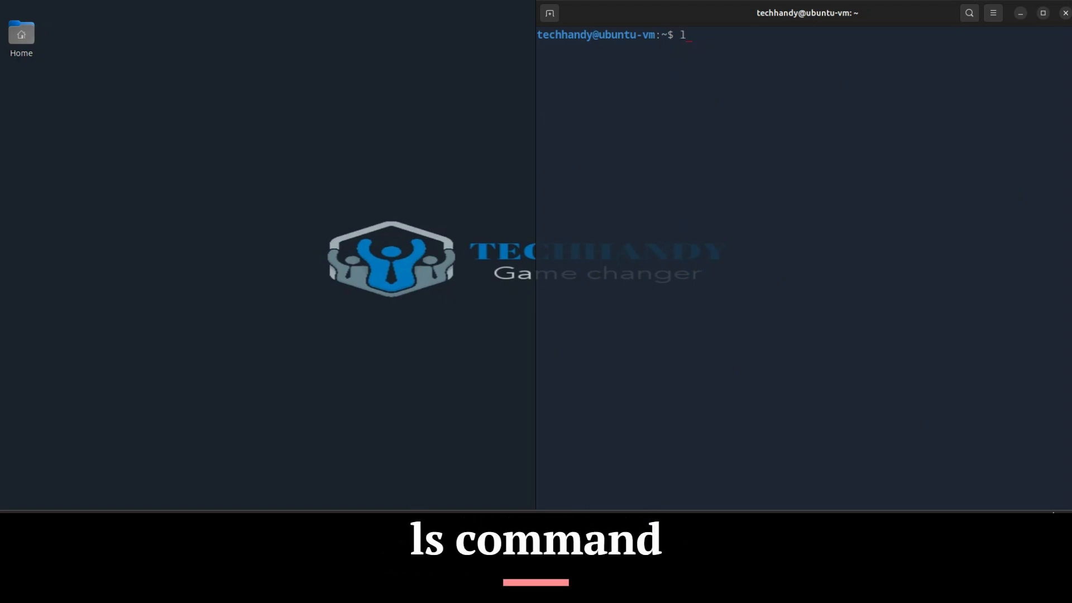
type("s")
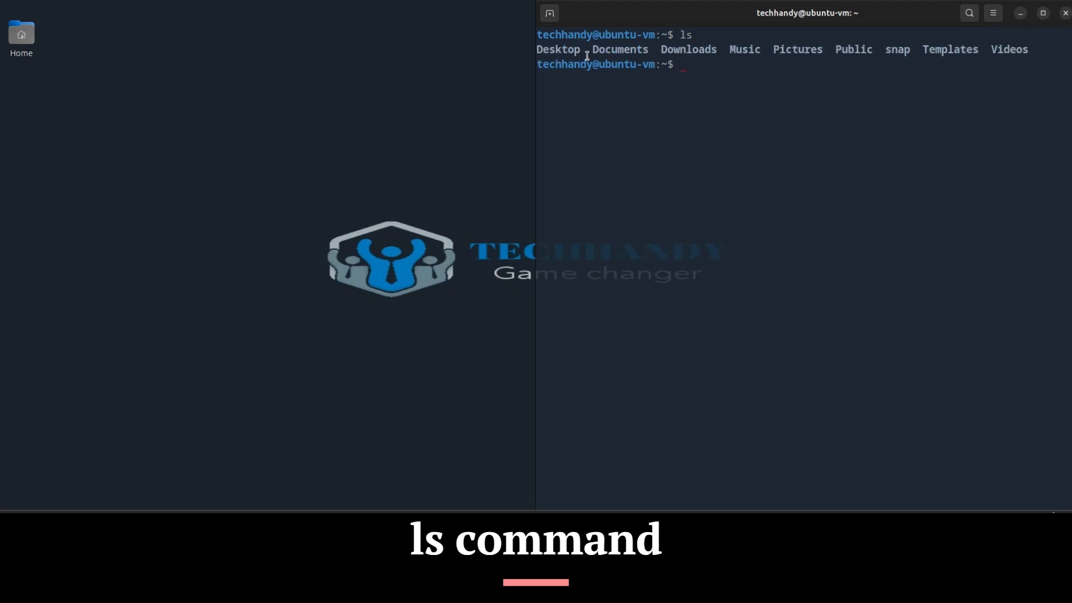
mouse_move(695, 57)
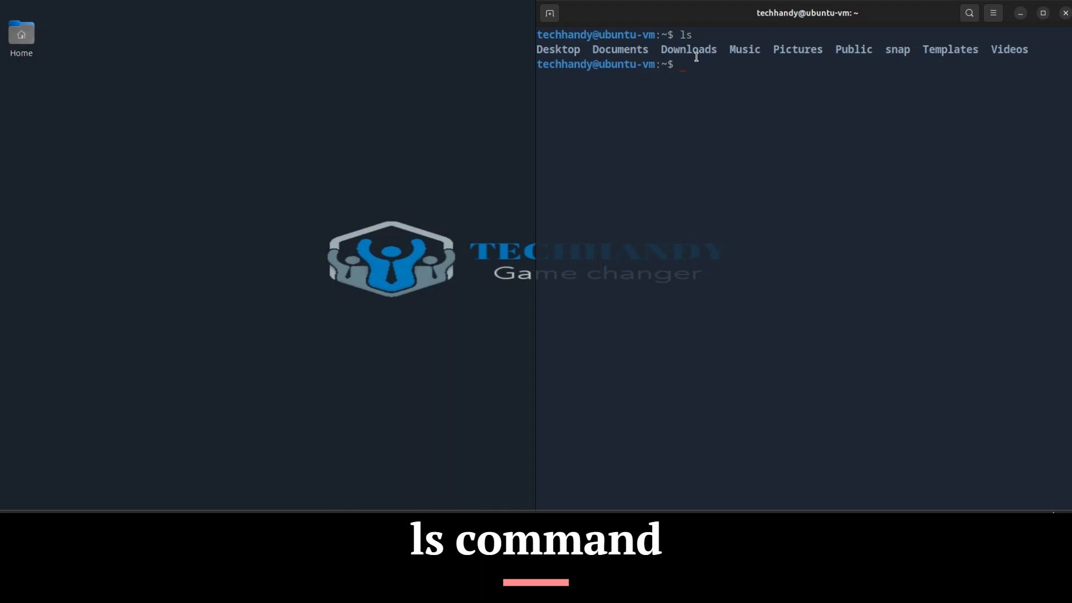
mouse_move(594, 78)
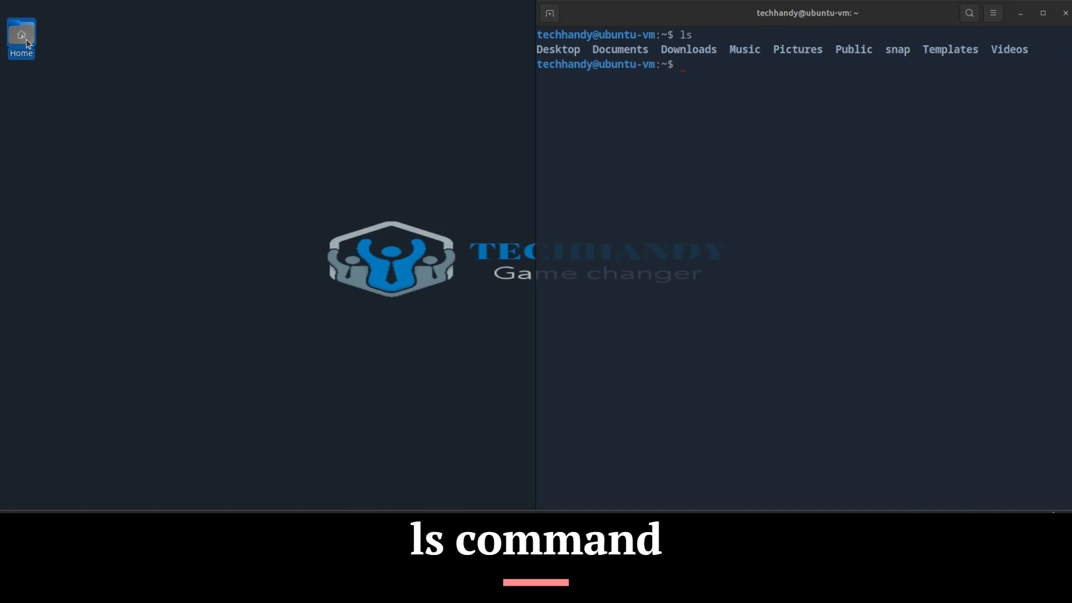
Step: Open the Home folder in Files from the desktop Home icon
double_click(21, 34)
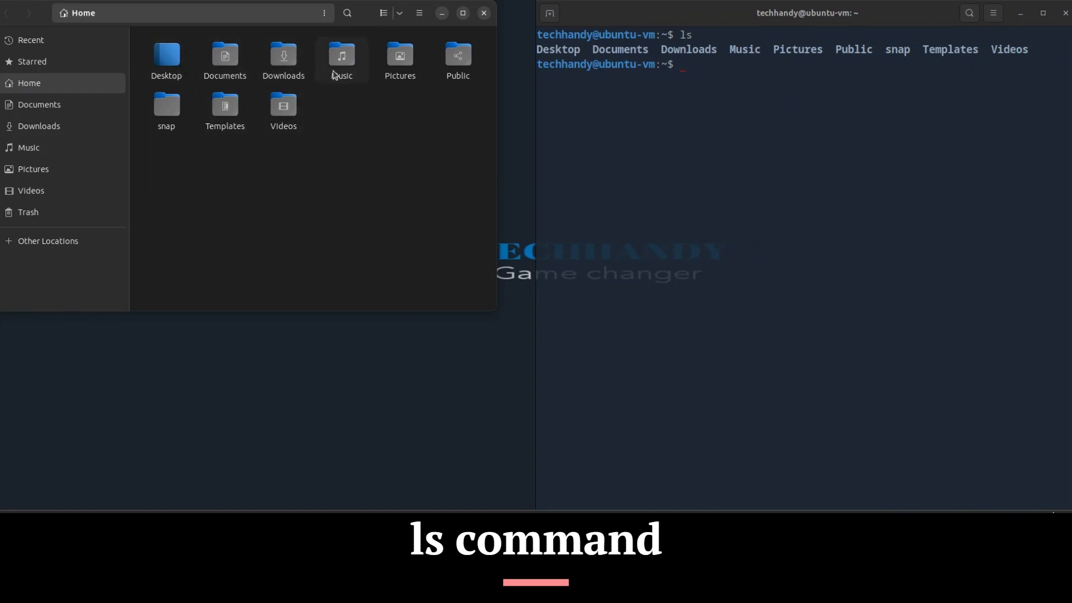
mouse_move(298, 159)
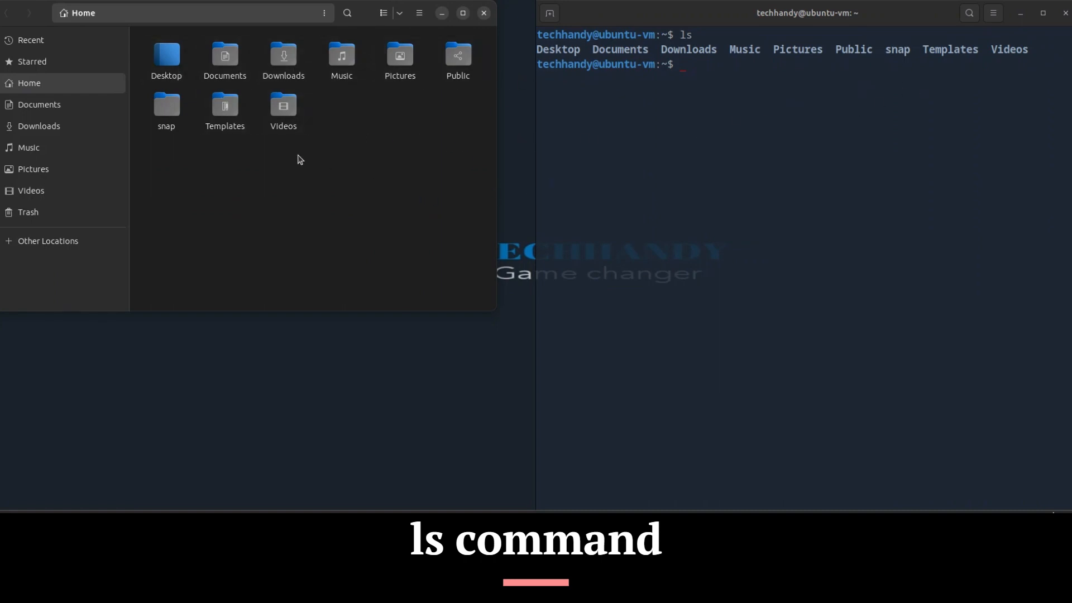
mouse_move(521, 171)
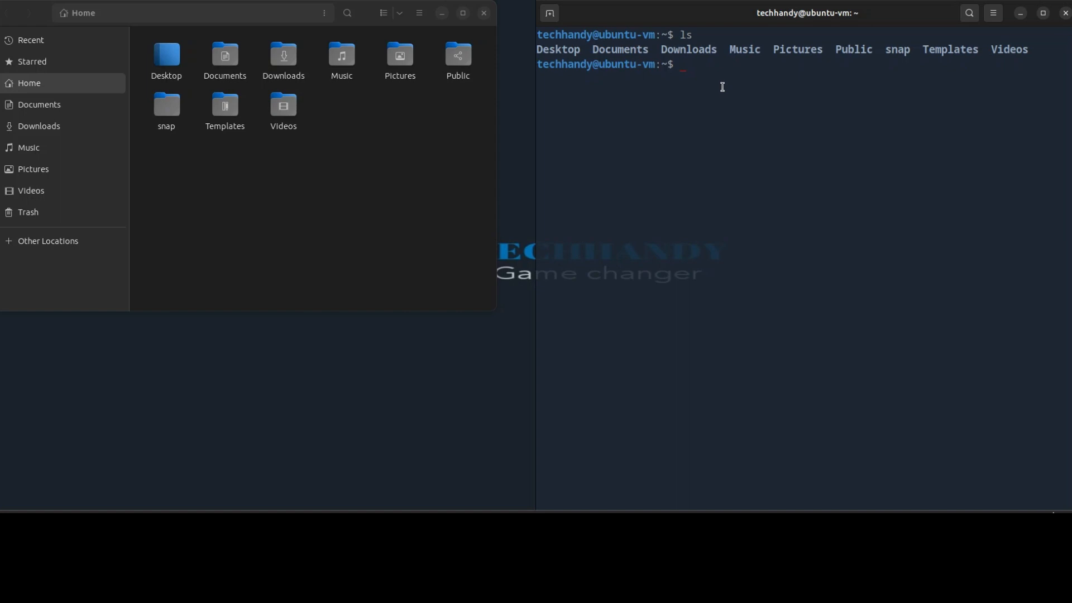
mouse_move(533, 80)
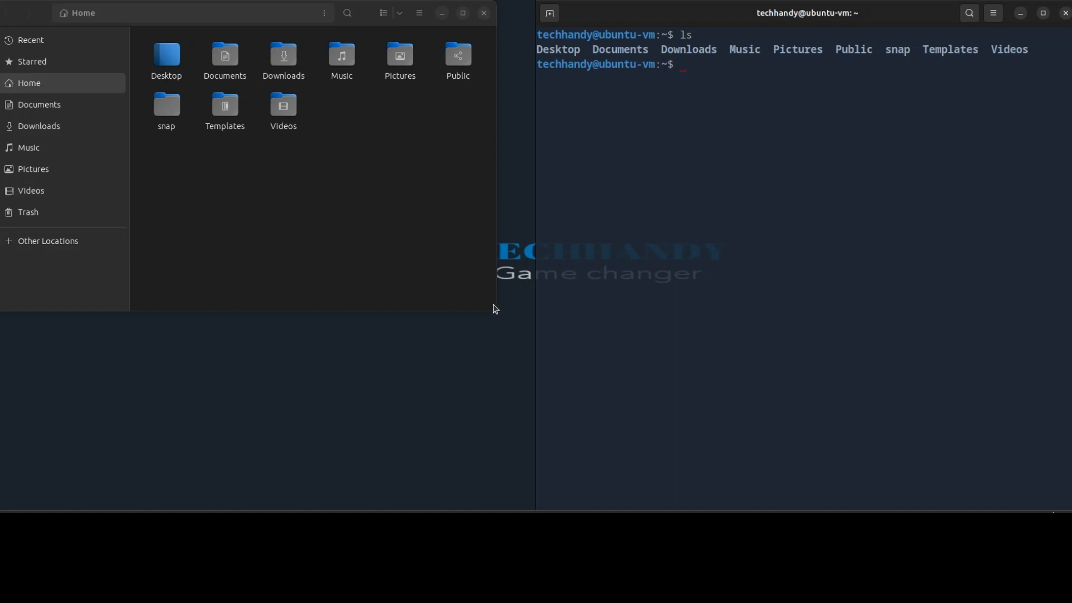
mouse_move(242, 292)
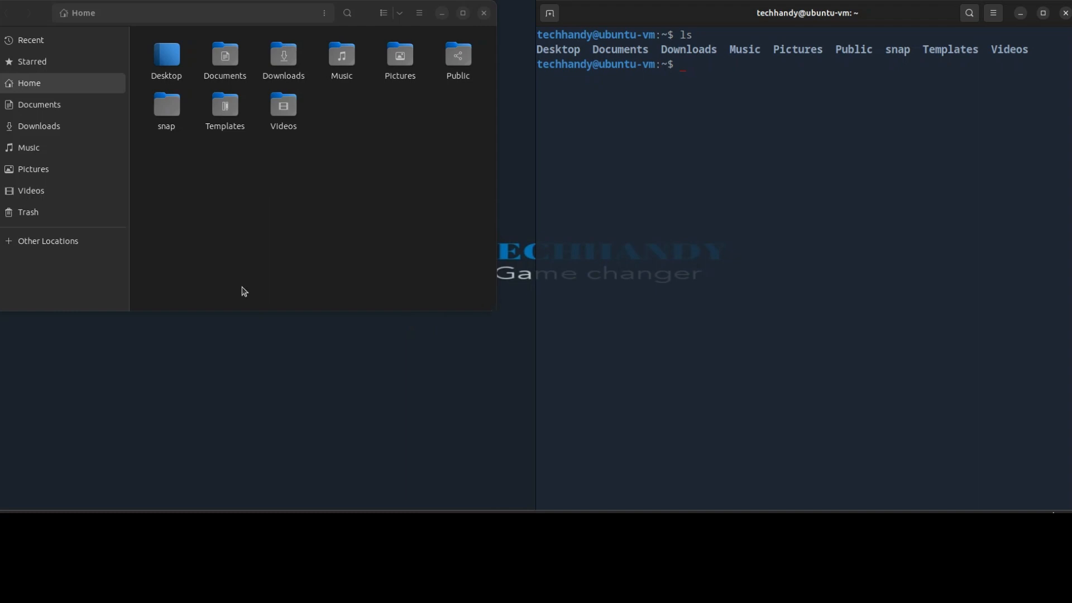
Step: Browse the Ubuntu drive root via Other Locations, enter ls /bin, then return to Home
left_click(47, 241)
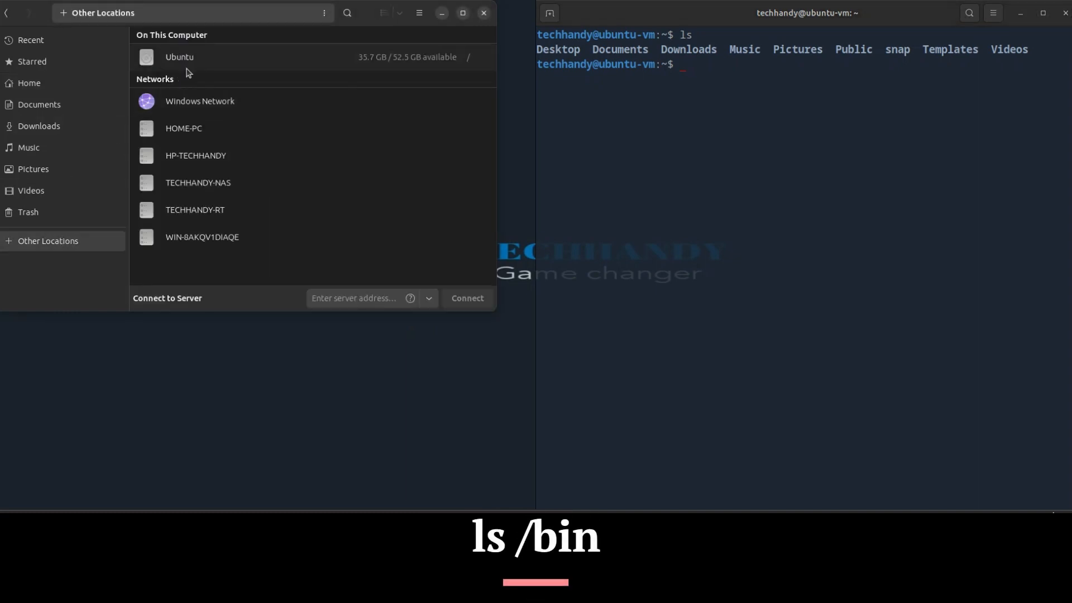
double_click(179, 56)
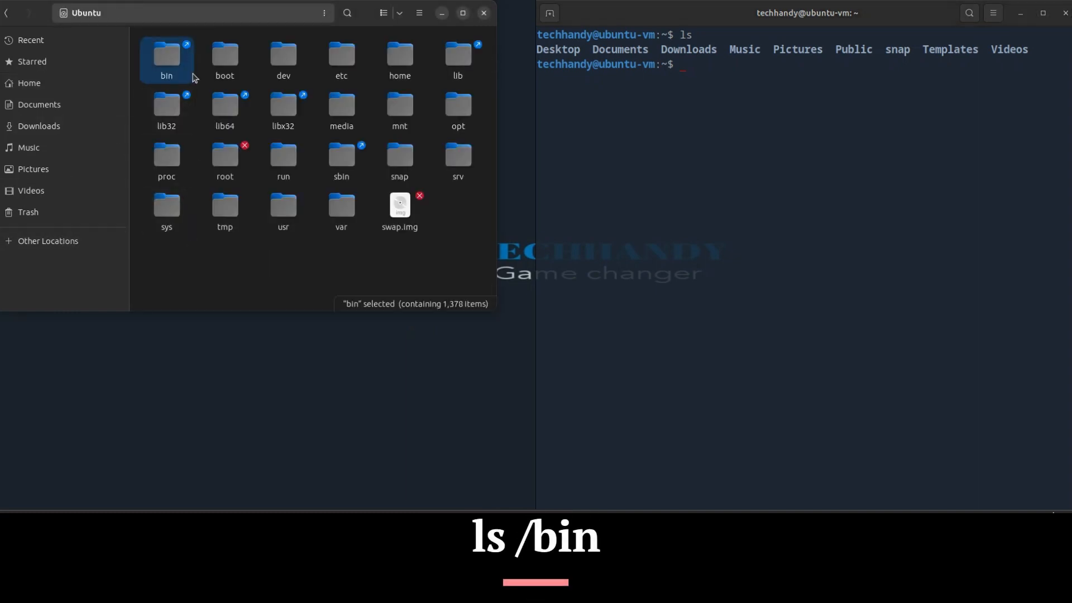
type("ls")
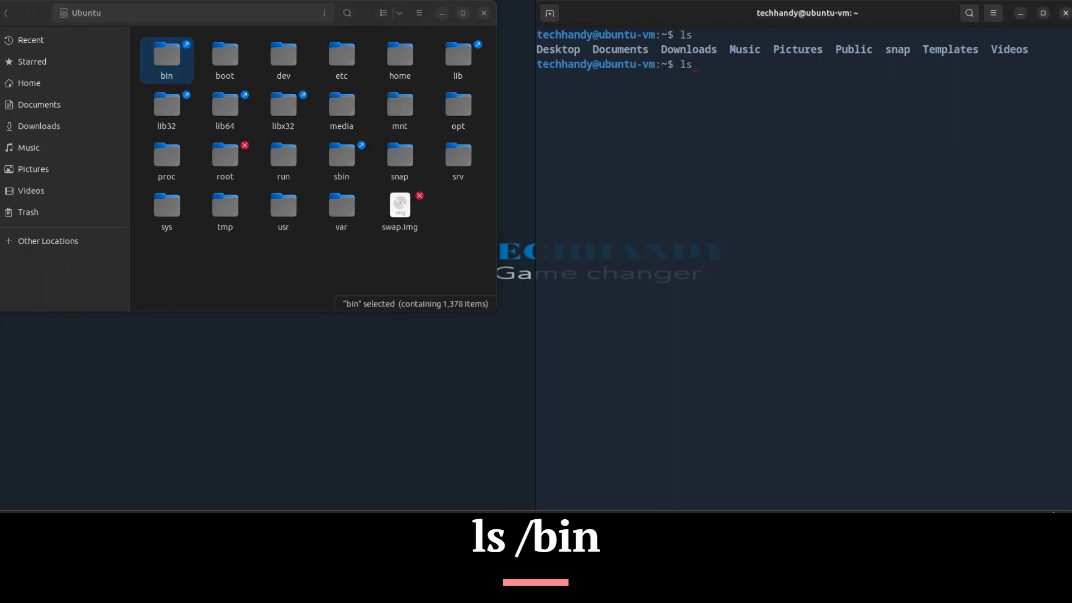
type("/bin")
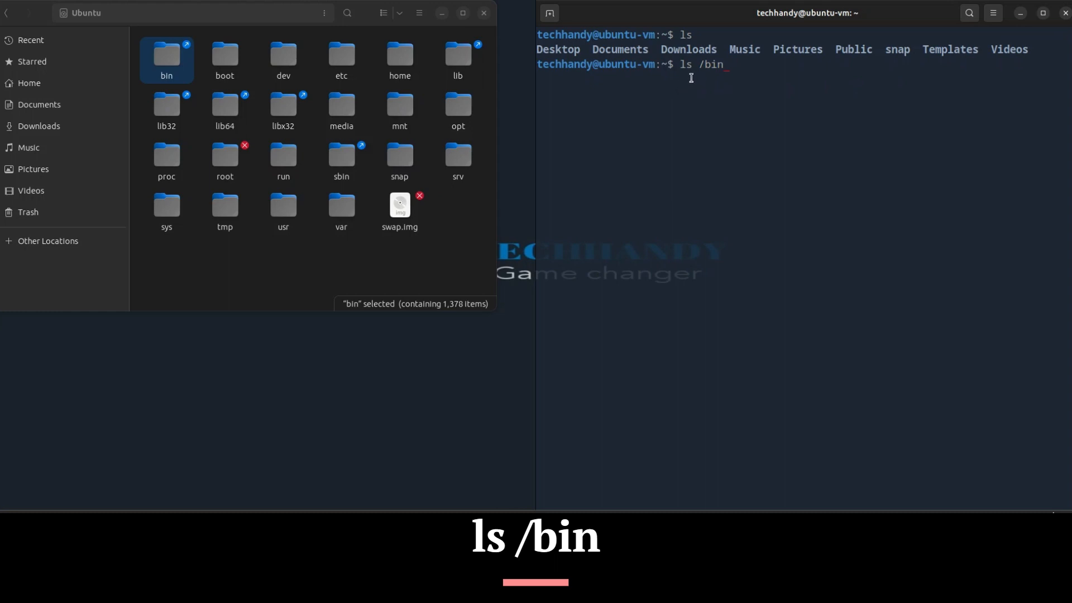
double_click(167, 55)
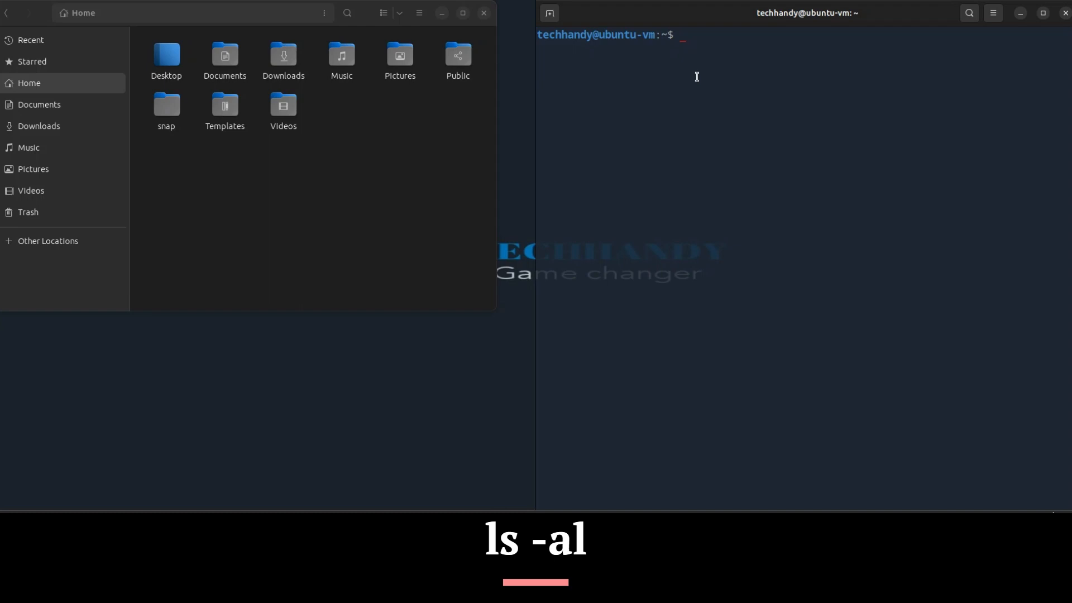
Step: Run ls -al to list all home entries with permissions, owners, sizes and dates
type("ls")
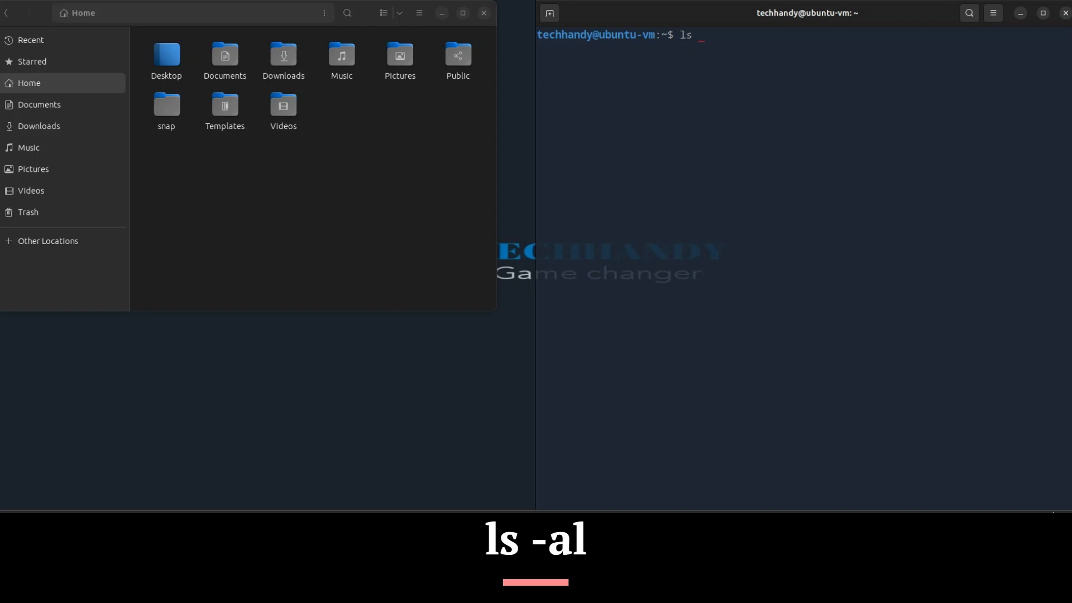
type("-al")
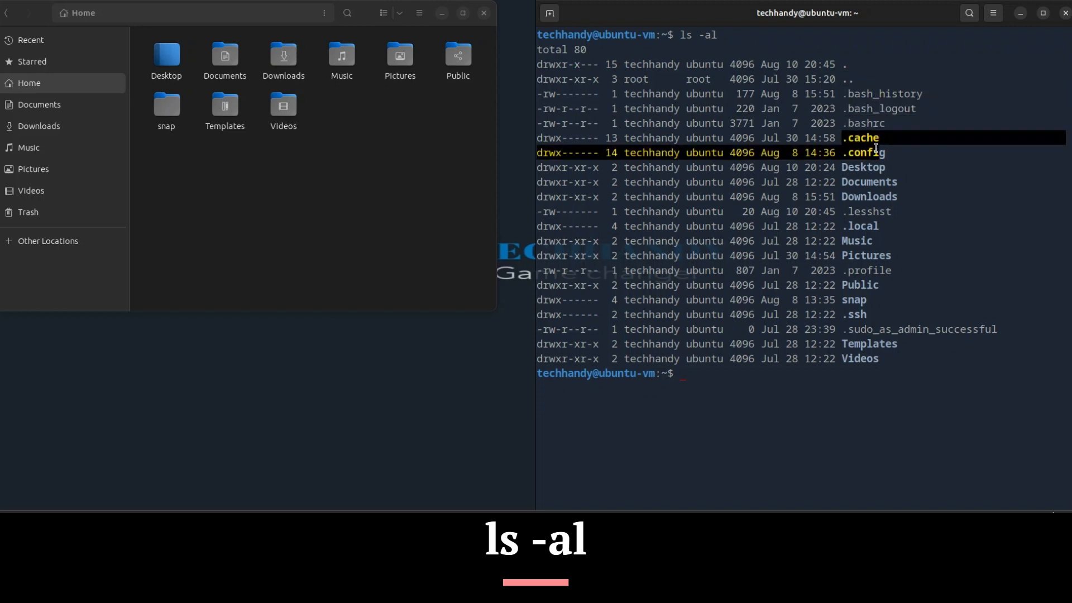
Step: Enable Show Hidden Files from the Files main menu to reveal dotfiles in Home
right_click(361, 129)
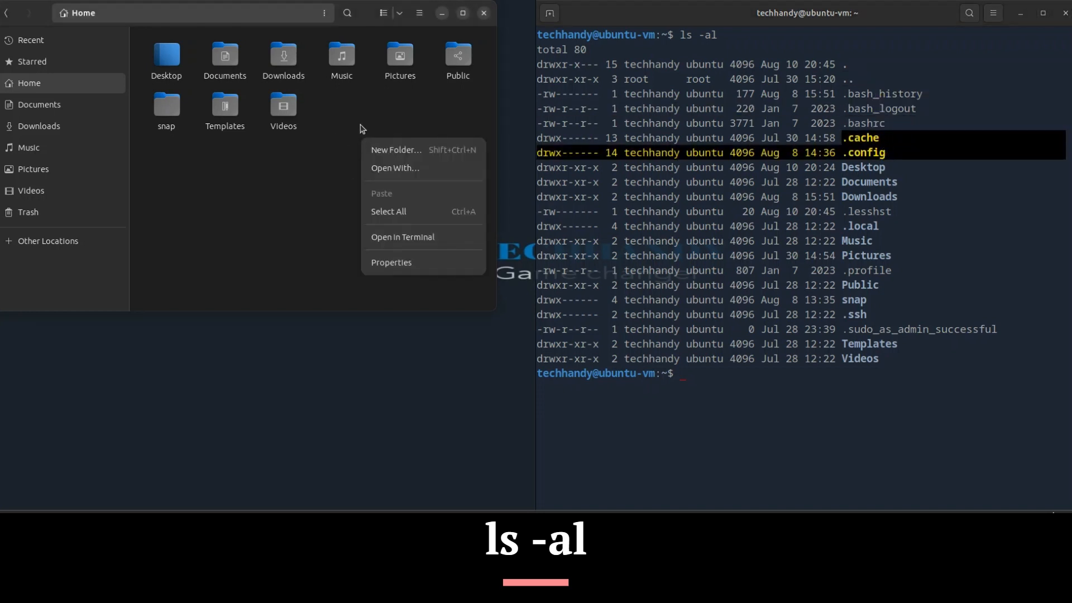
left_click(399, 113)
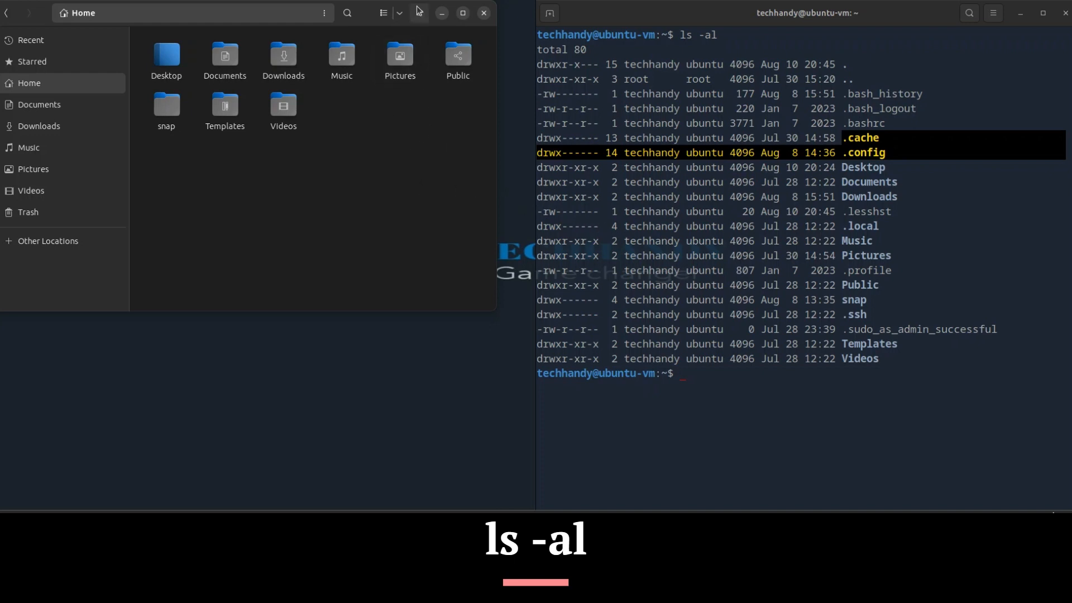
left_click(418, 13)
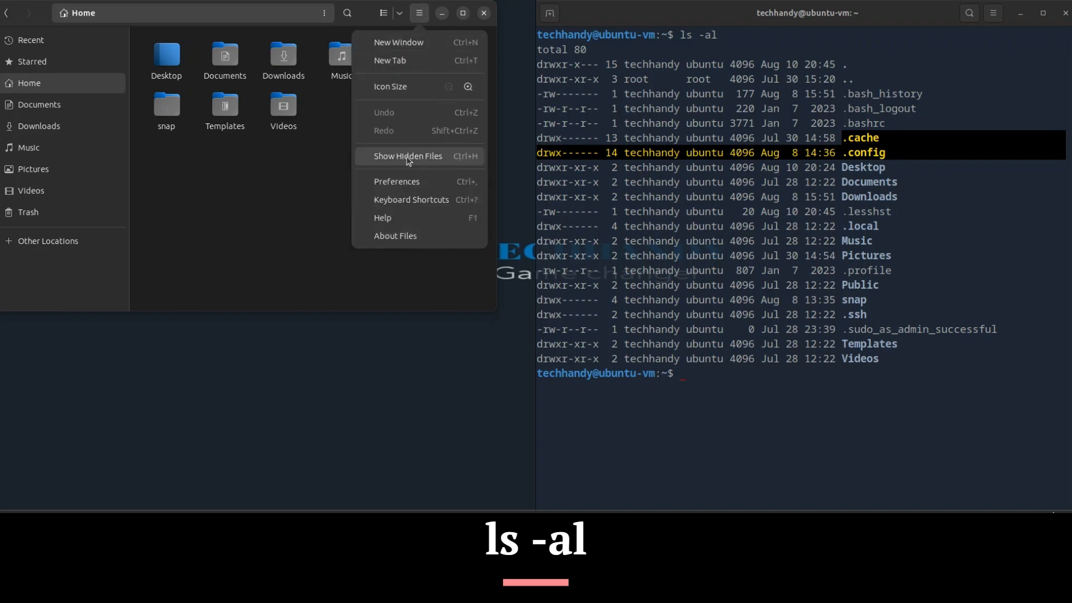
left_click(408, 156)
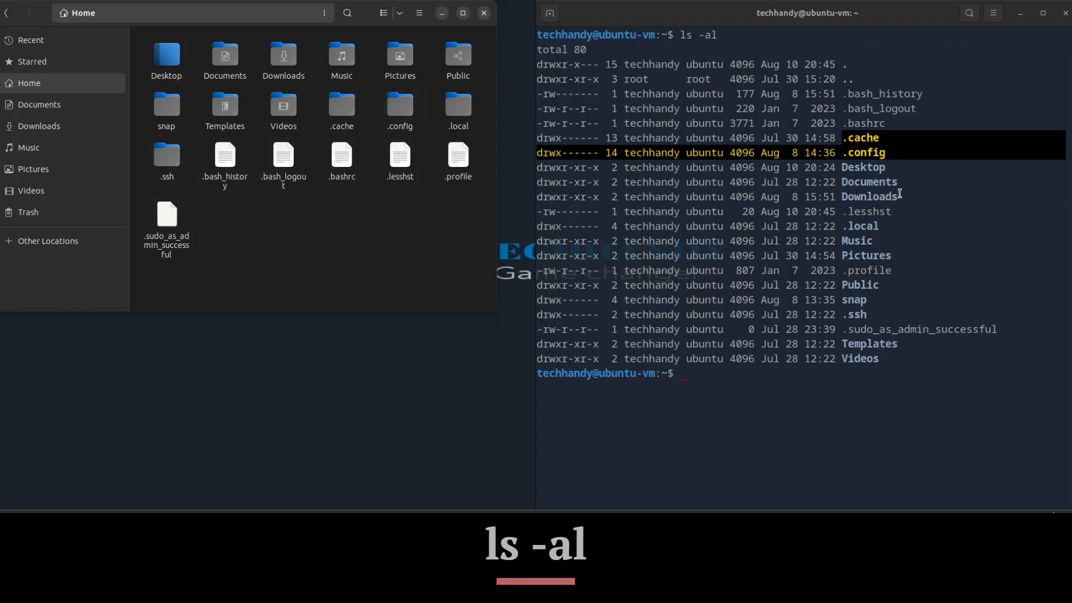
mouse_move(1054, 253)
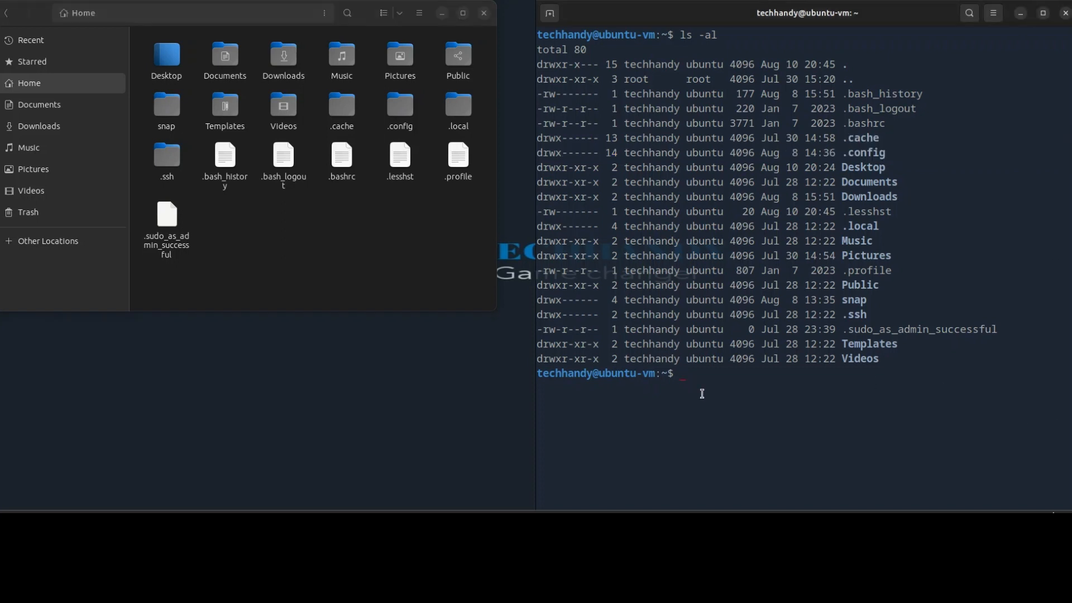
Step: Run ls -lha to show human-readable sizes like 4.0K, then enter clear
type("ls")
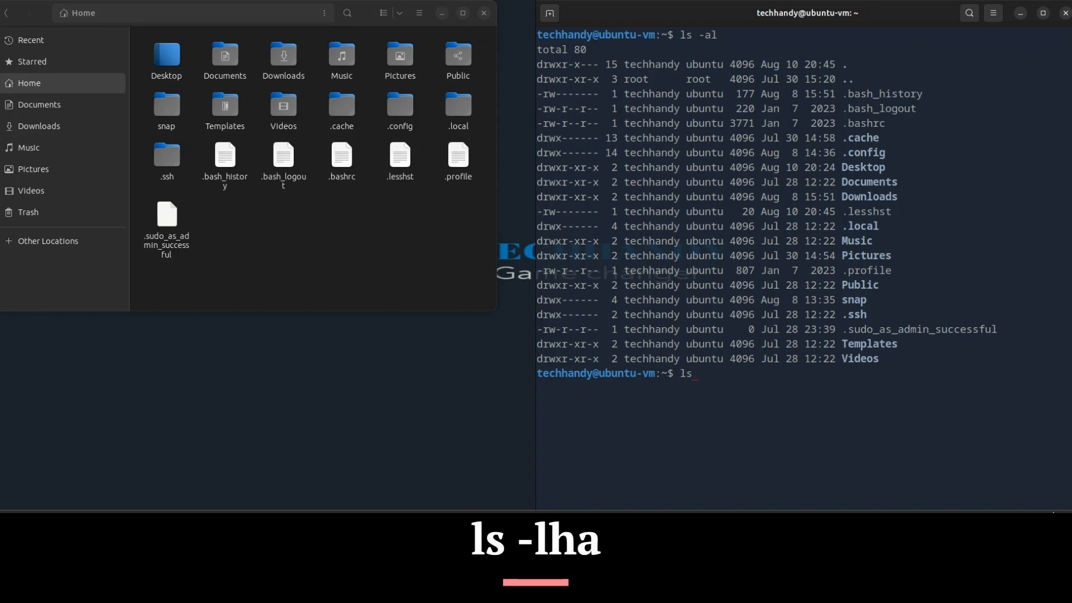
type("-lha")
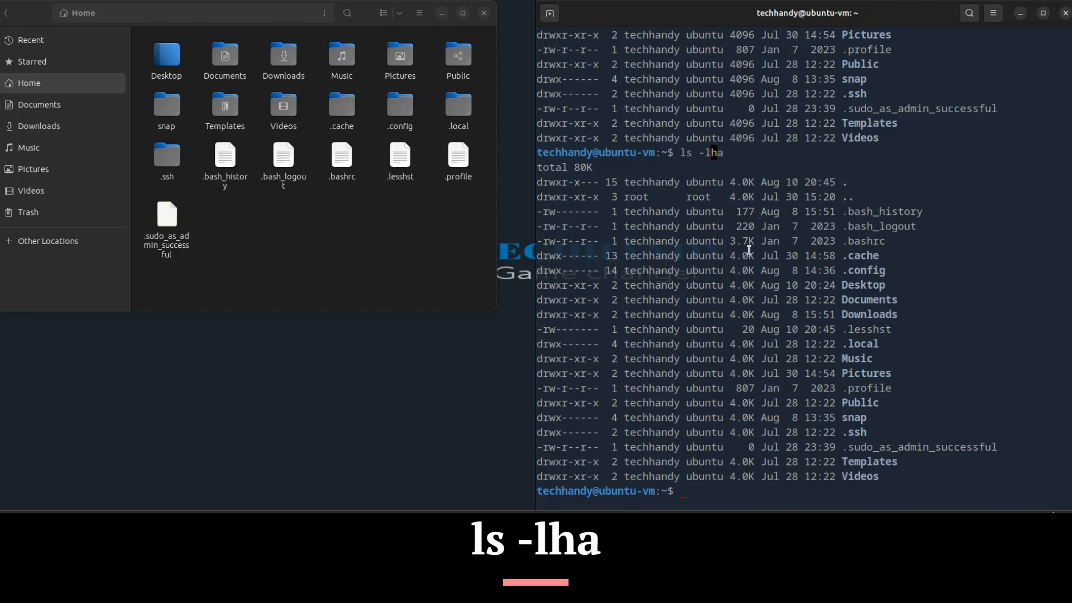
key("Return")
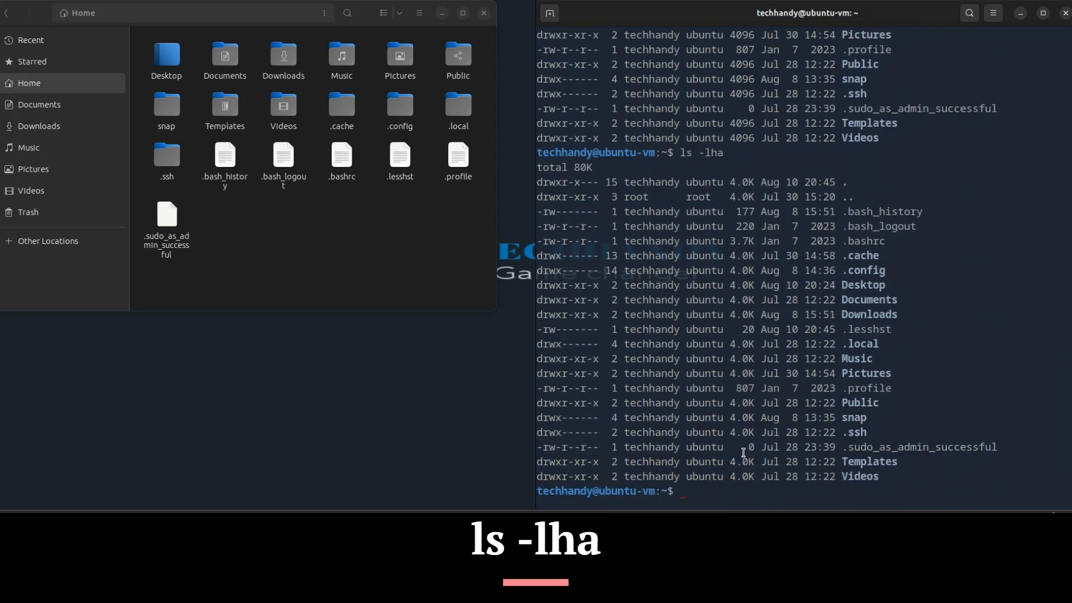
type("clear")
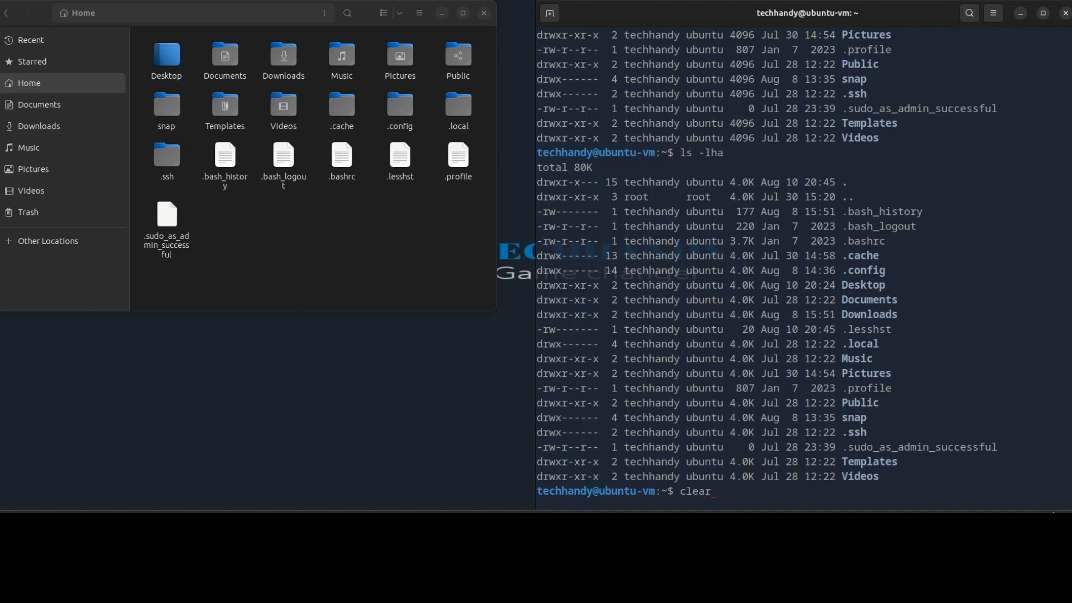
Step: Clear the screen and change into the Desktop folder with cd Desktop/
key("Return")
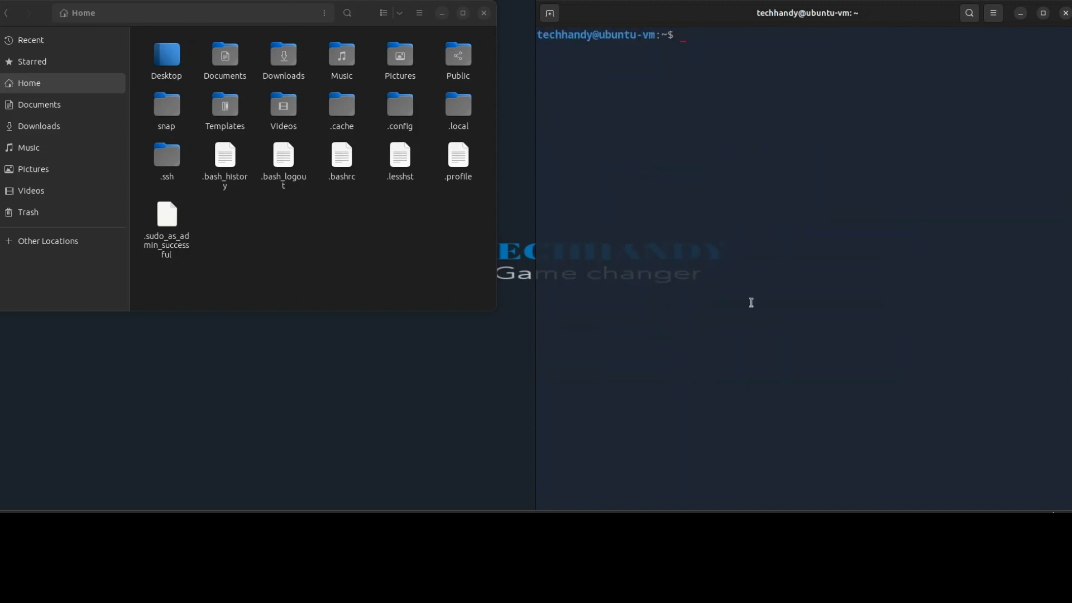
mouse_move(633, 49)
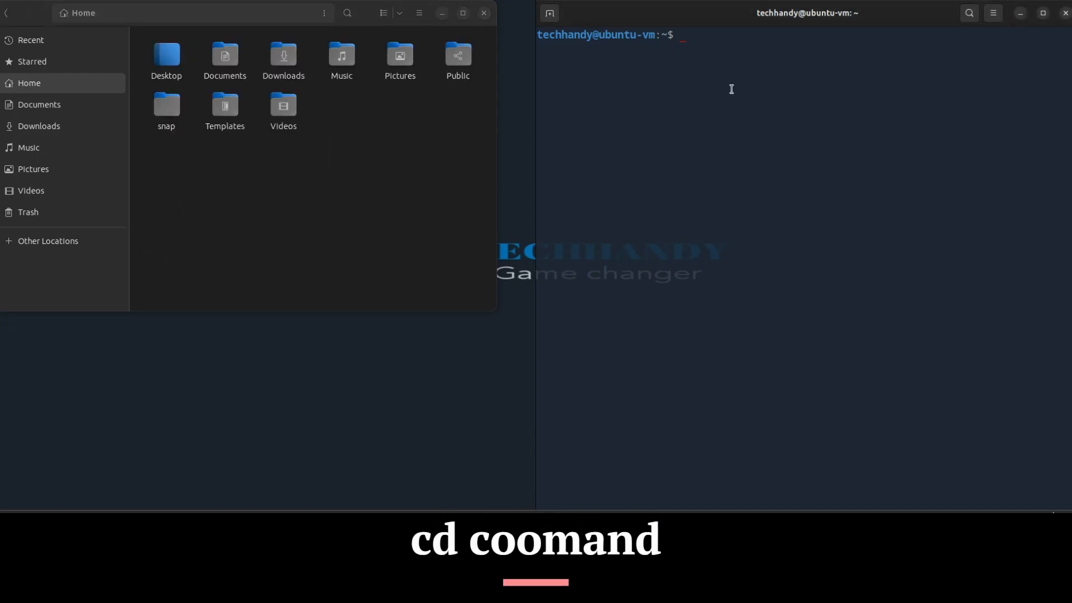
type("cd")
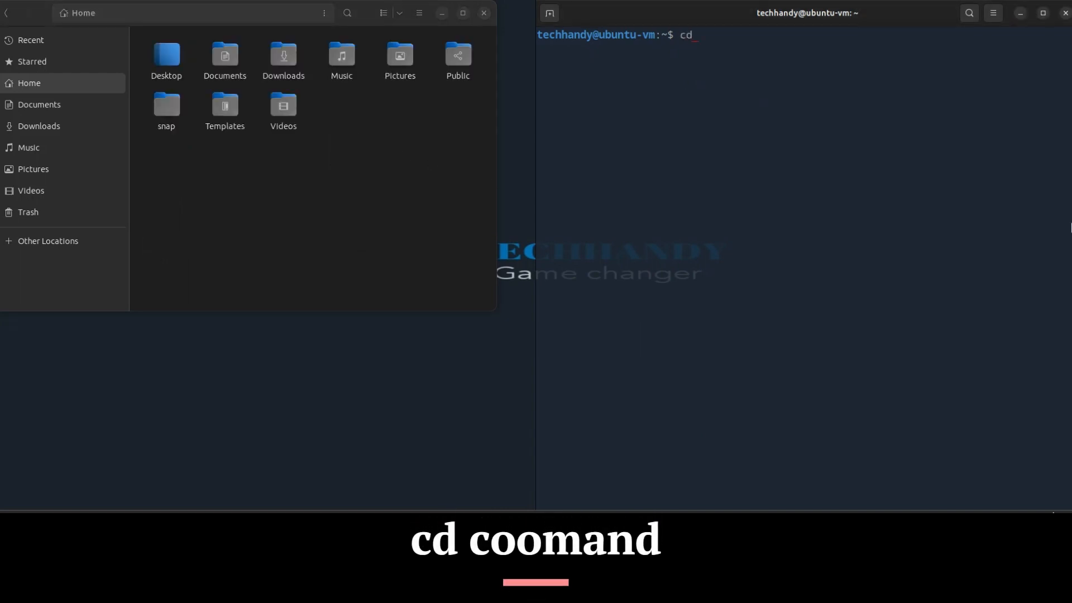
left_click(165, 56)
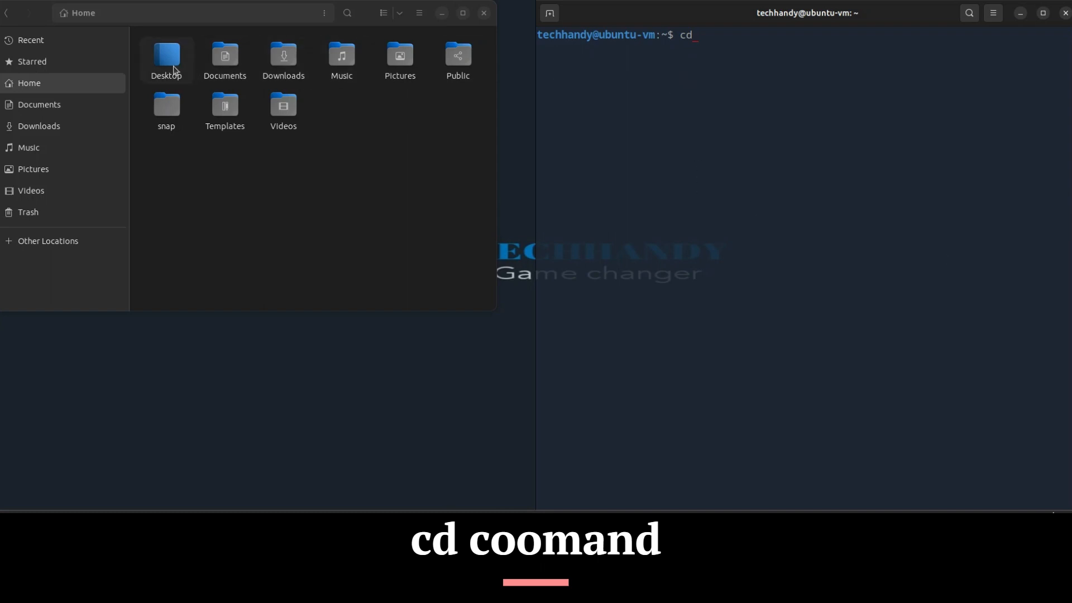
mouse_move(709, 69)
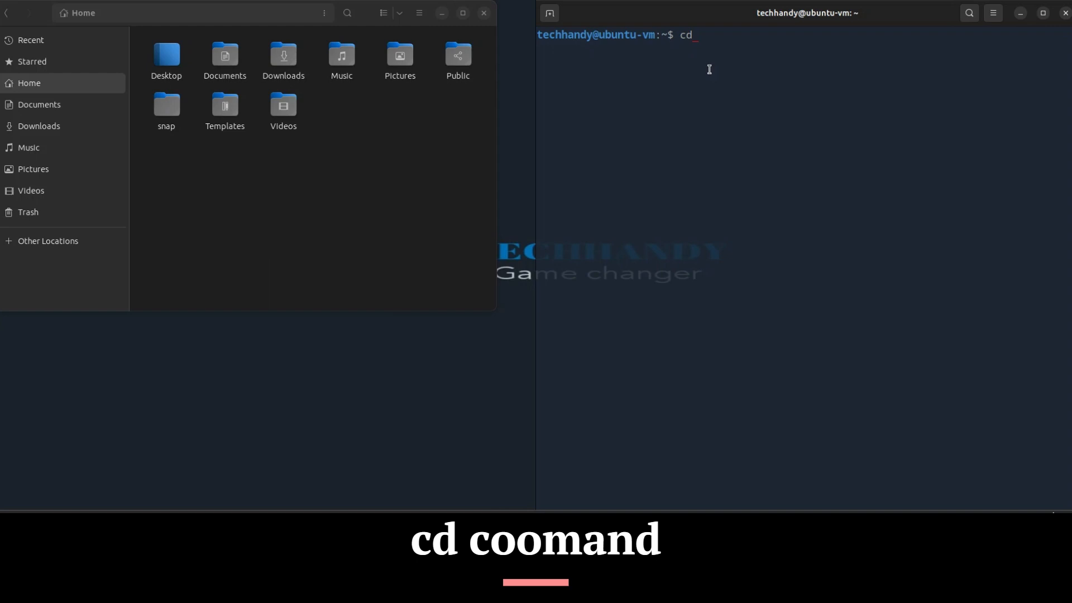
type("Desktop/")
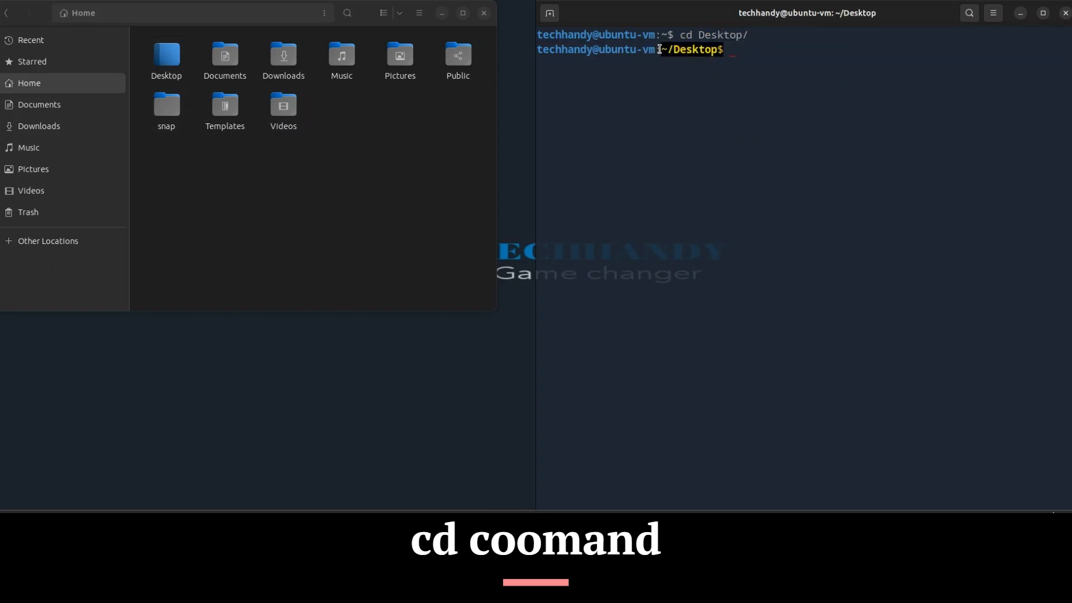
Step: View the empty Desktop folder in Files, then return home with cd .. and run ls
double_click(165, 56)
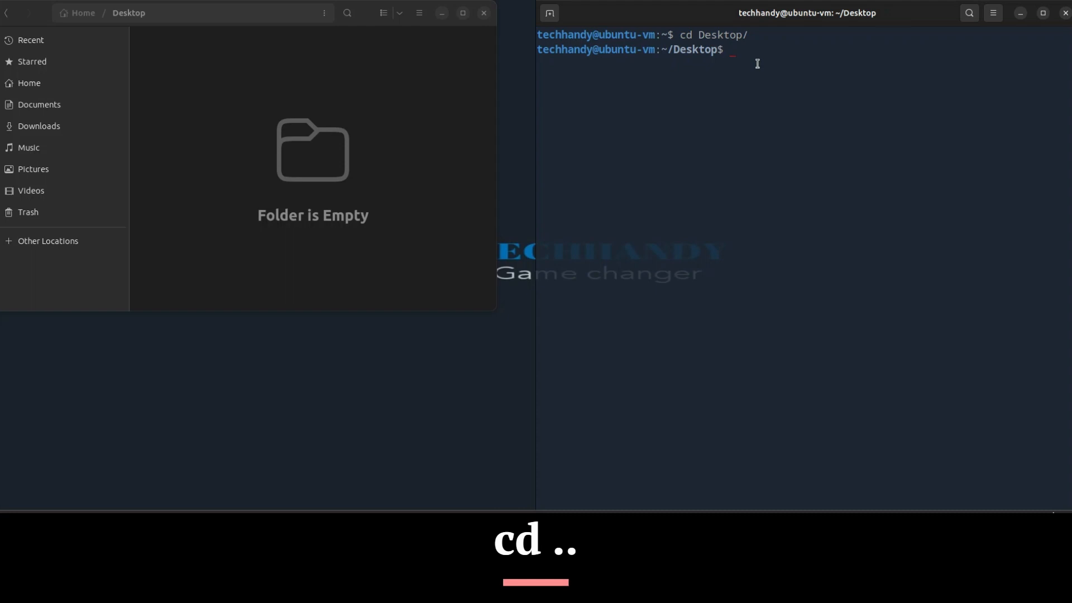
type("cd ..")
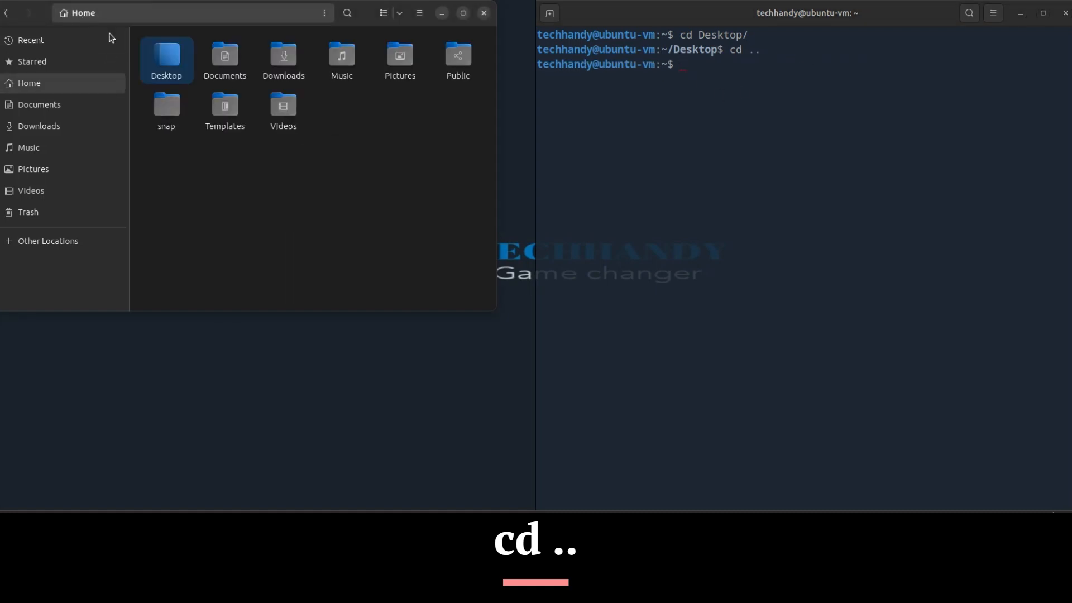
type("ls")
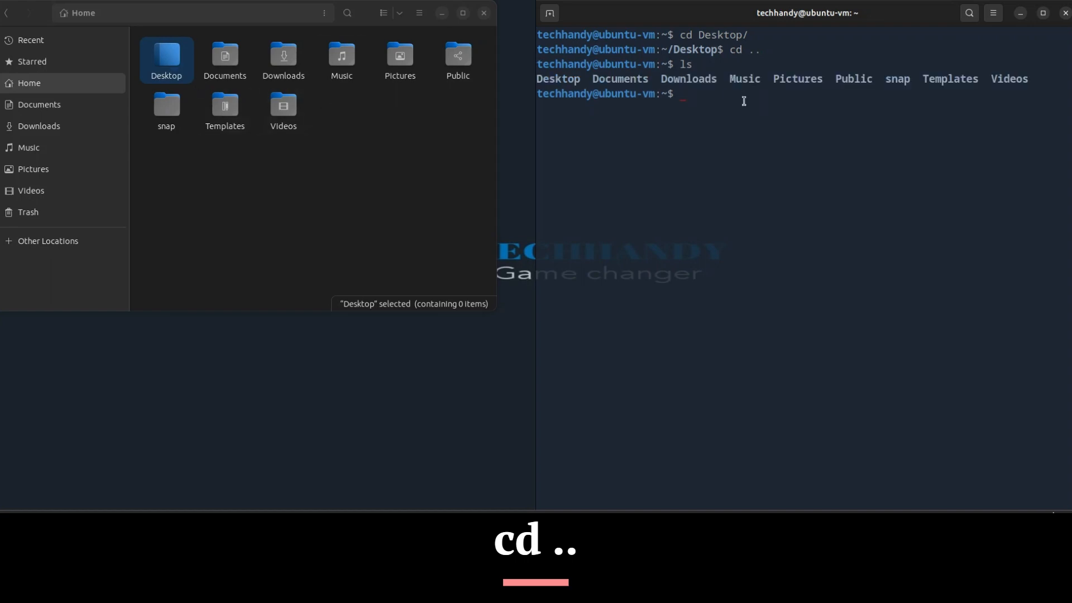
mouse_move(736, 114)
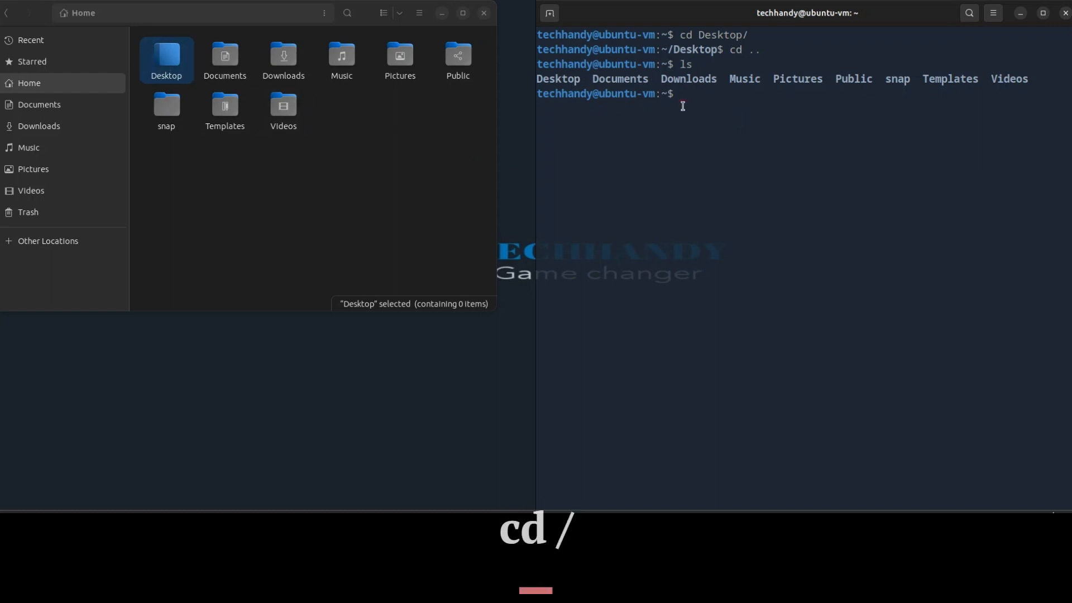
Step: List the root directory with cd / and ls, and open the etc folder in Files
type("cd /")
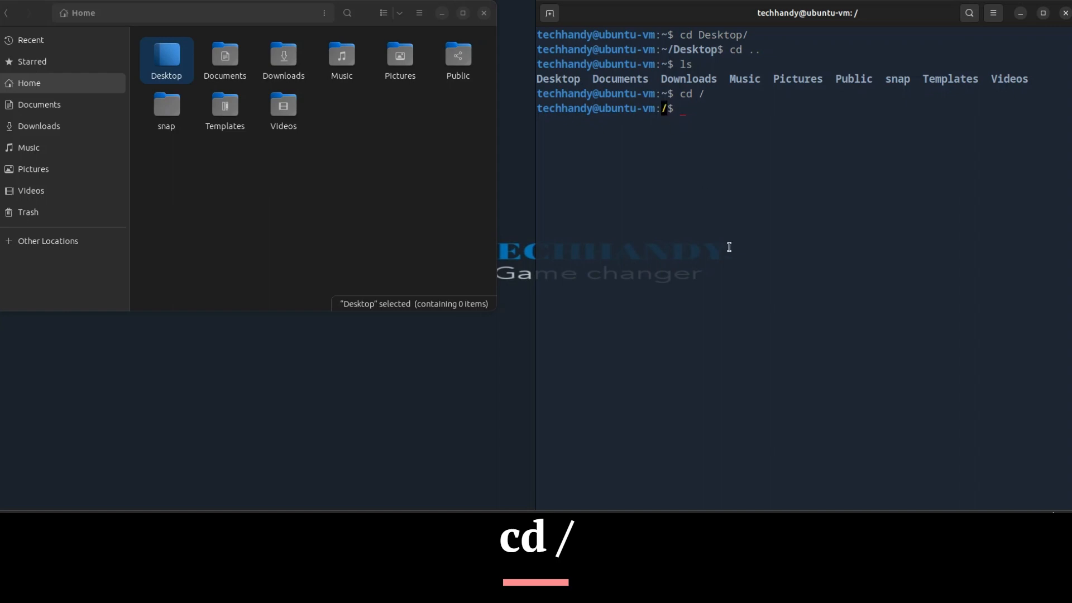
type("ls")
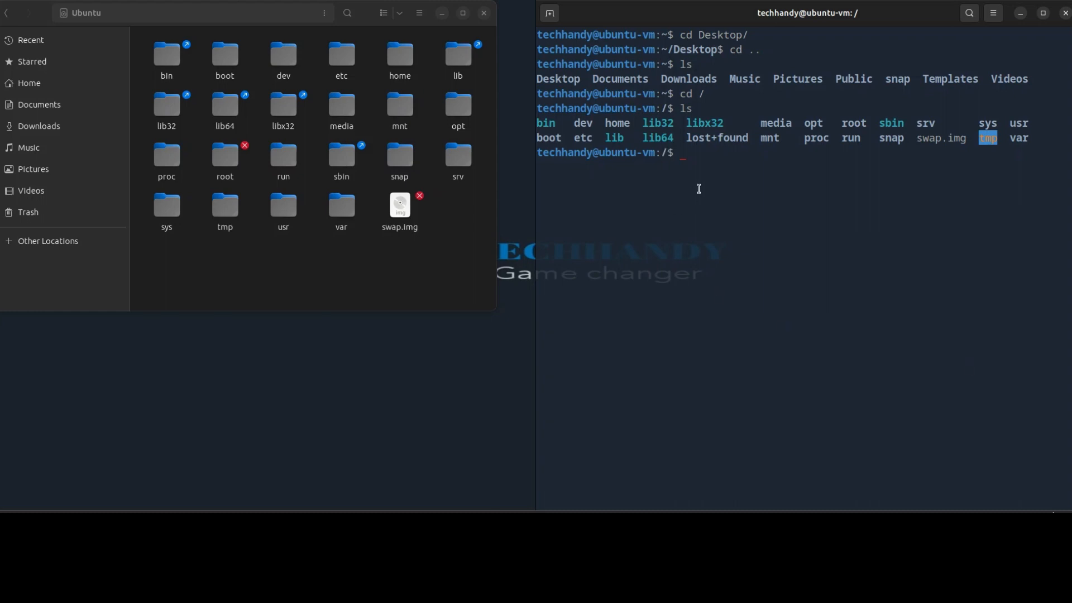
type("cd /etc/")
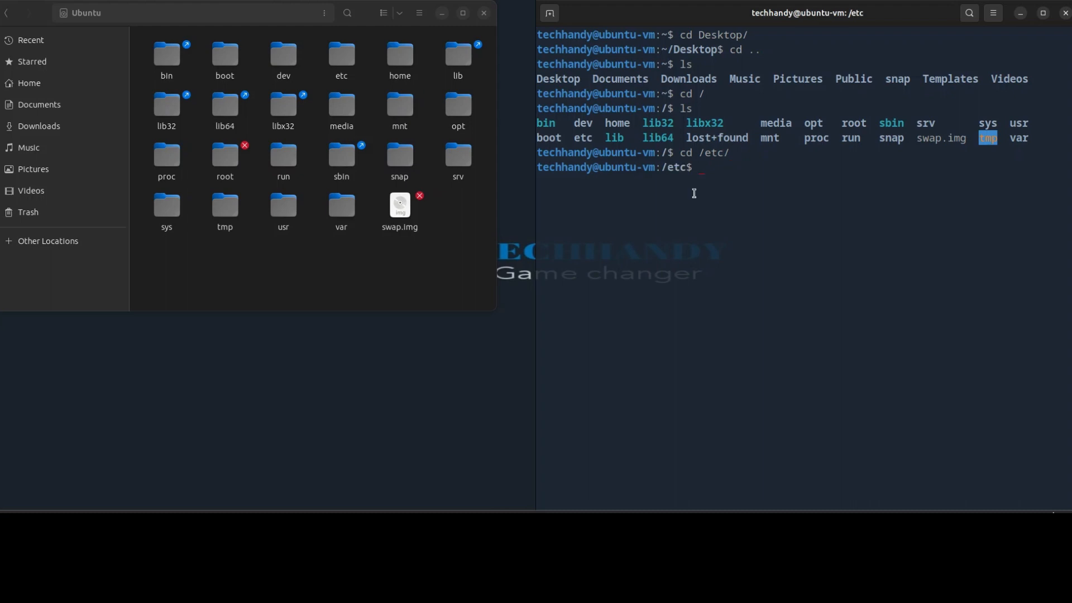
double_click(341, 56)
type("cd ..")
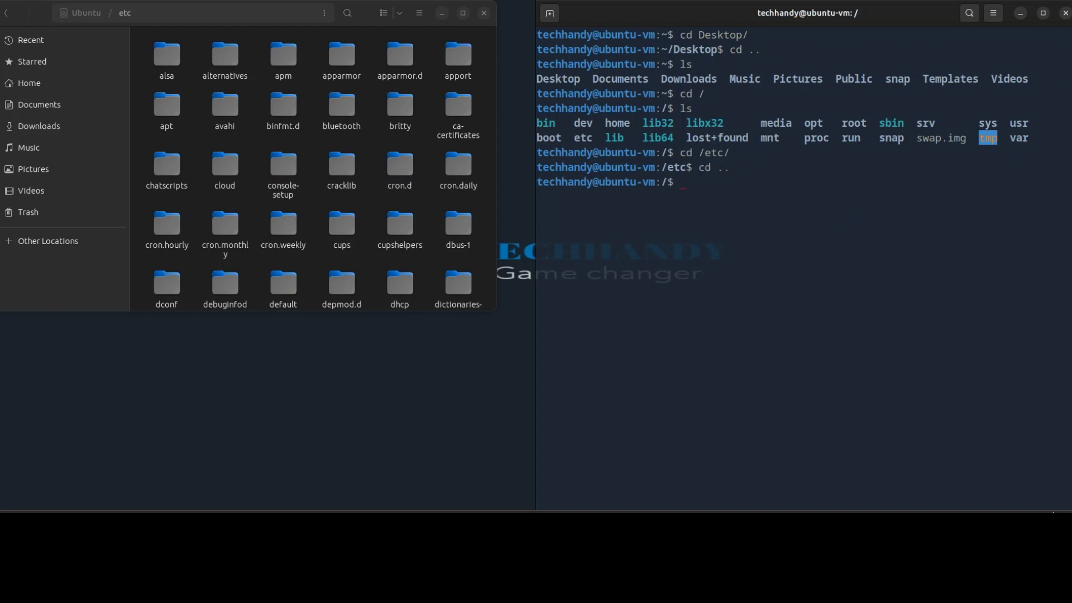
mouse_move(688, 180)
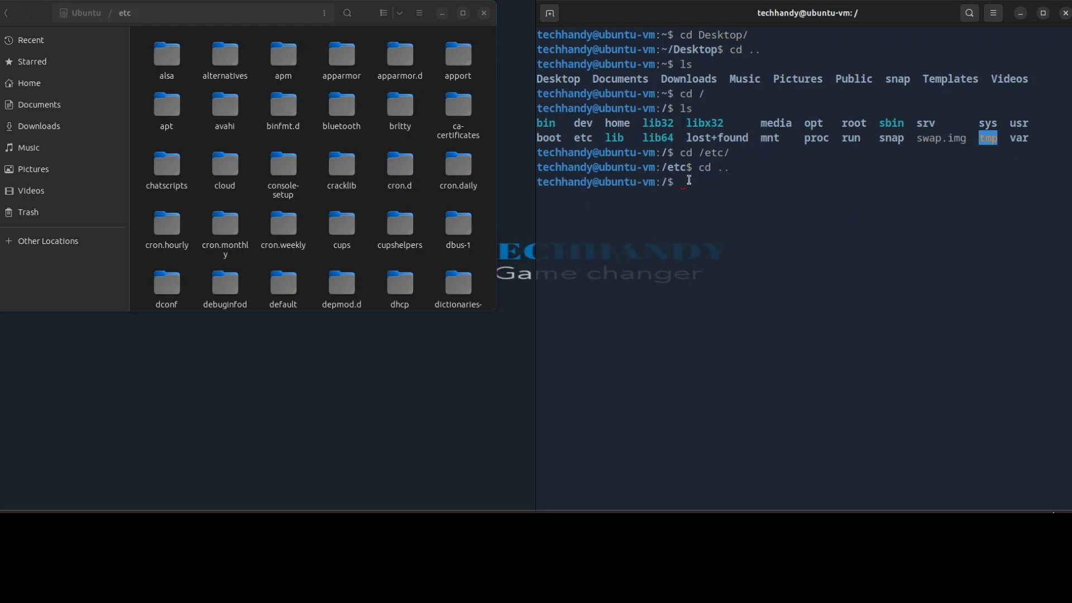
Step: Change to /etc/apt, open the apt folder in Files, and list its contents
type("cd")
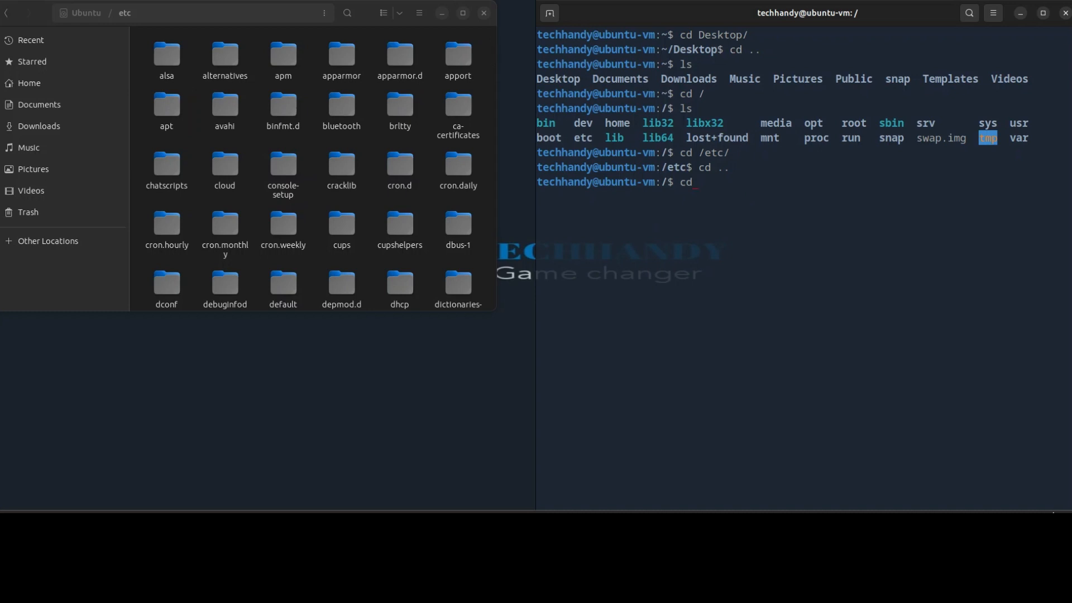
type("/etc/")
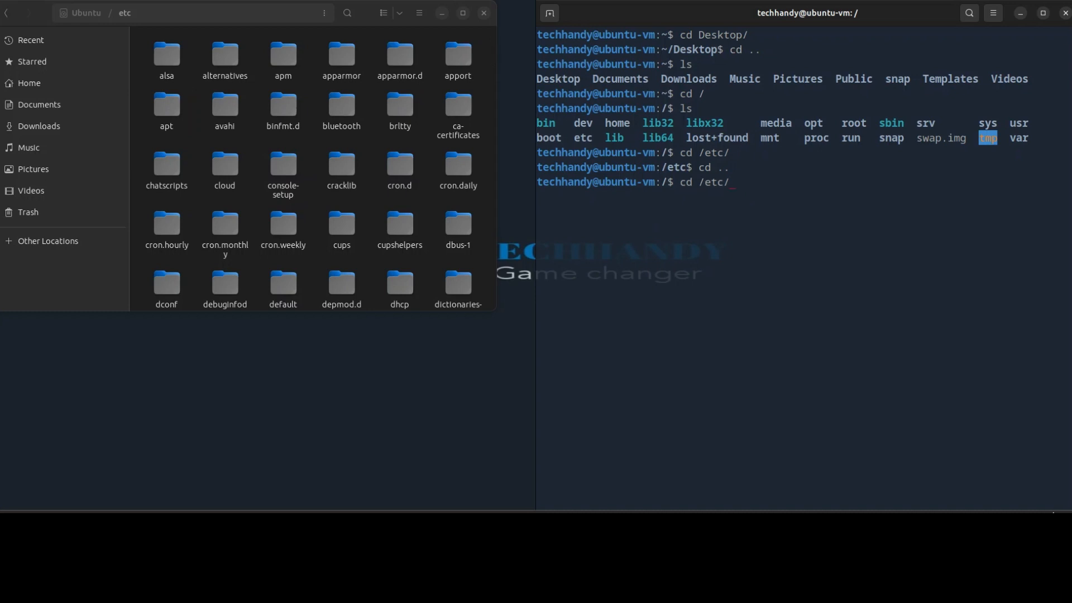
type("apt")
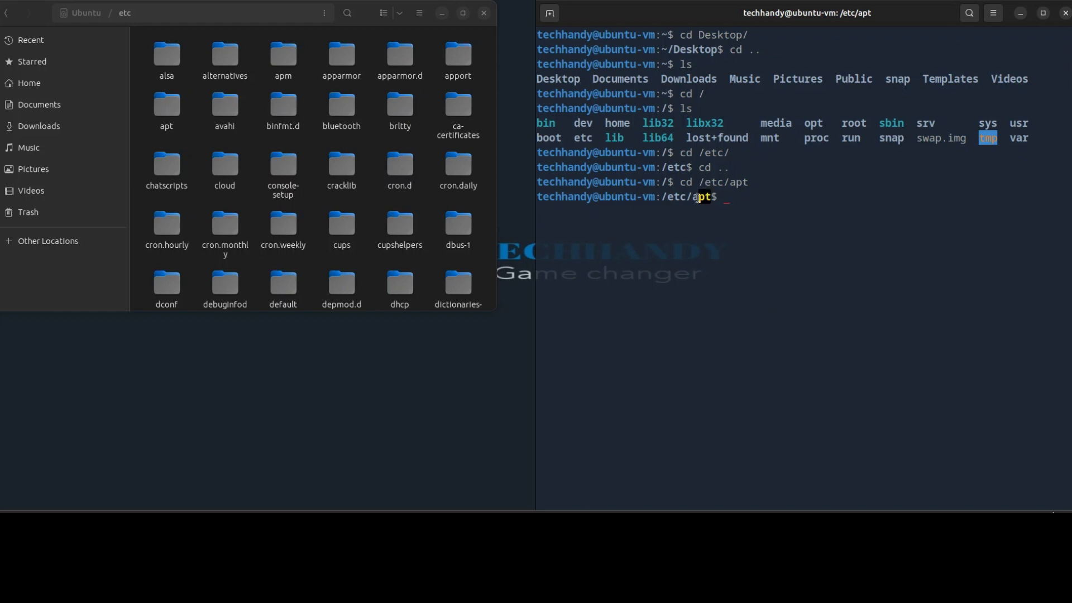
left_click(166, 110)
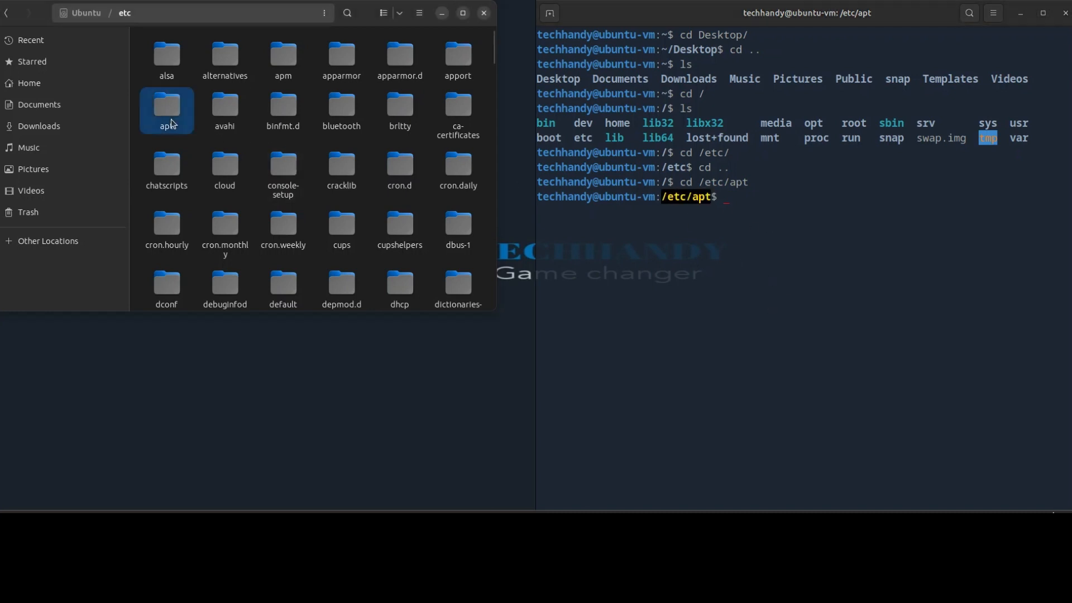
double_click(166, 106)
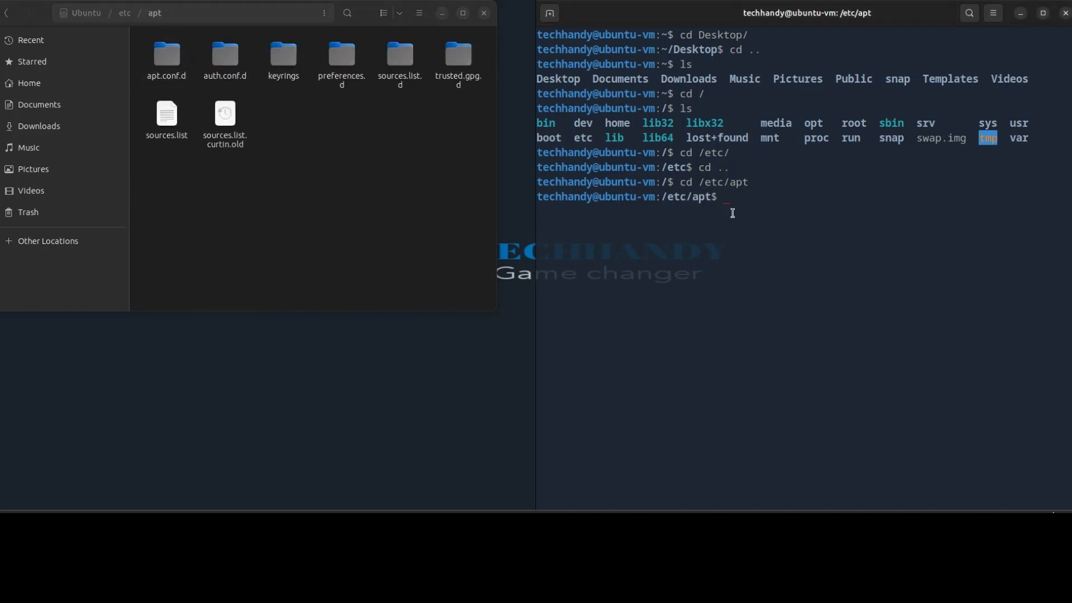
type("ls")
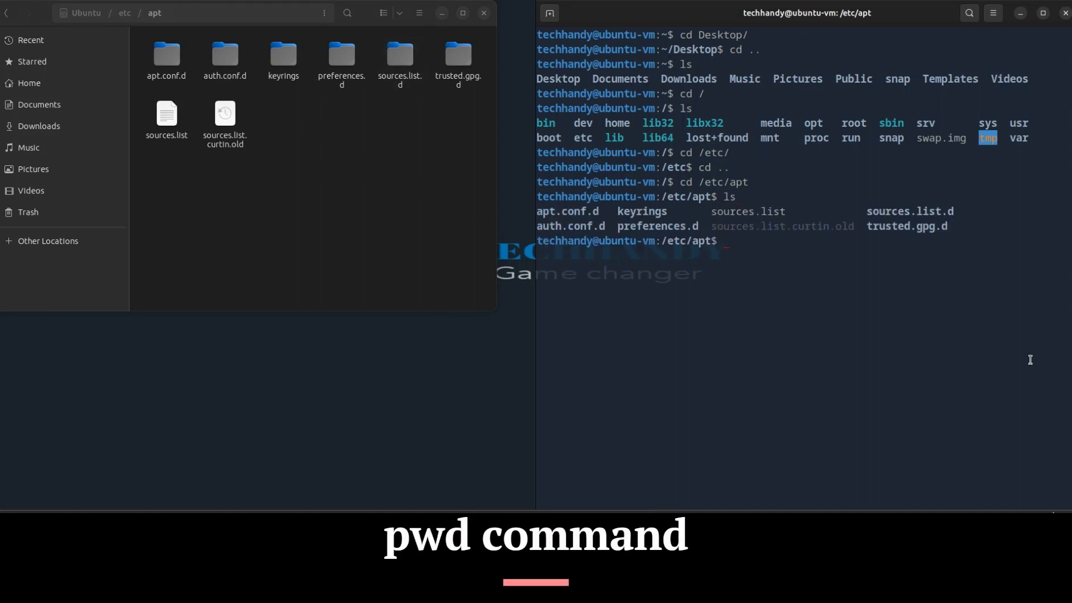
mouse_move(643, 226)
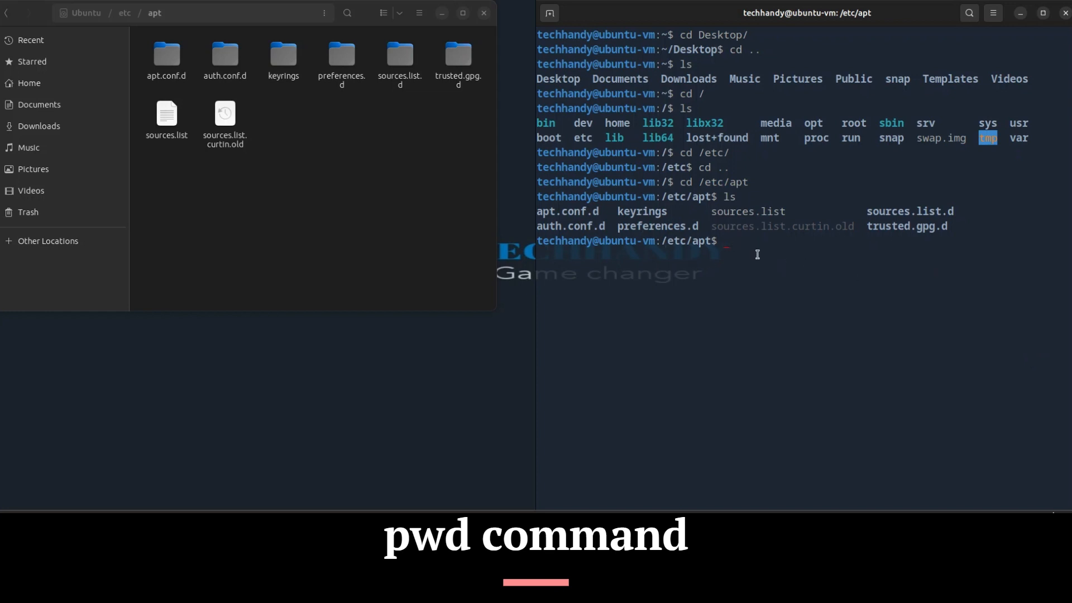
Step: Confirm the path /etc/apt with pwd, run cd, and check the new path with pwd
type("pwd")
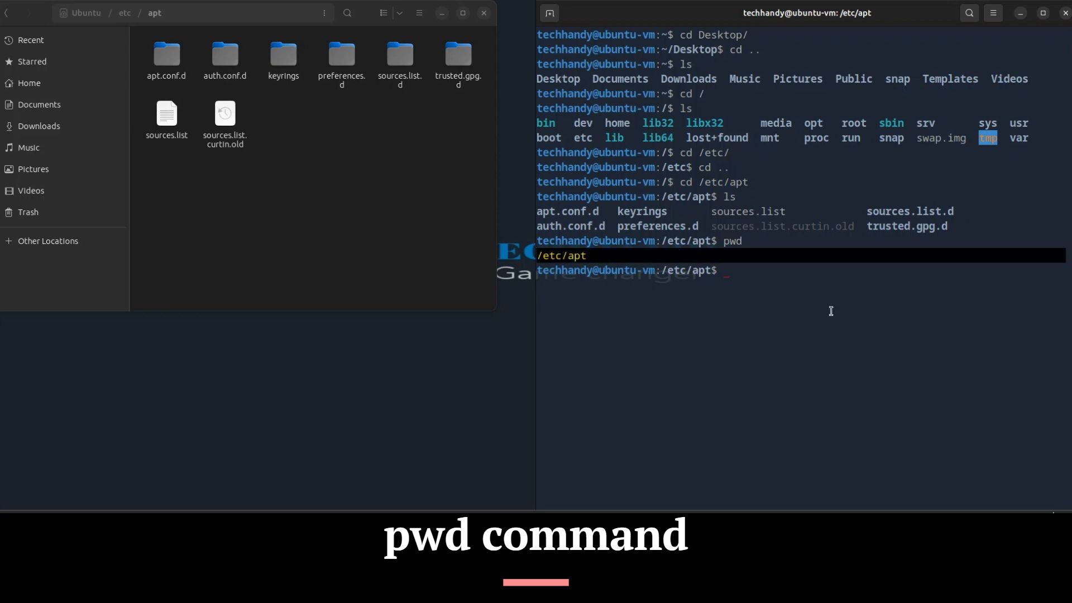
type("cd /")
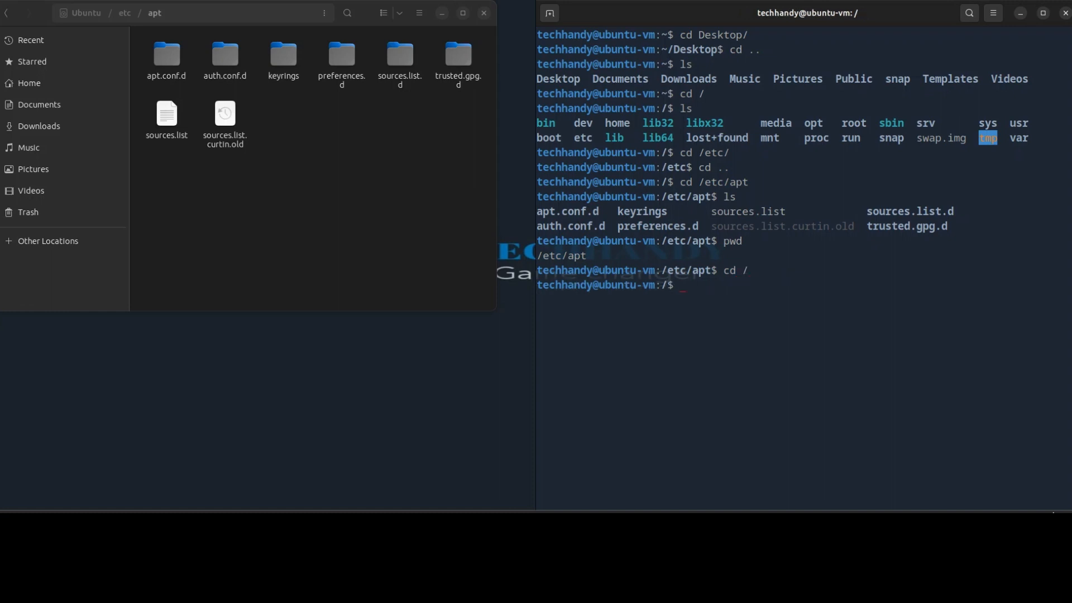
type("pwd")
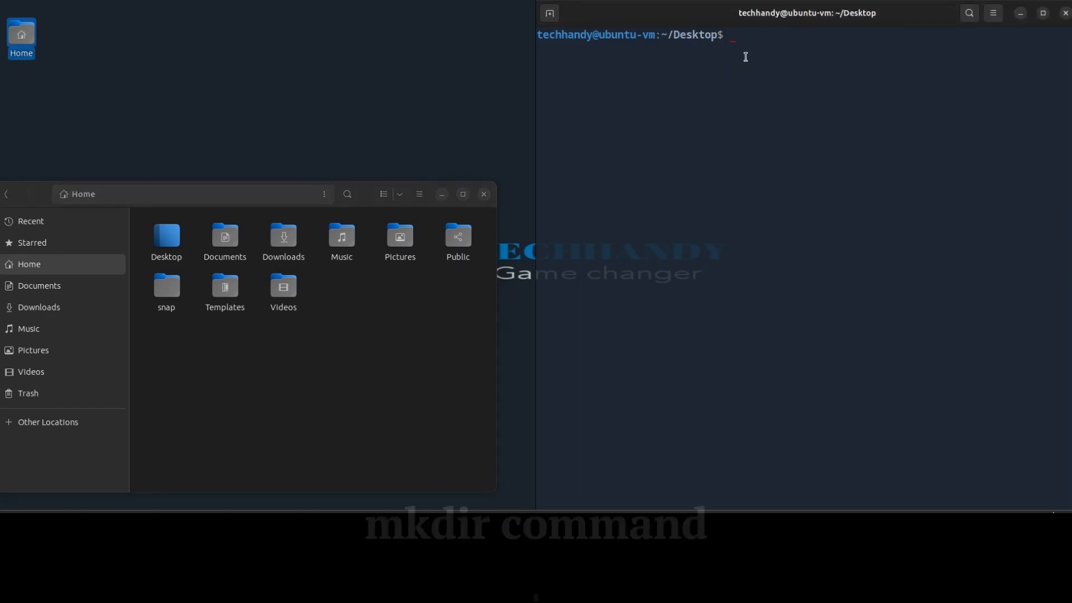
Step: Create the HR, Marketing and finance folders with mkdir, then begin a mkdir -p command
type("mkdir HR")
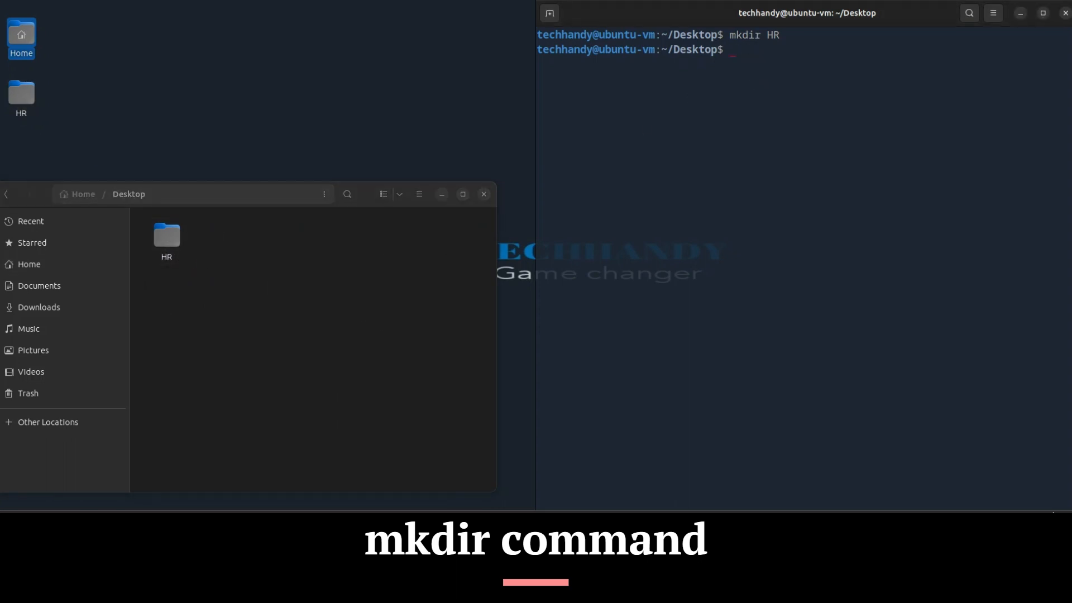
type("mkdir")
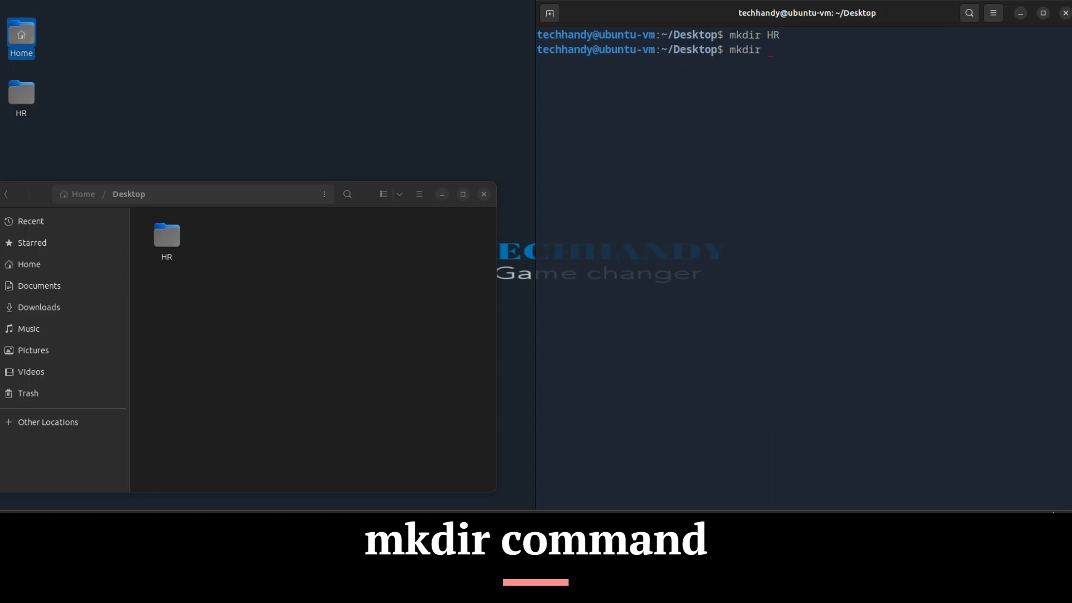
type("Marketing")
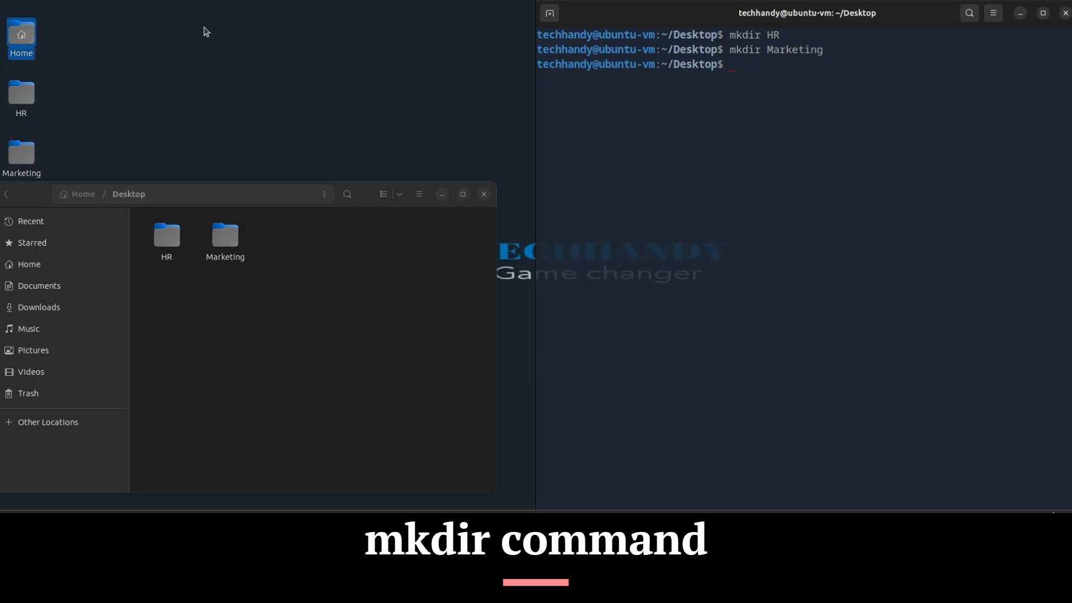
mouse_move(785, 90)
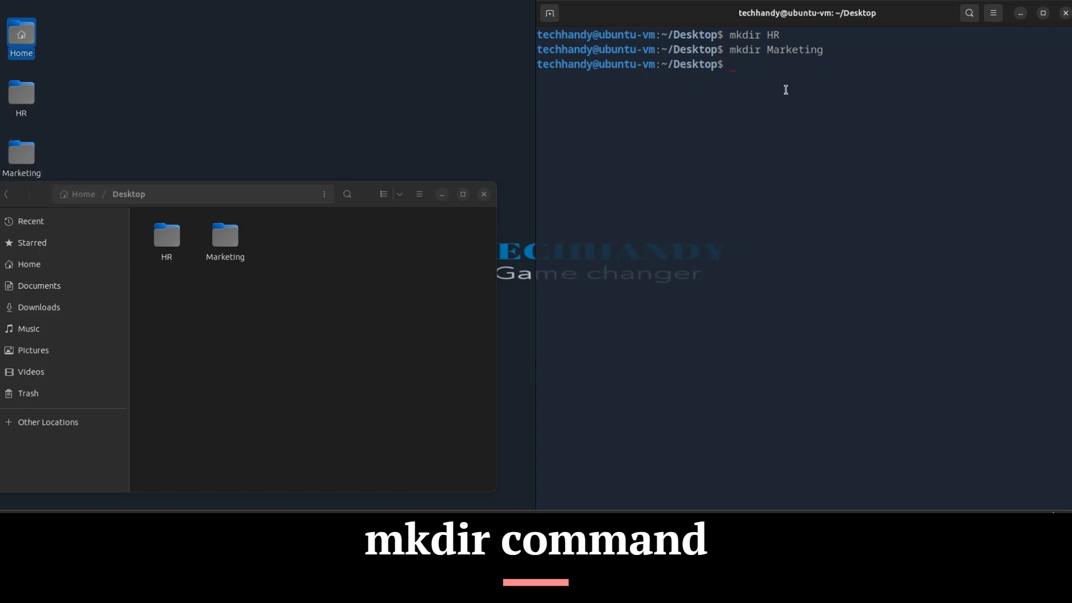
type("mkdir")
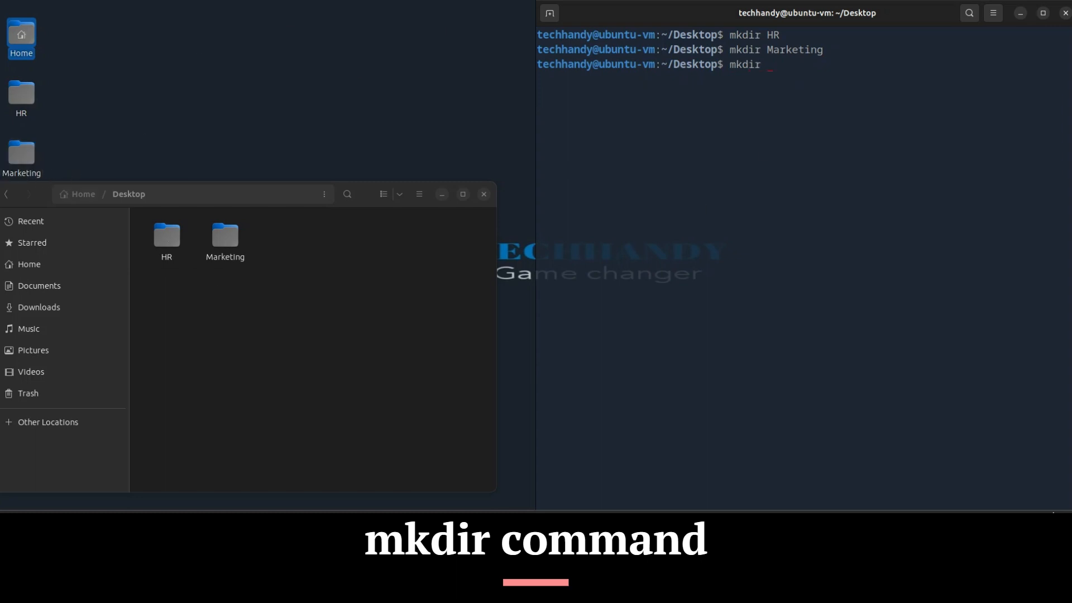
type("finana")
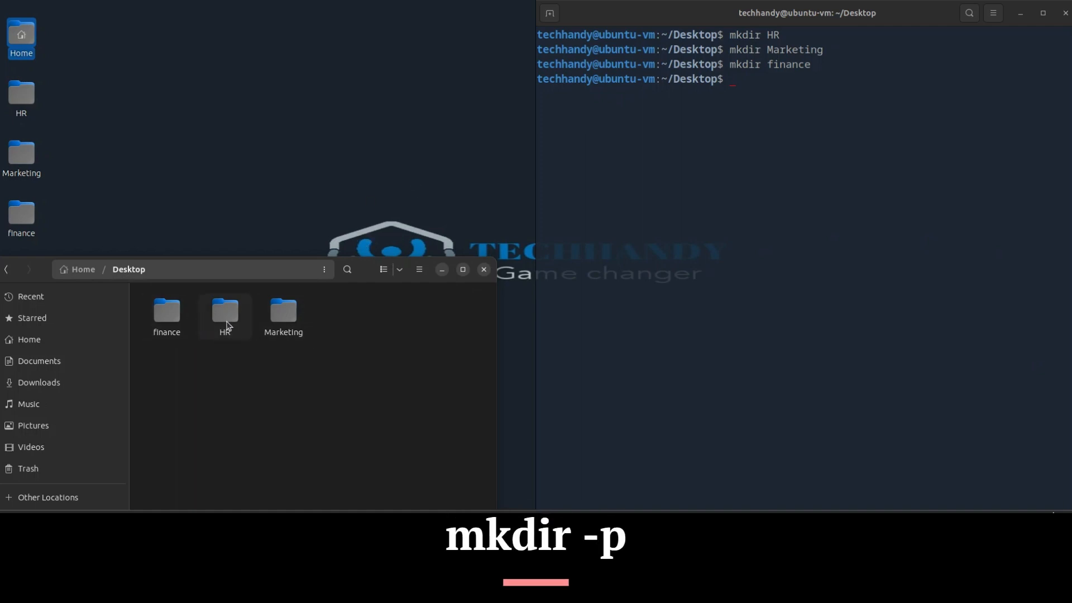
type("mkd")
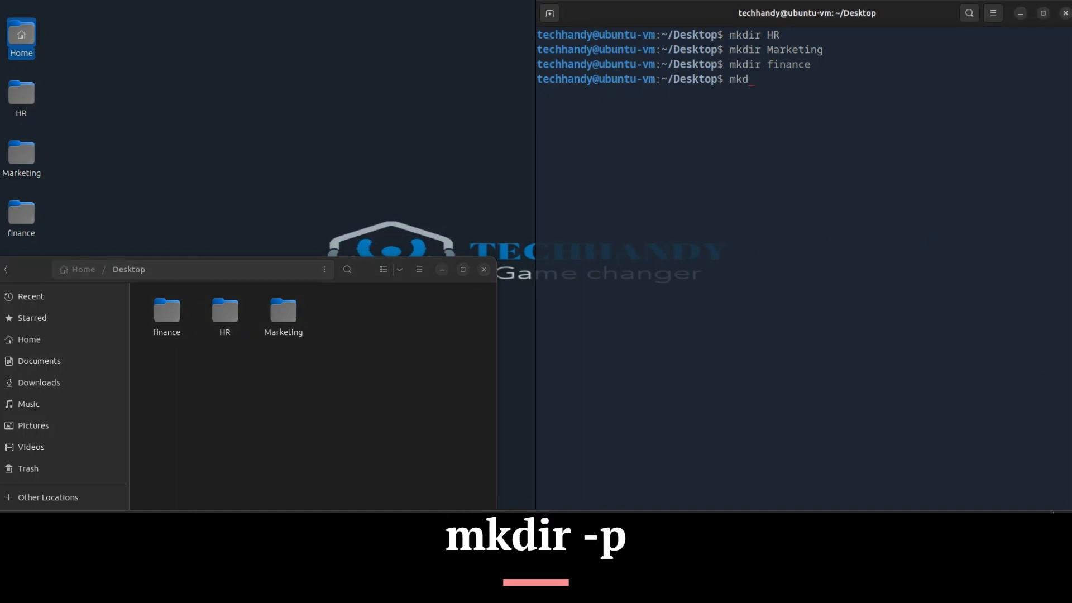
type("ir")
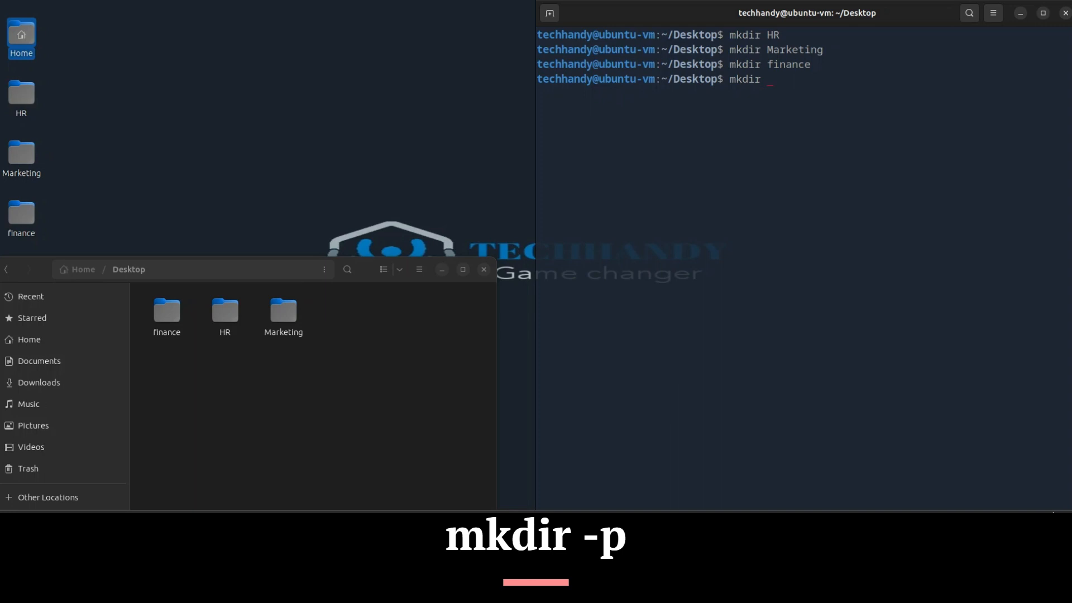
type("-p")
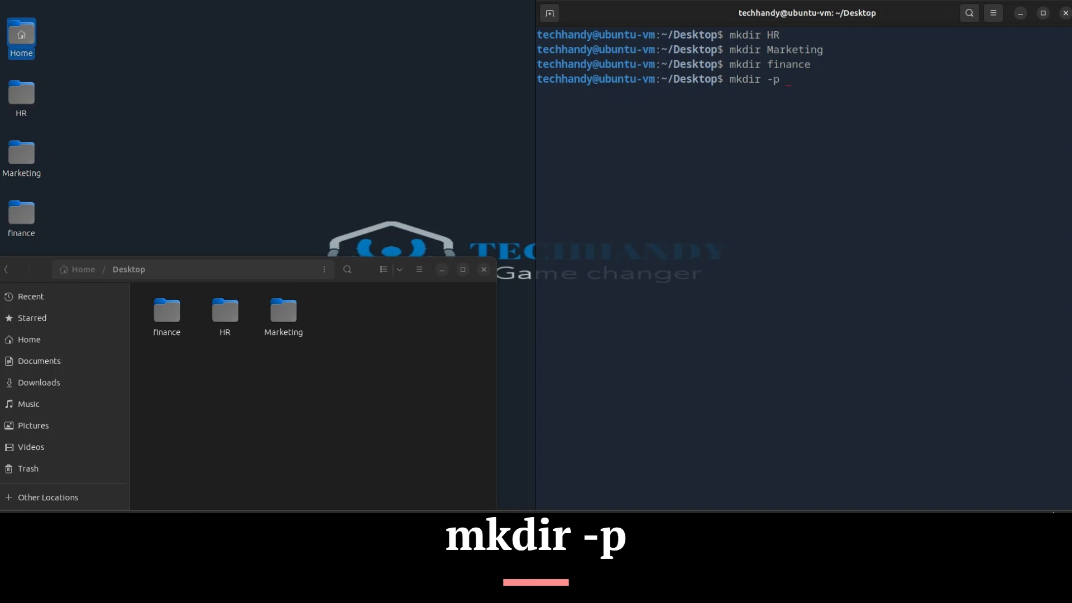
Step: Try creating 'HR/HR Documents' and inspect the nested HR folders in Files
type("HR/")
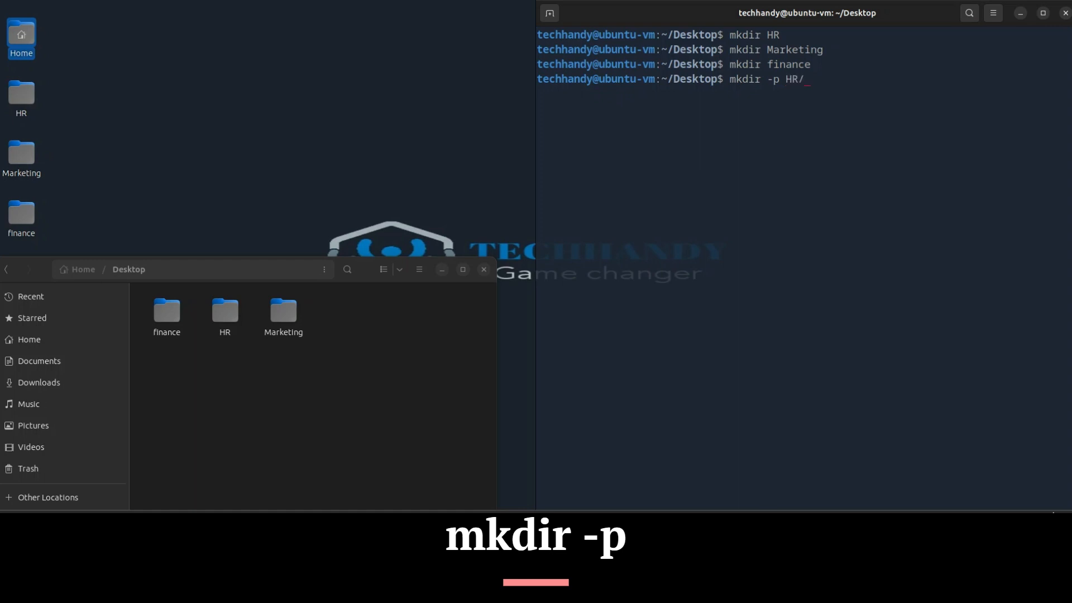
type("HR D")
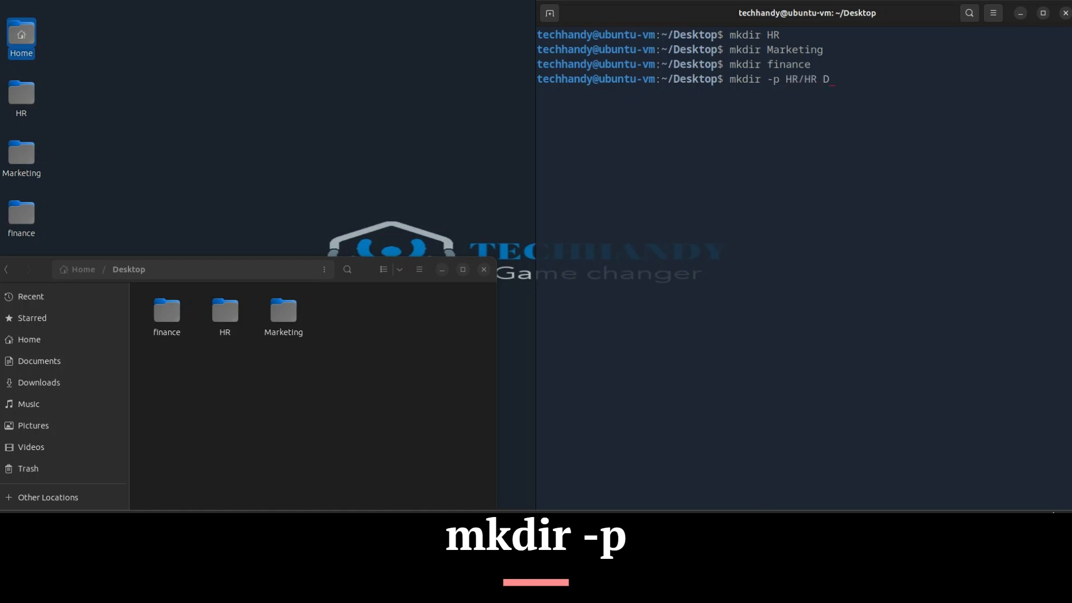
type("ocuments")
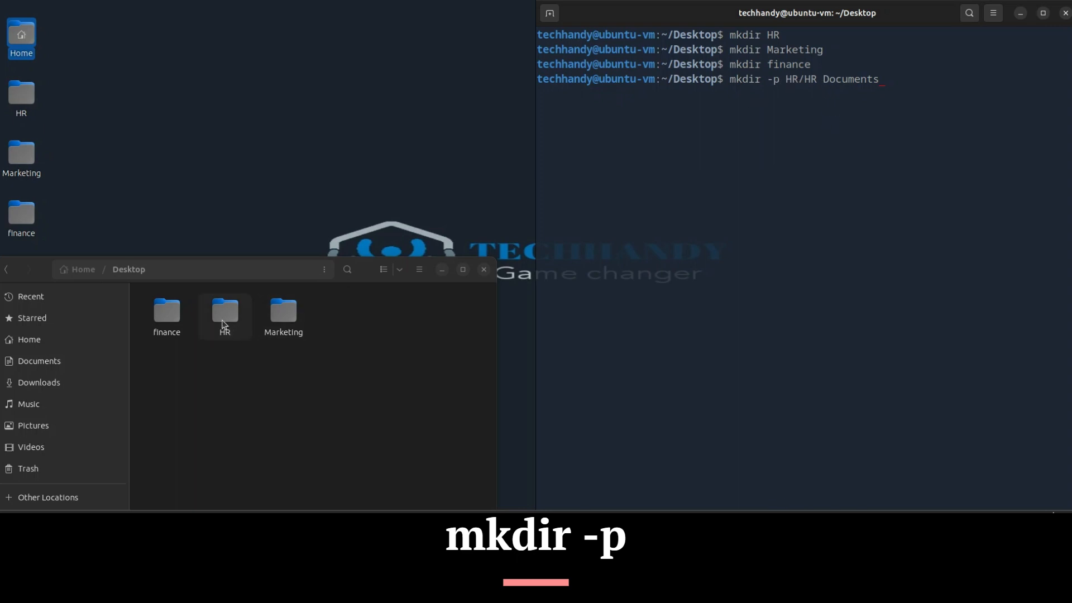
double_click(225, 312)
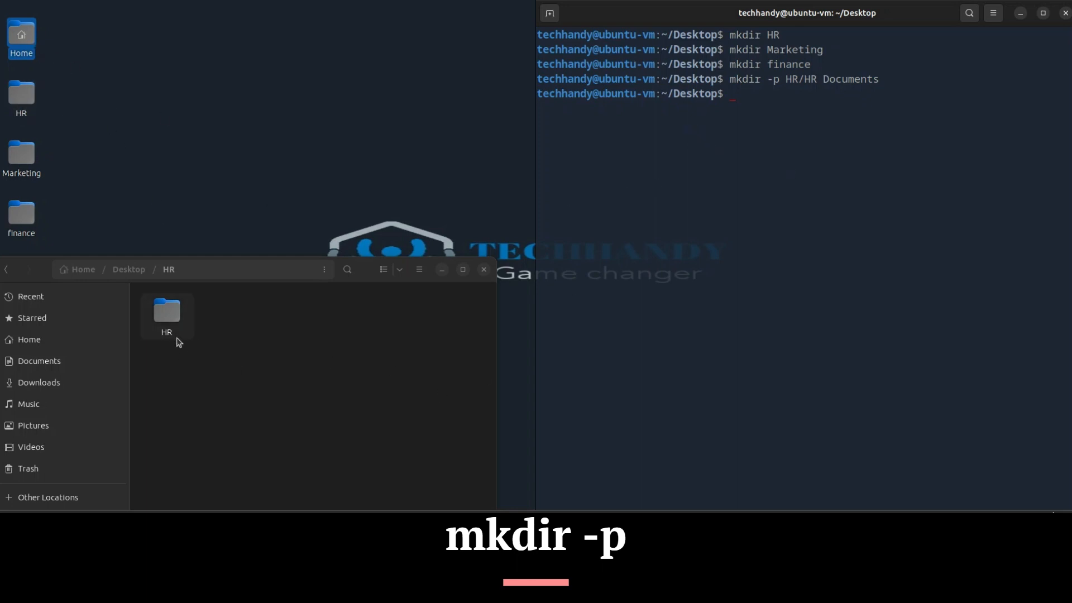
double_click(167, 311)
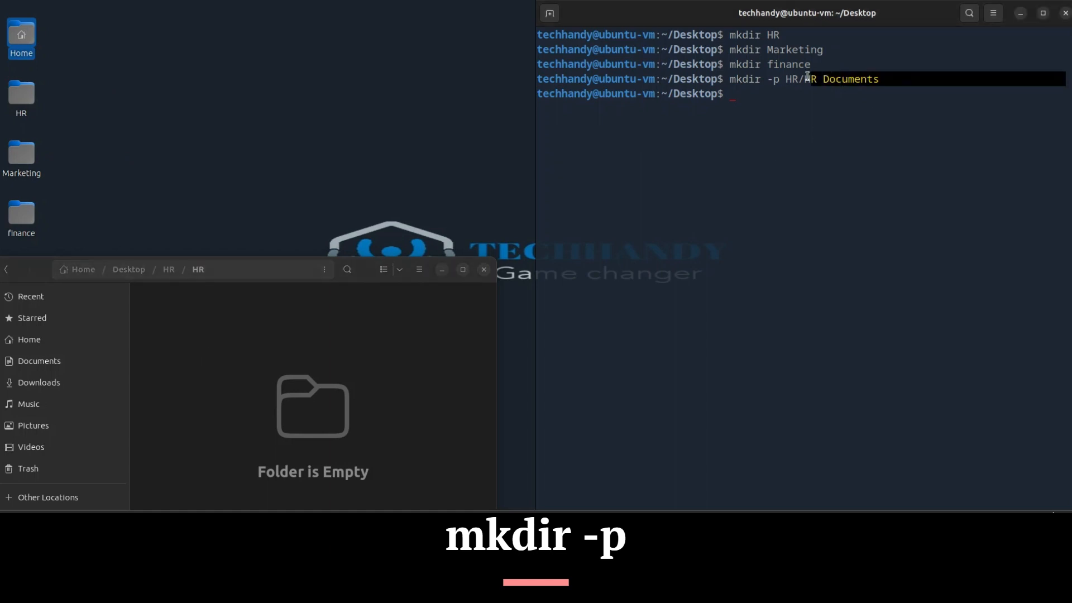
left_click(7, 270)
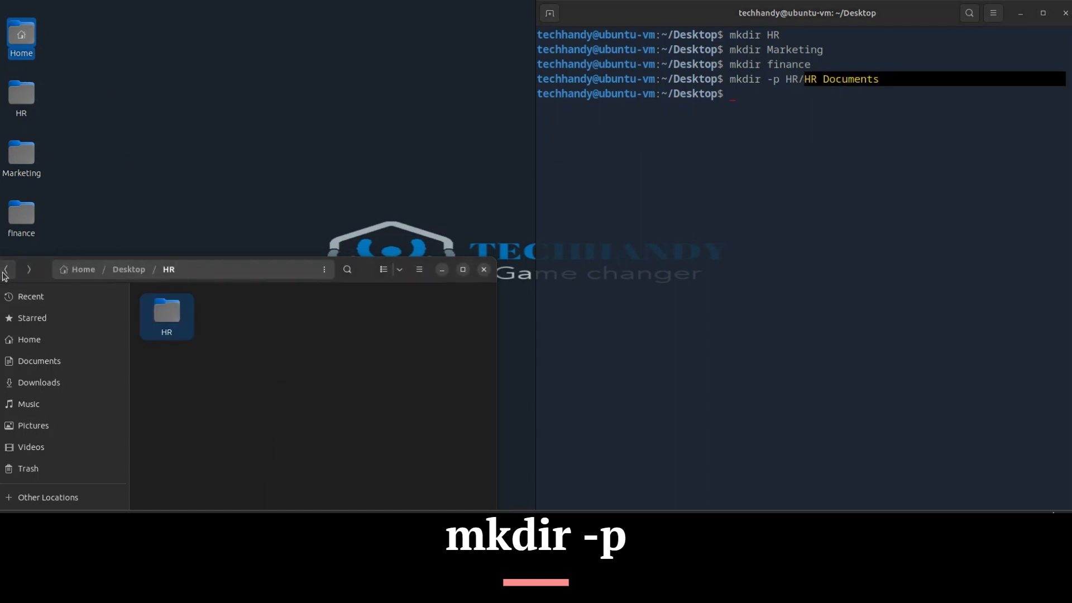
double_click(166, 316)
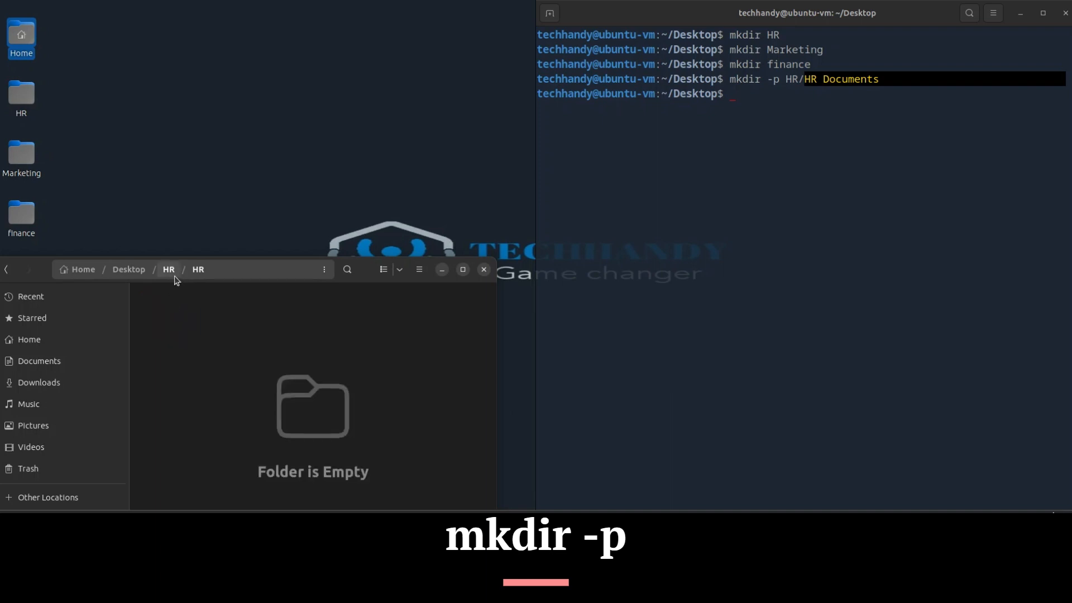
mouse_move(214, 314)
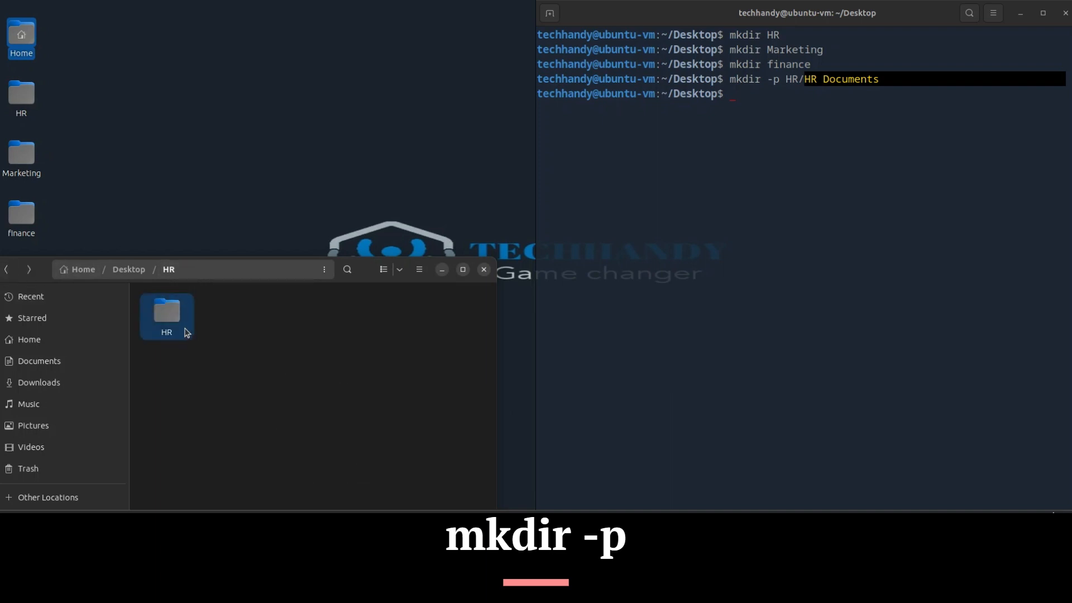
Step: Run mkdir HR/HR-Documents to create HR-Documents inside the HR folder
type("mkdir -p")
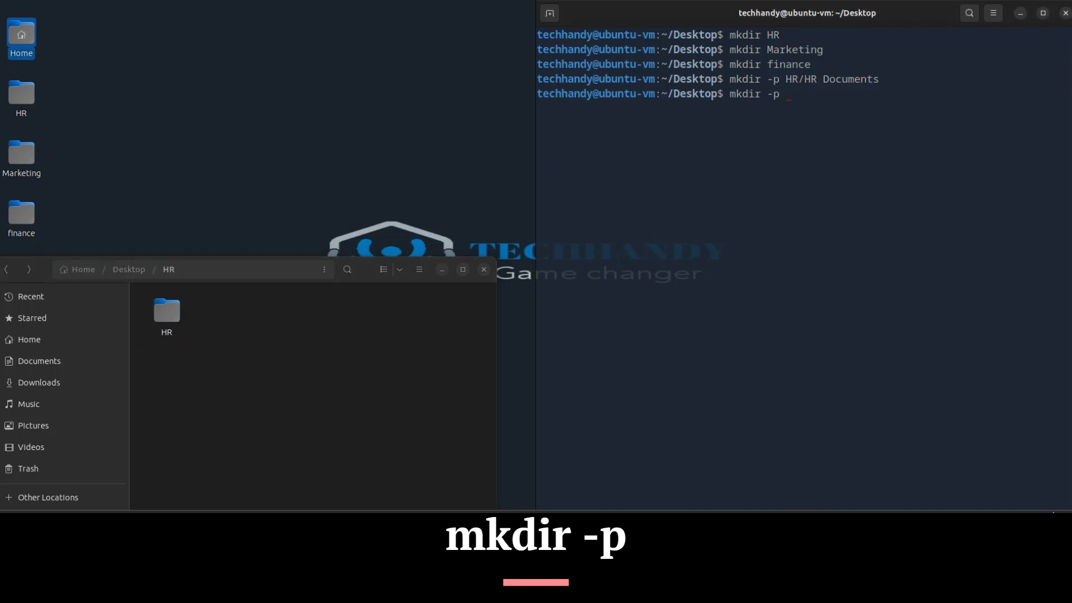
type("HR/HR")
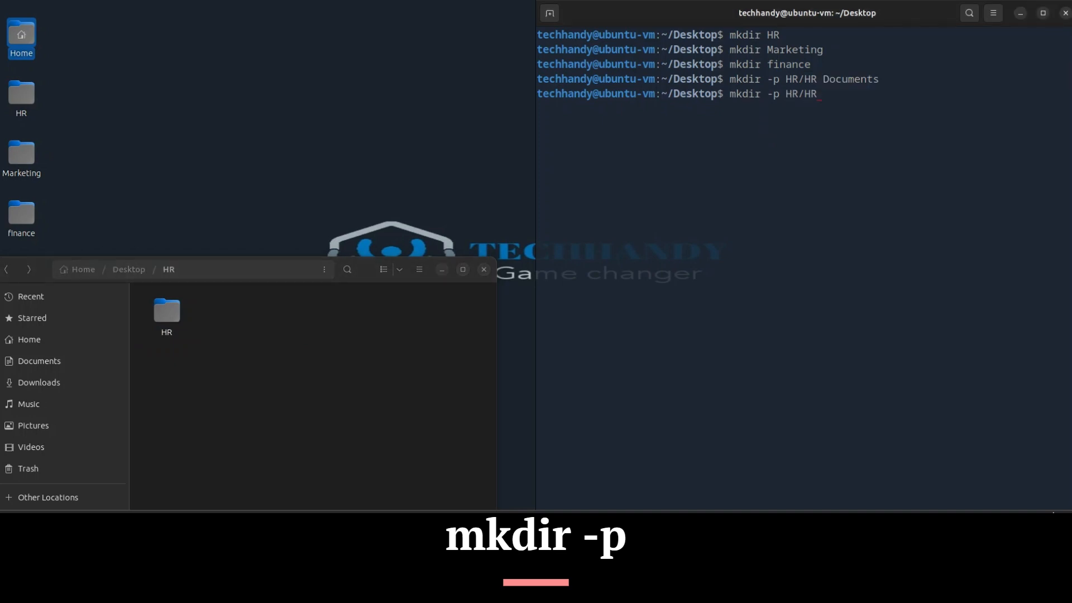
type("-Documents")
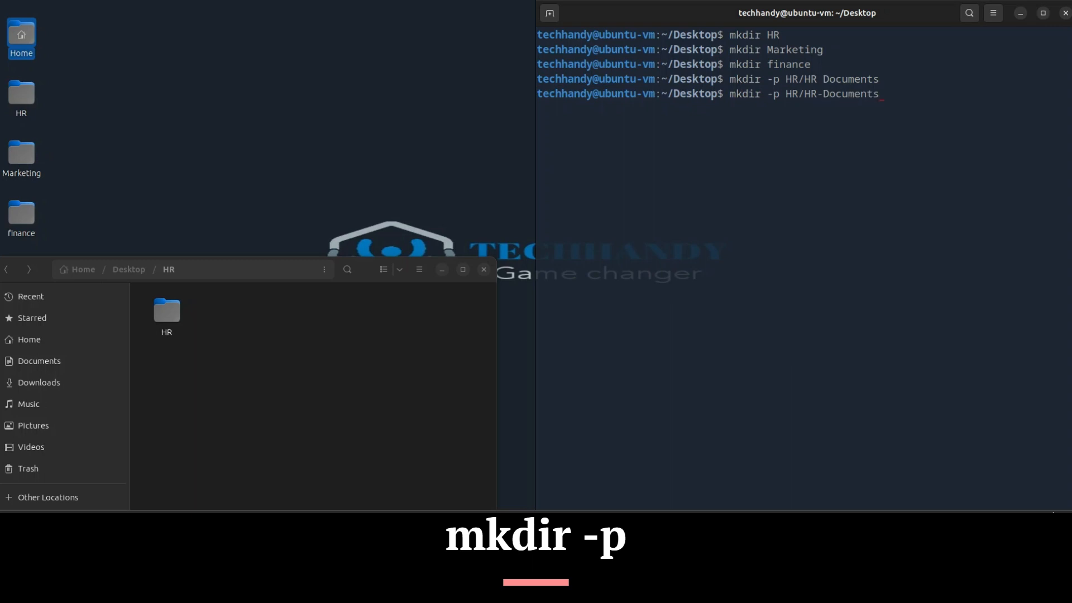
key("Return")
type("rmdir")
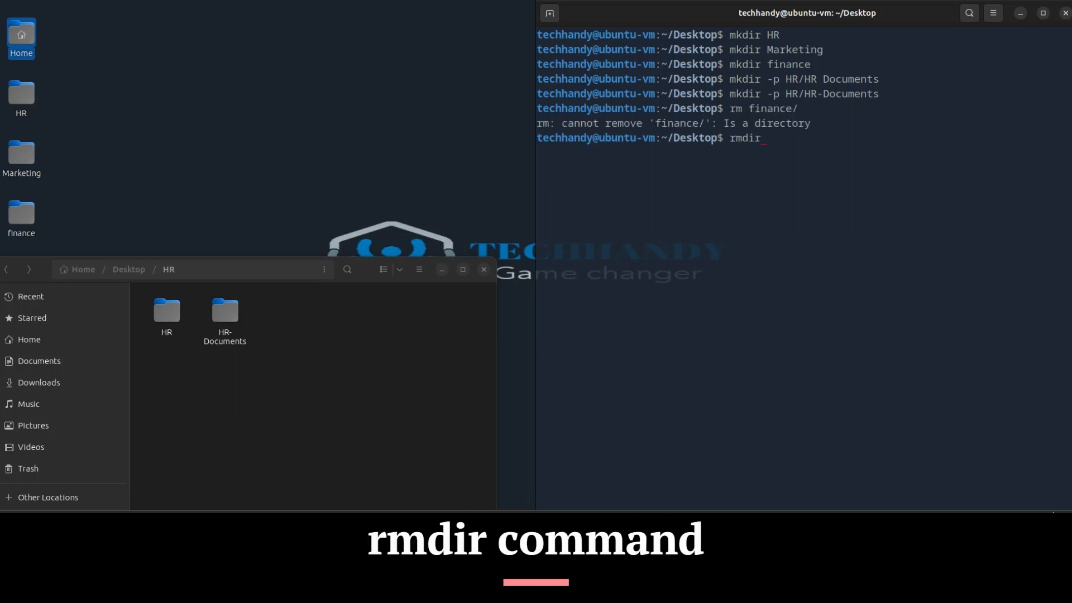
Step: Remove the empty finance folder, then delete the non-empty HR folder with rm -rf HR/
type("finance/")
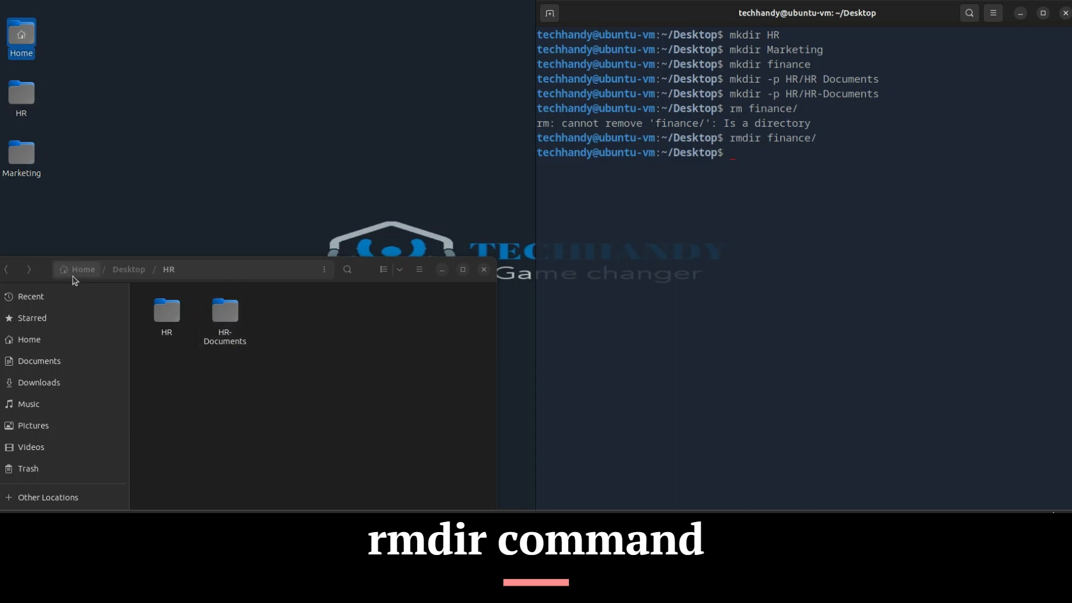
left_click(166, 313)
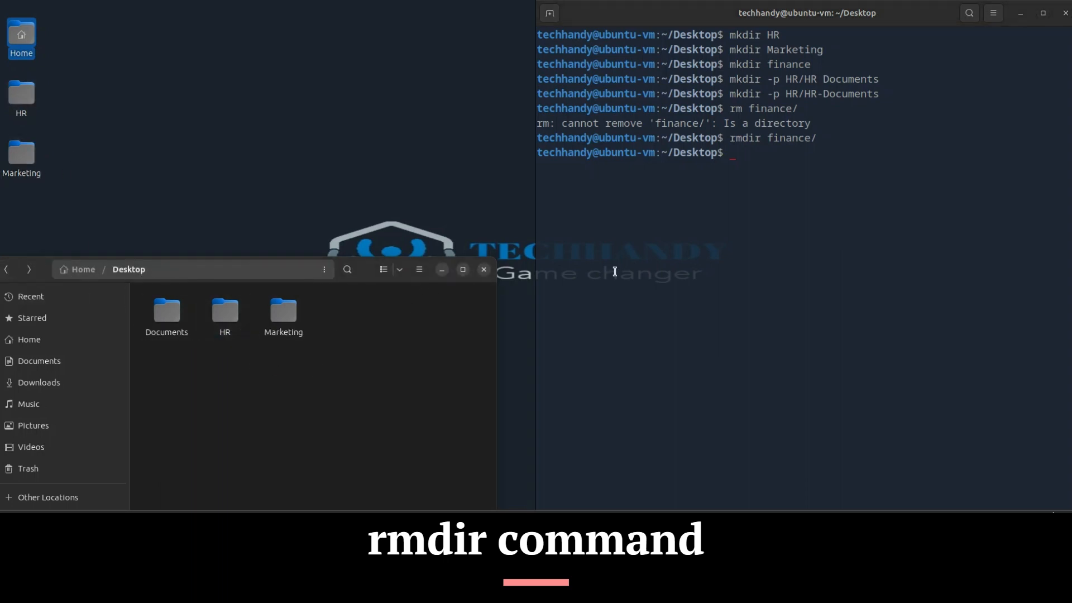
type("rm")
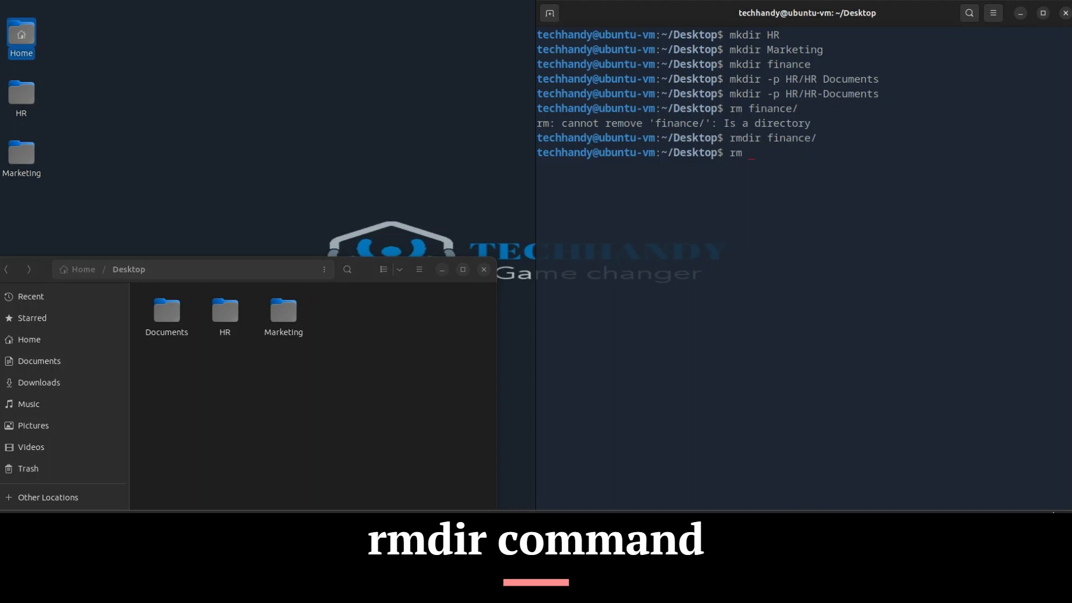
type("dir HR/")
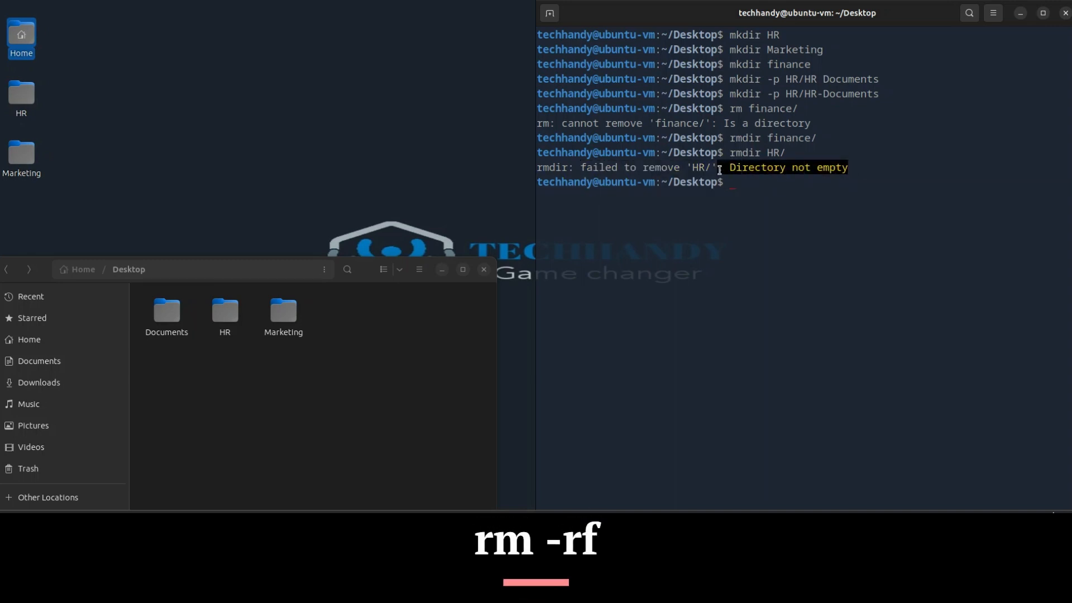
double_click(224, 311)
type("rm -")
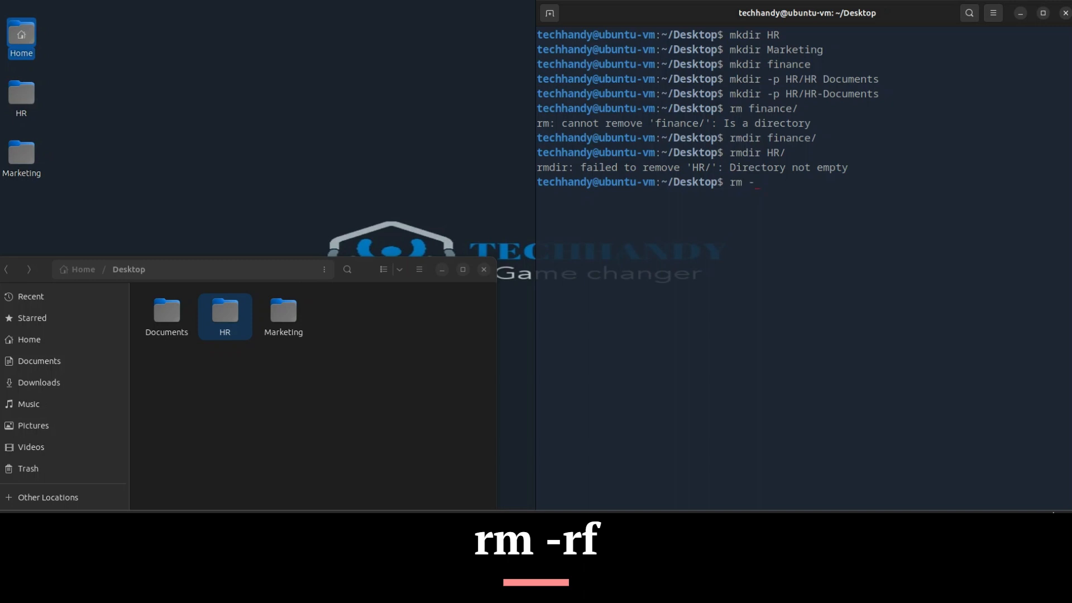
type("rf HR/")
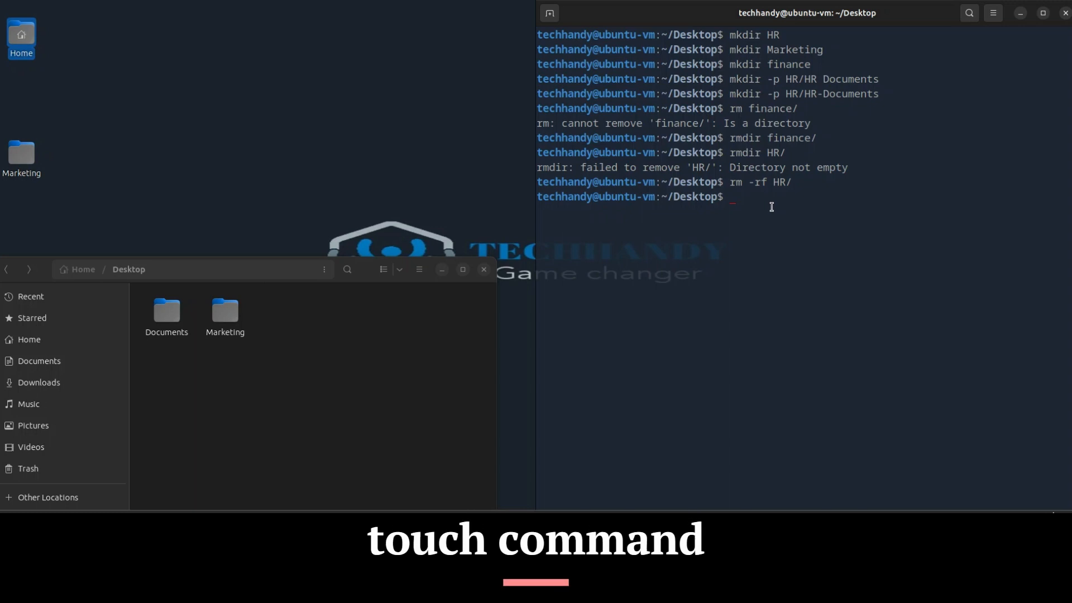
Step: Create the empty file myfile with touch, then delete it with rm
type("tou")
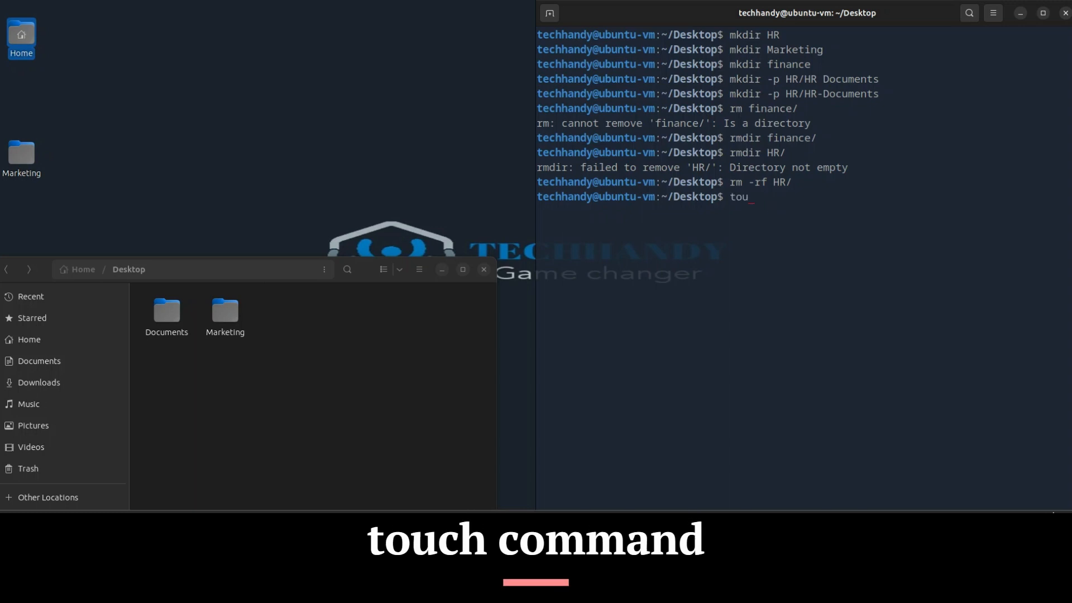
type("ch")
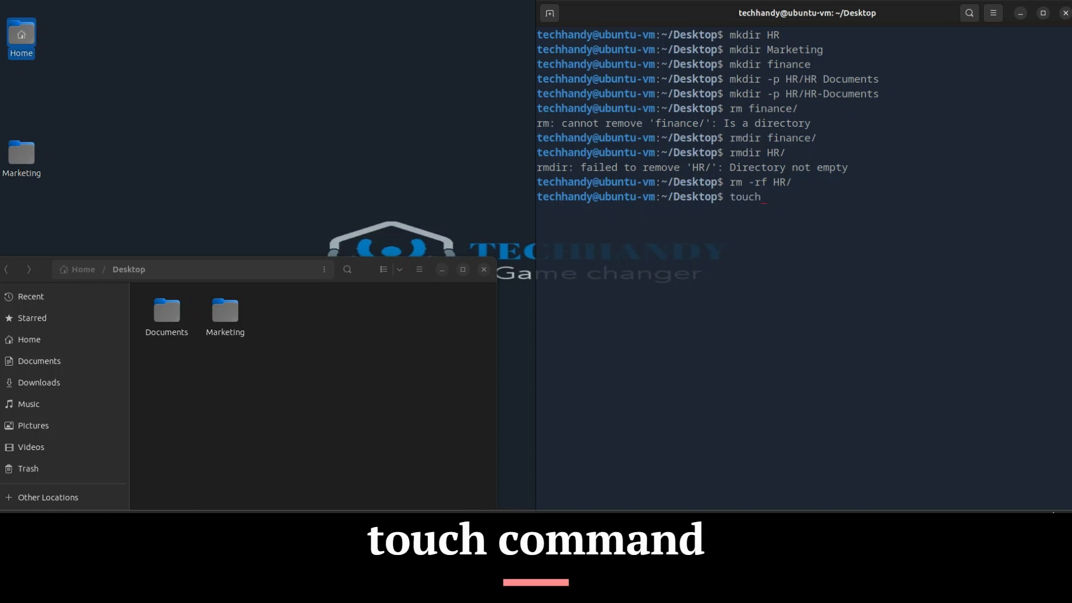
type("m")
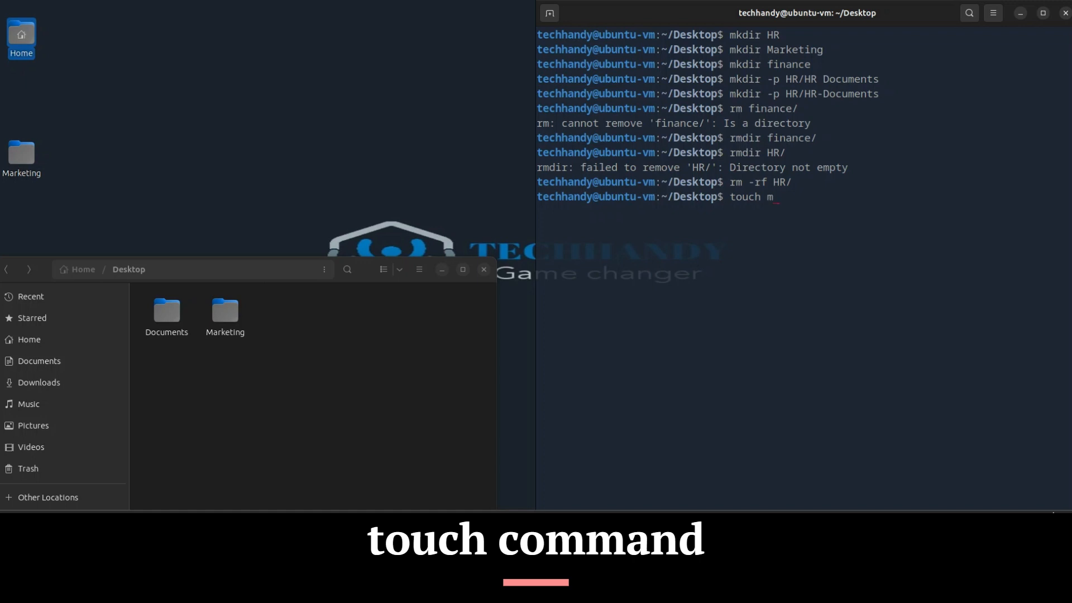
type("yfile")
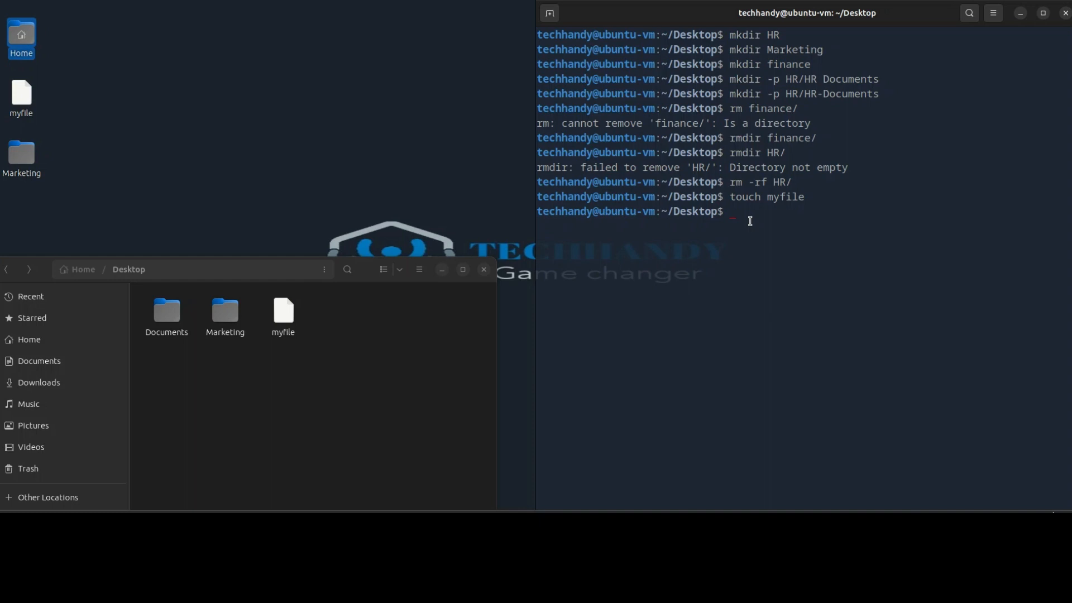
type("rm myfile")
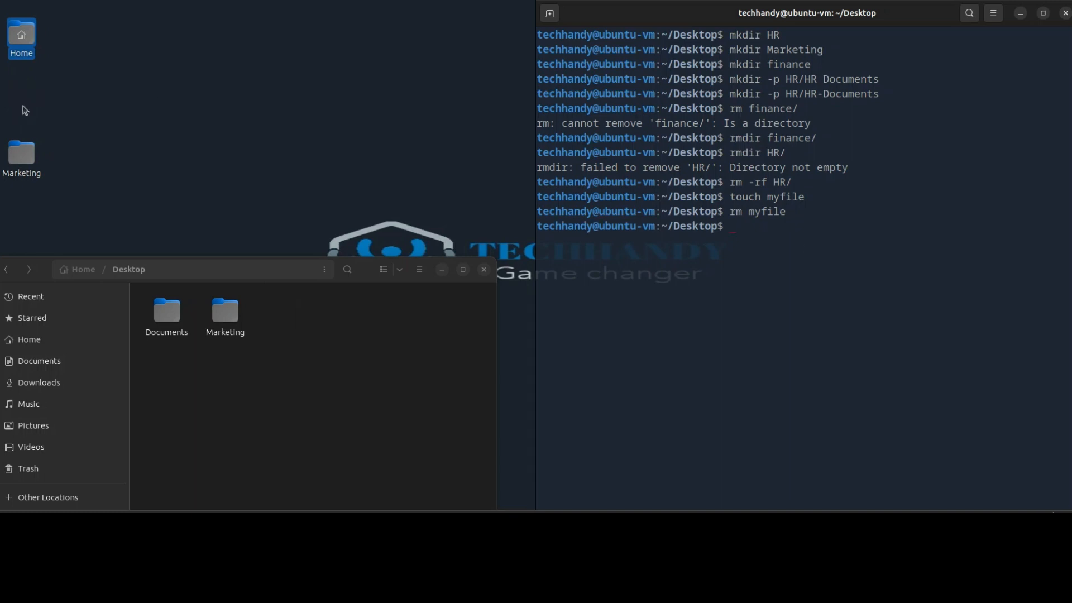
mouse_move(798, 265)
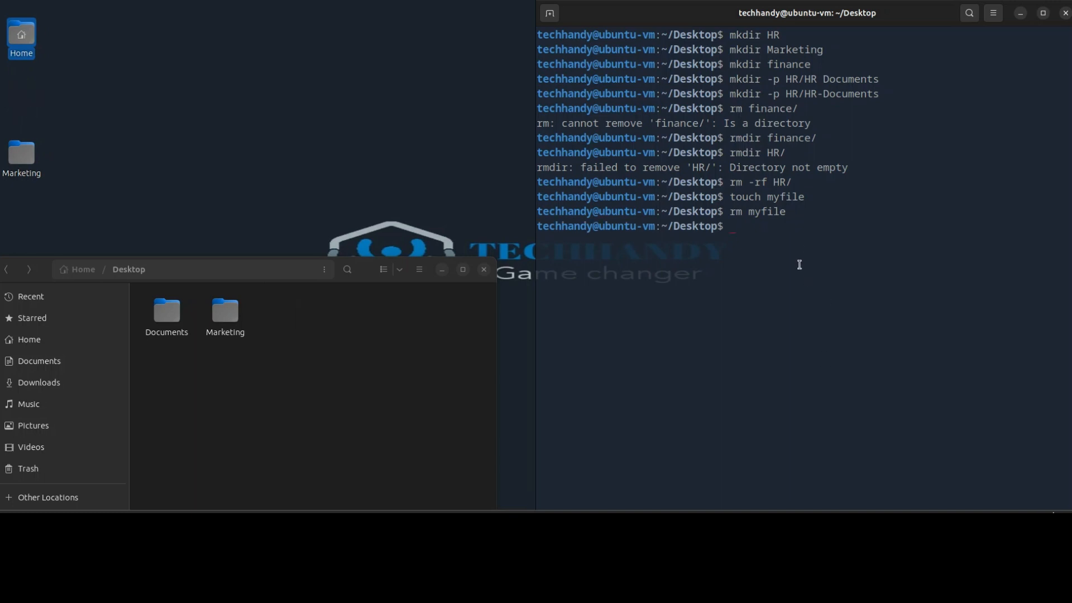
Step: Recreate myfile on the Desktop with touch
type("to")
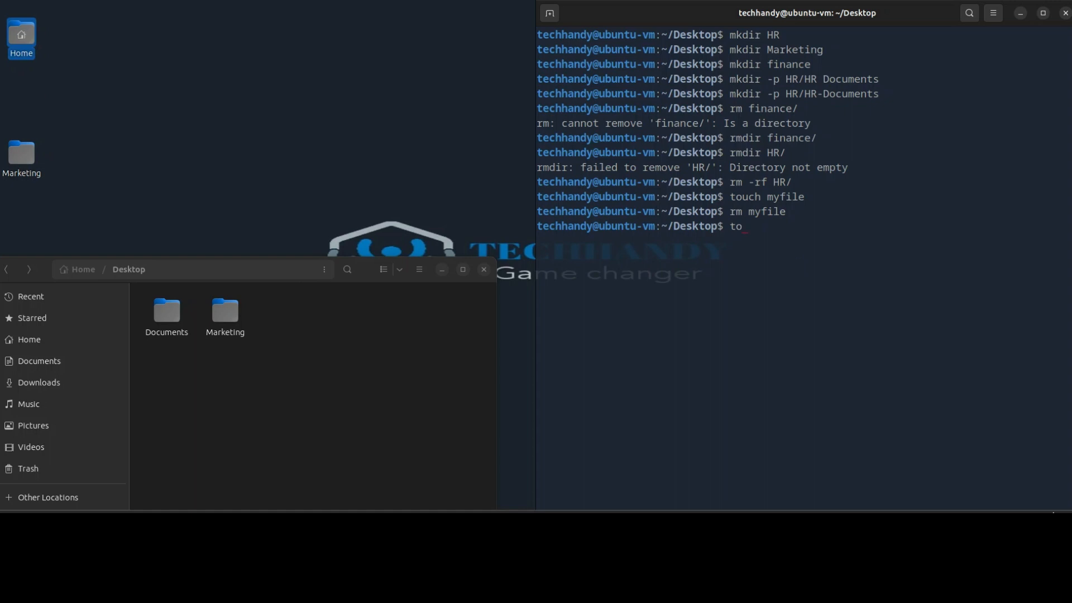
type("uch my")
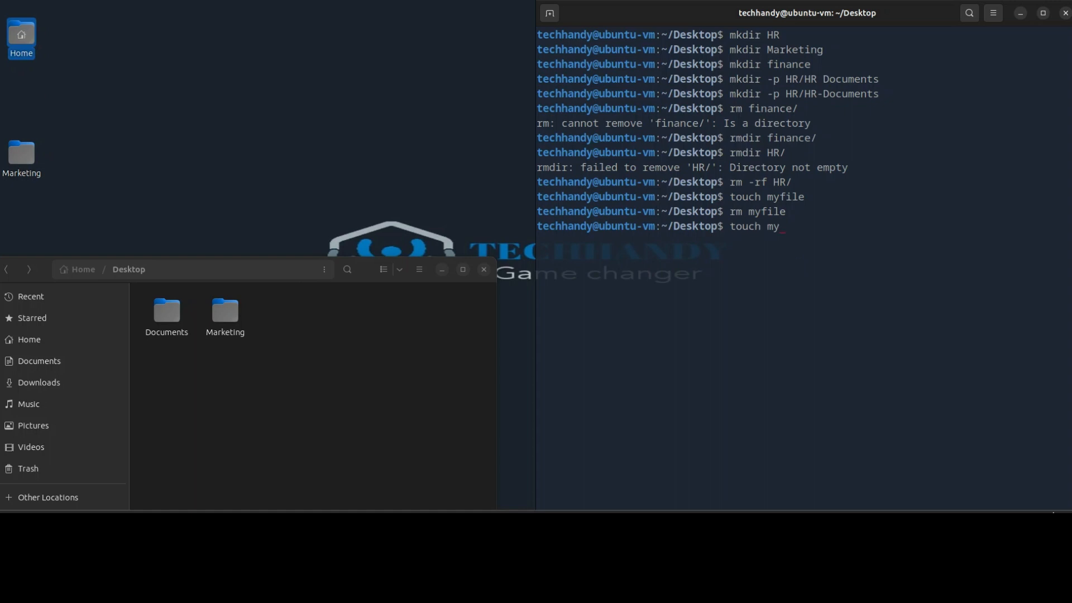
key("Return")
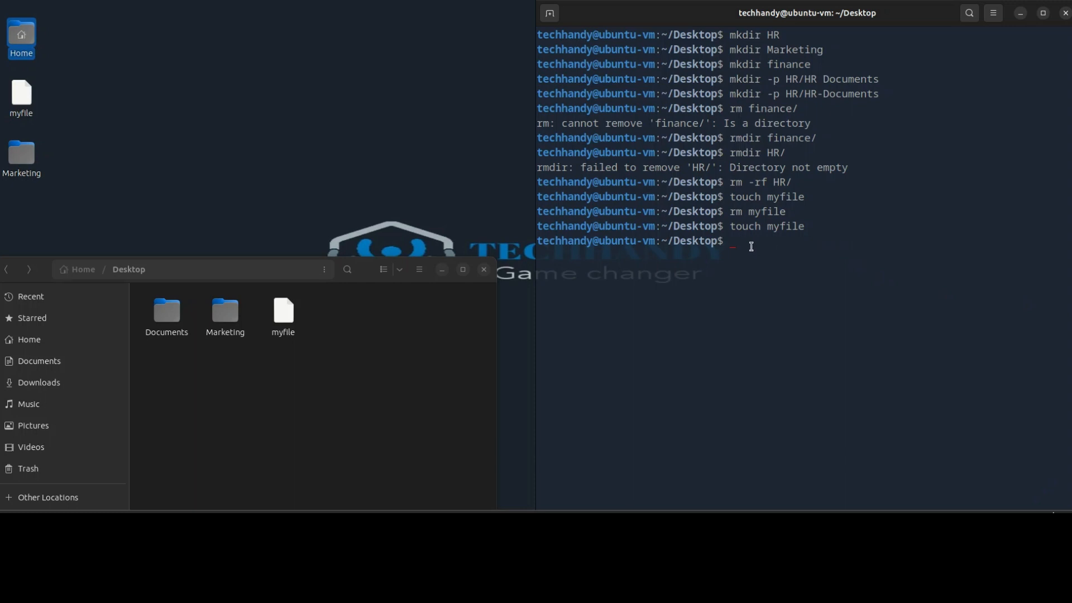
type("m")
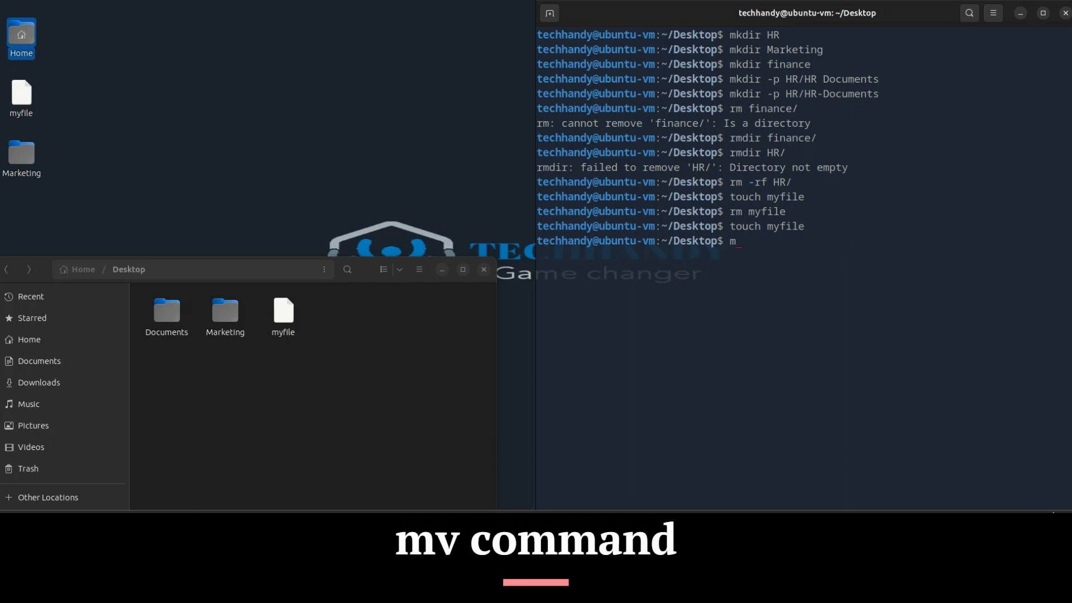
Step: Run mv myfile Marketing/ and confirm myfile appears inside Marketing in Files
type("v")
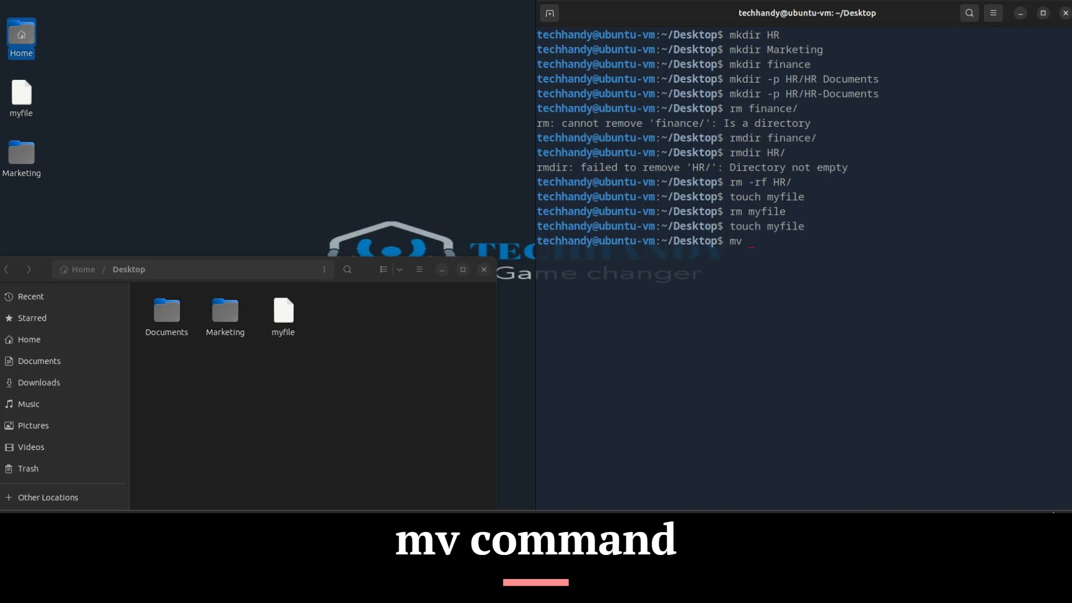
type("myfile")
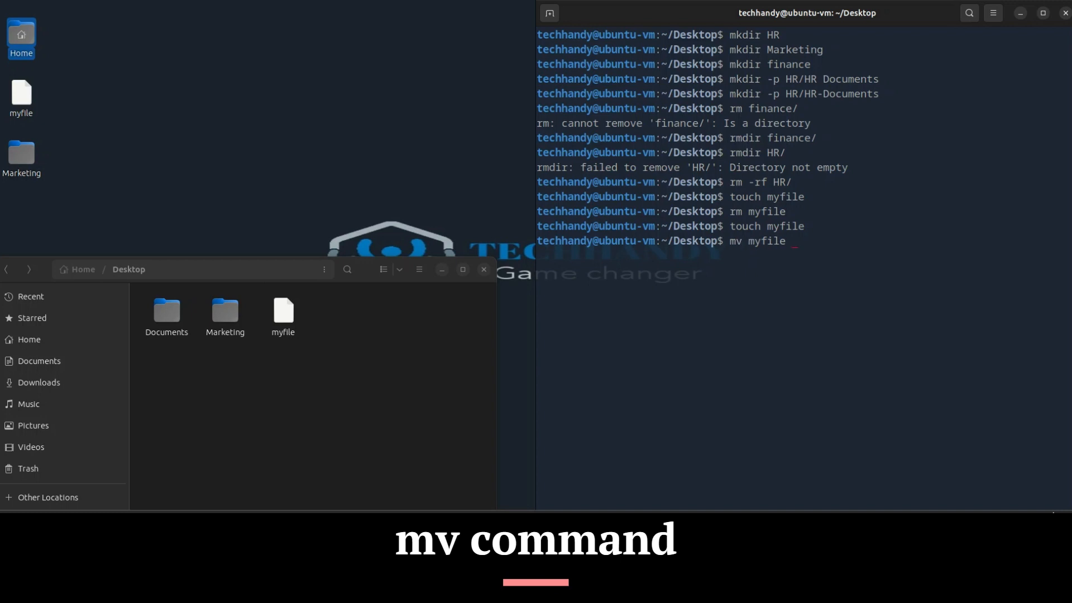
type("Marketing/")
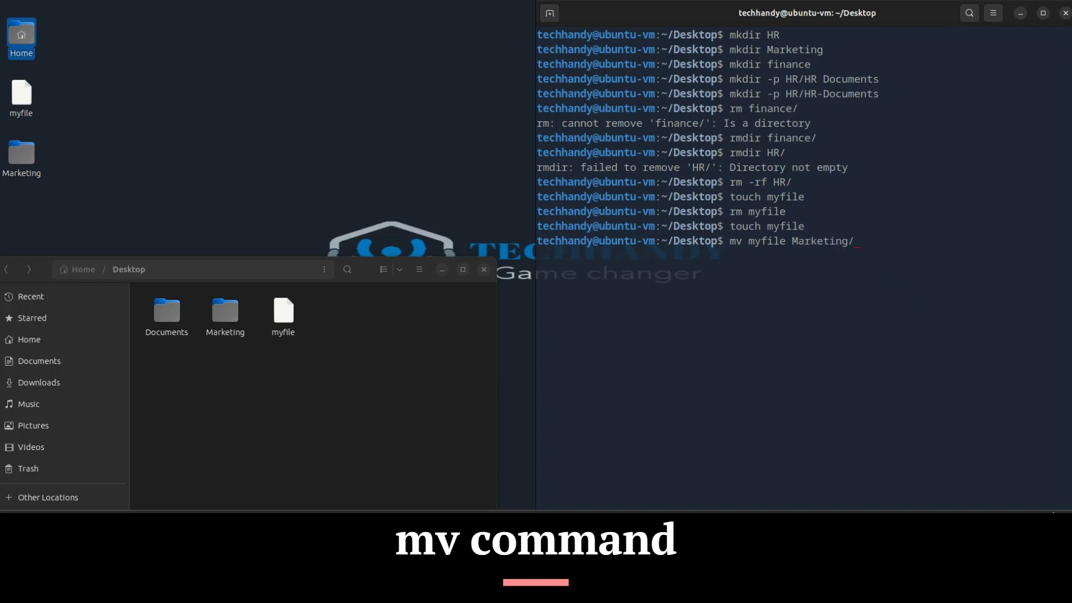
double_click(761, 241)
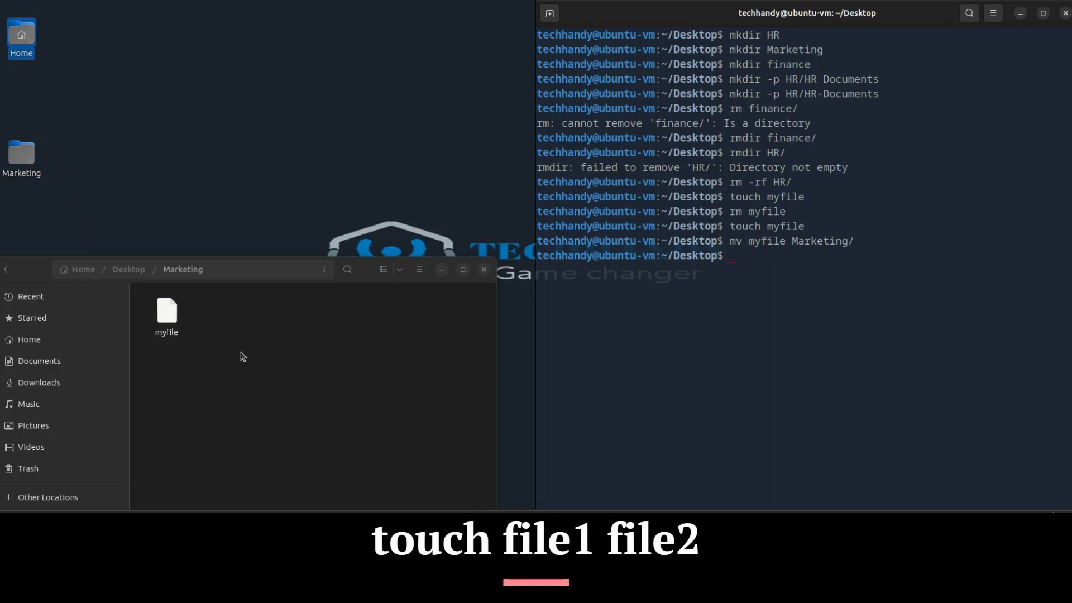
Step: Create newfile01 and newfile02 with one touch command, then start typing mv newfile01
type("touch")
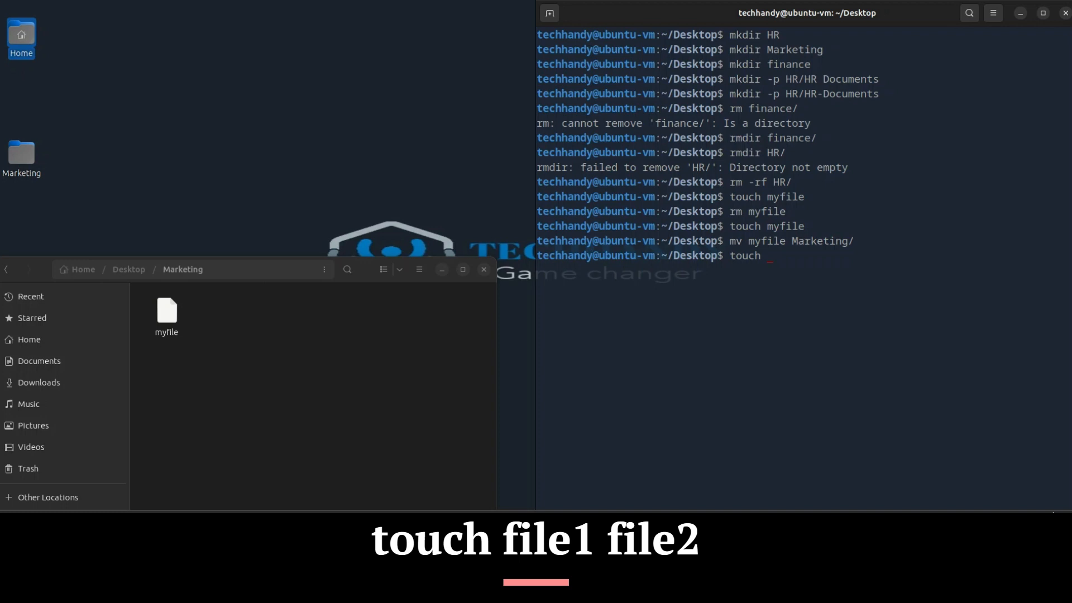
type("newf")
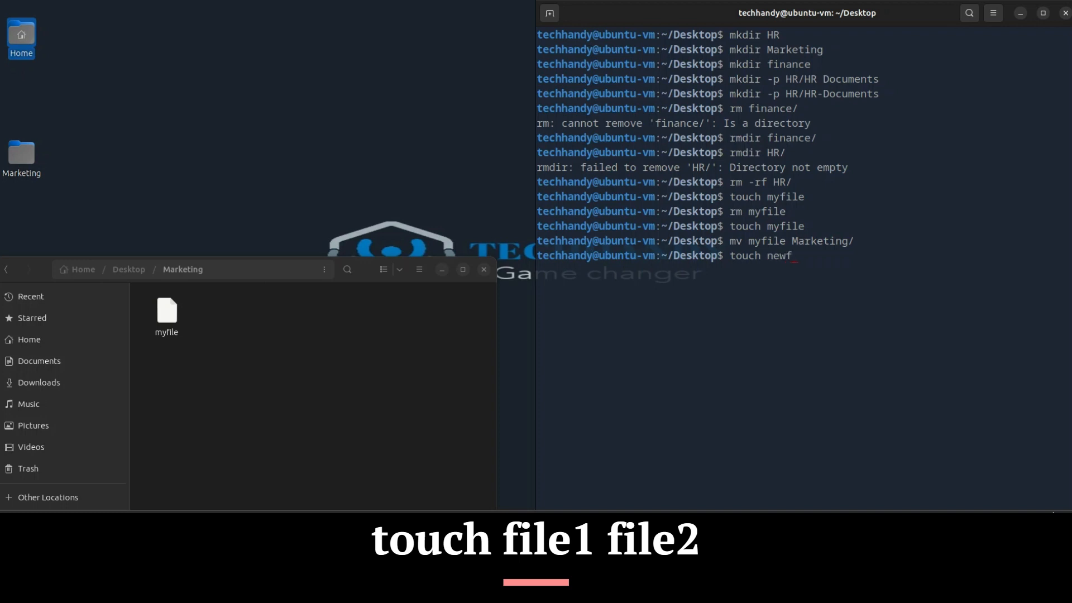
type("ile")
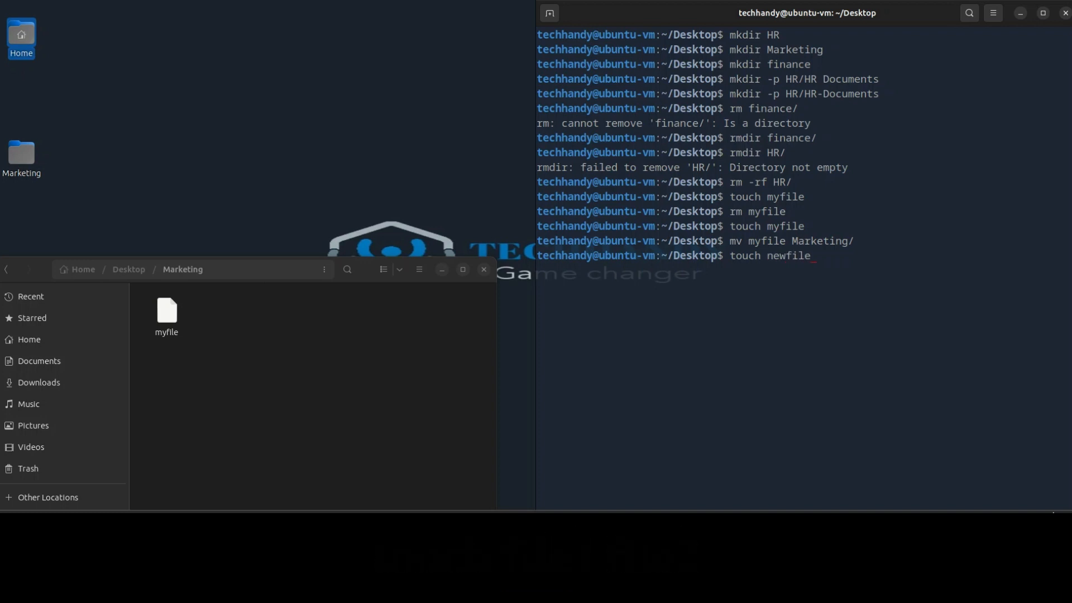
type("01 n")
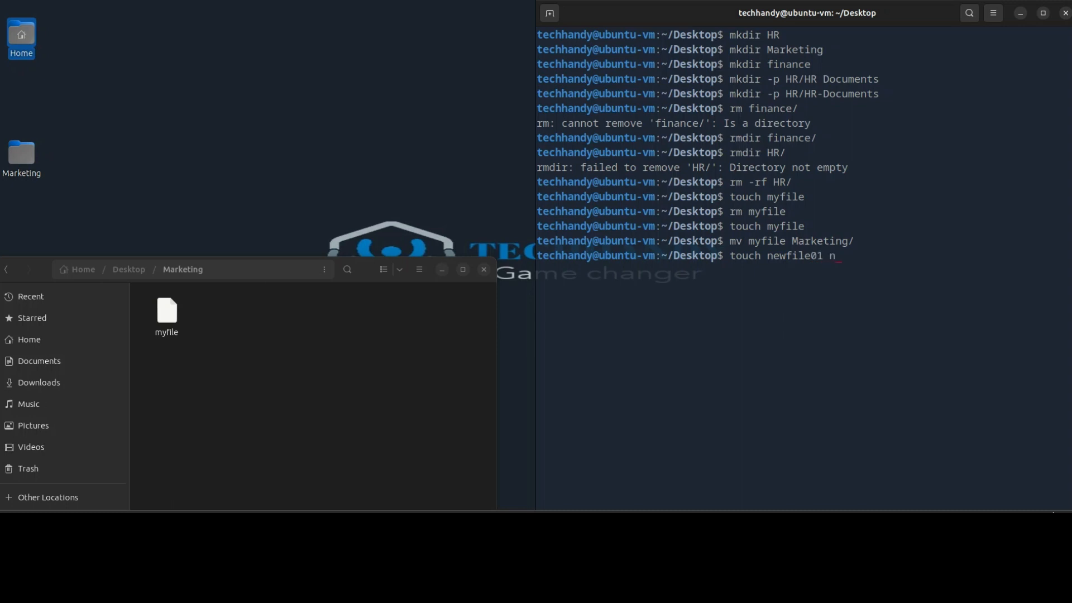
type("ewfile02")
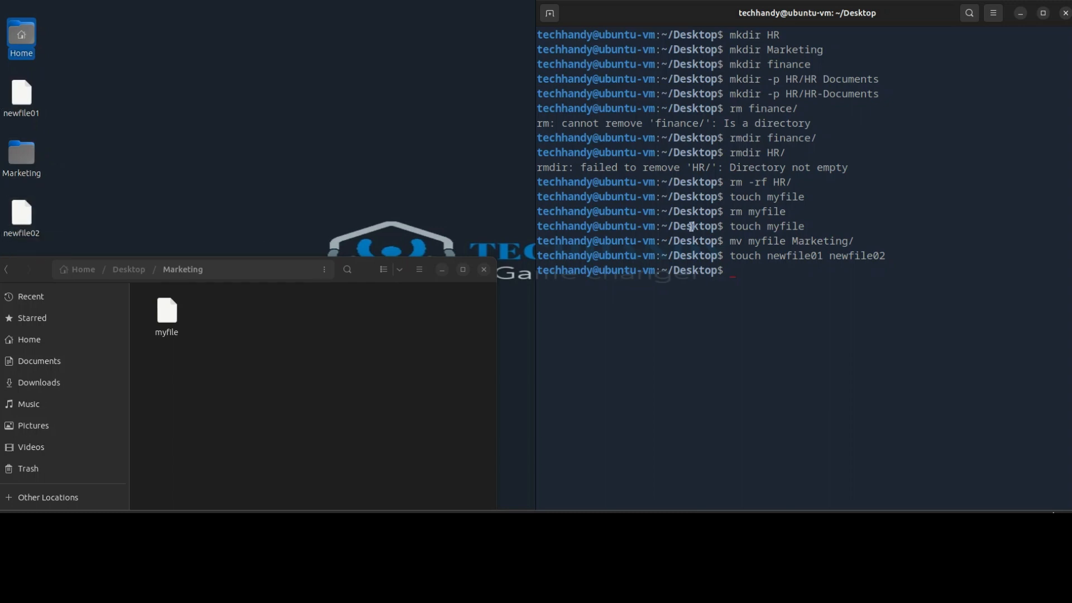
type("m")
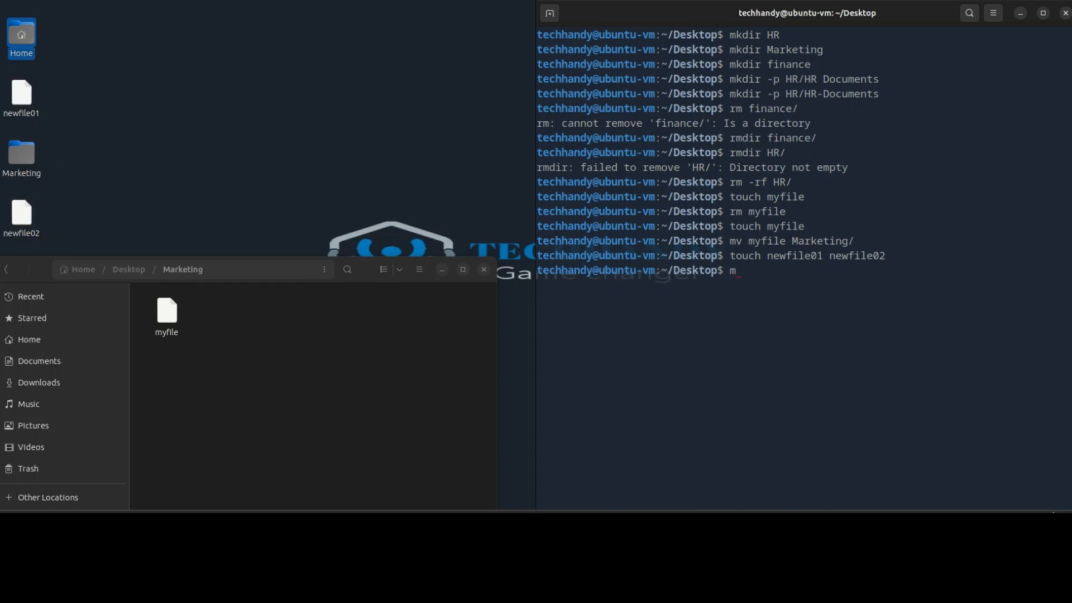
type("v newfile01")
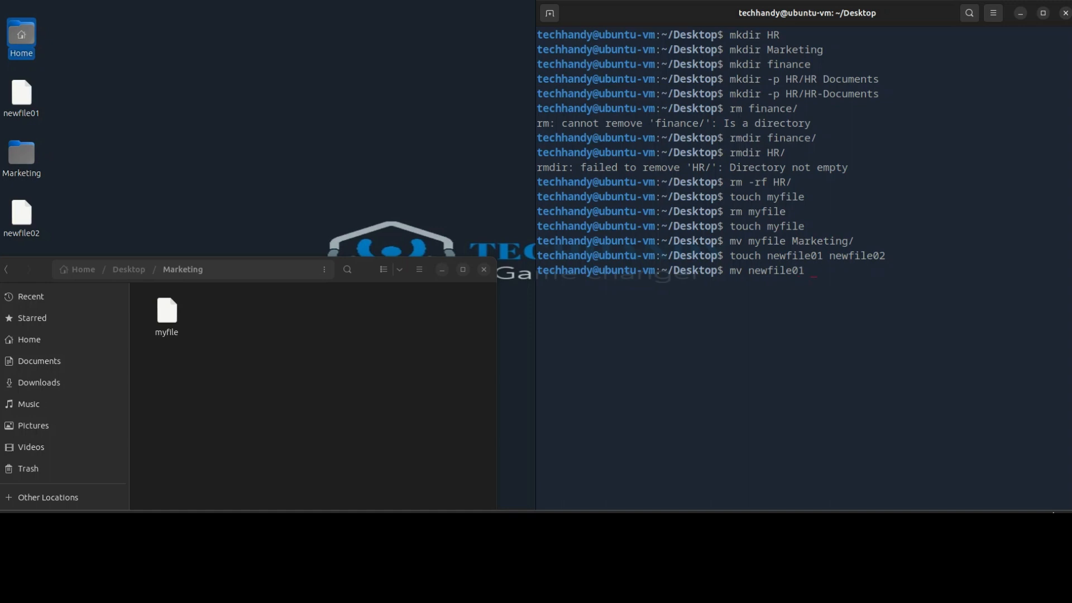